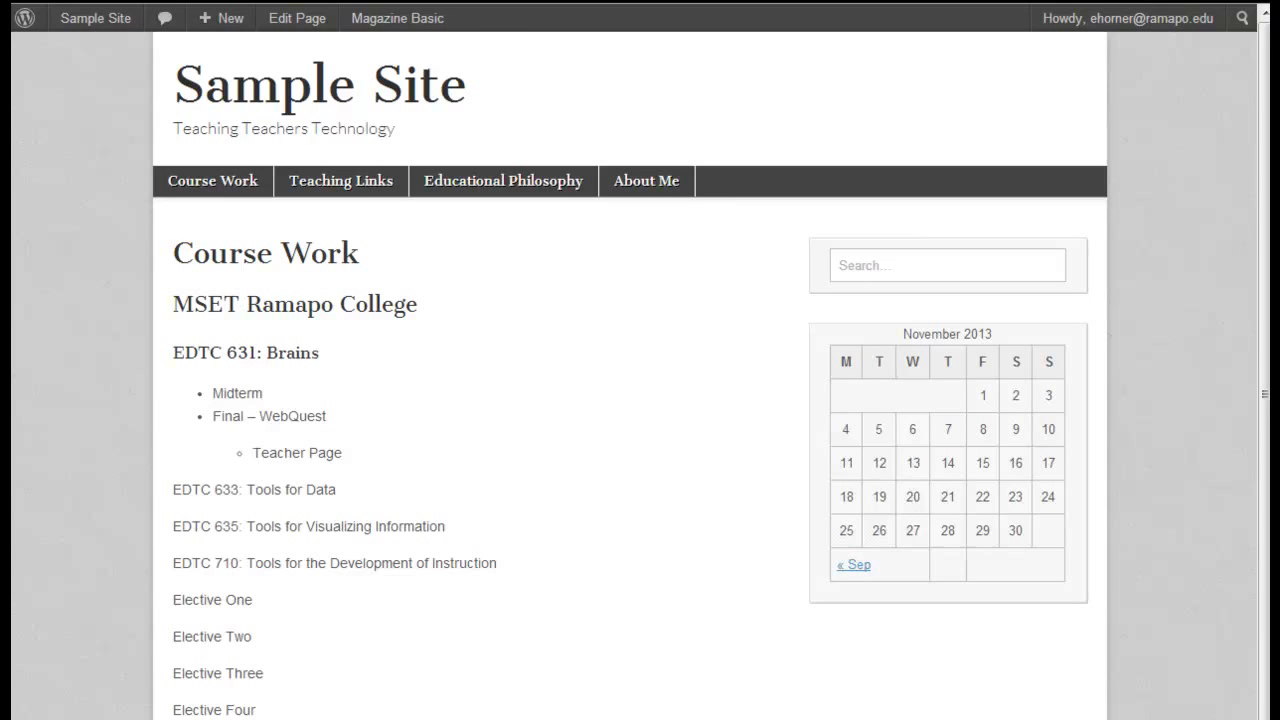
mouse_move(906, 515)
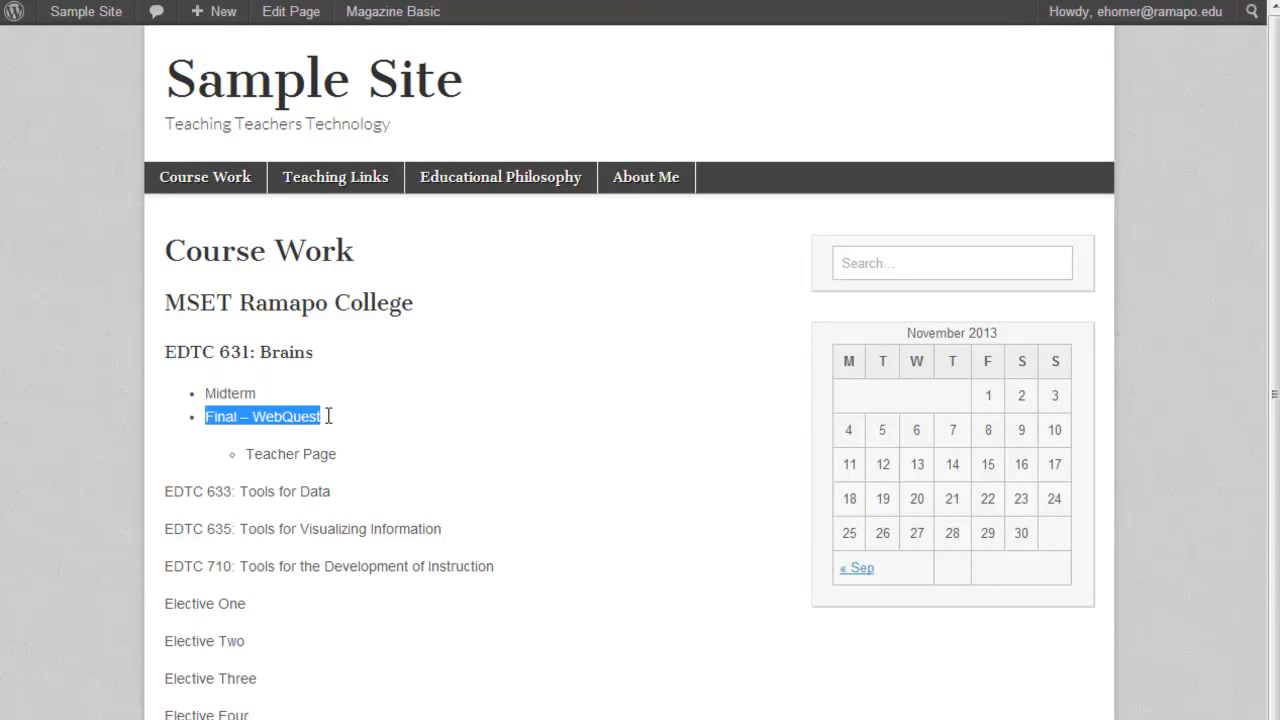
mouse_move(248, 463)
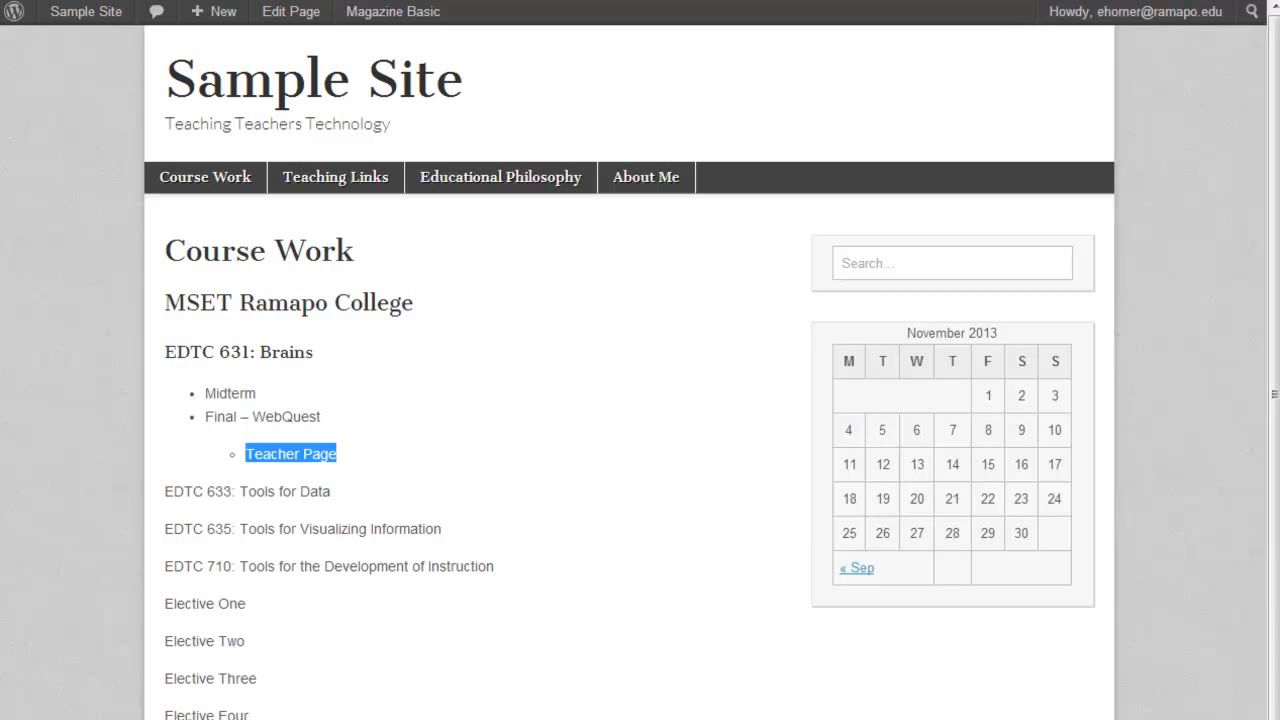
- Highlight the Midterm and Final – WebQuest list items on the Course Work page
double_click(230, 393)
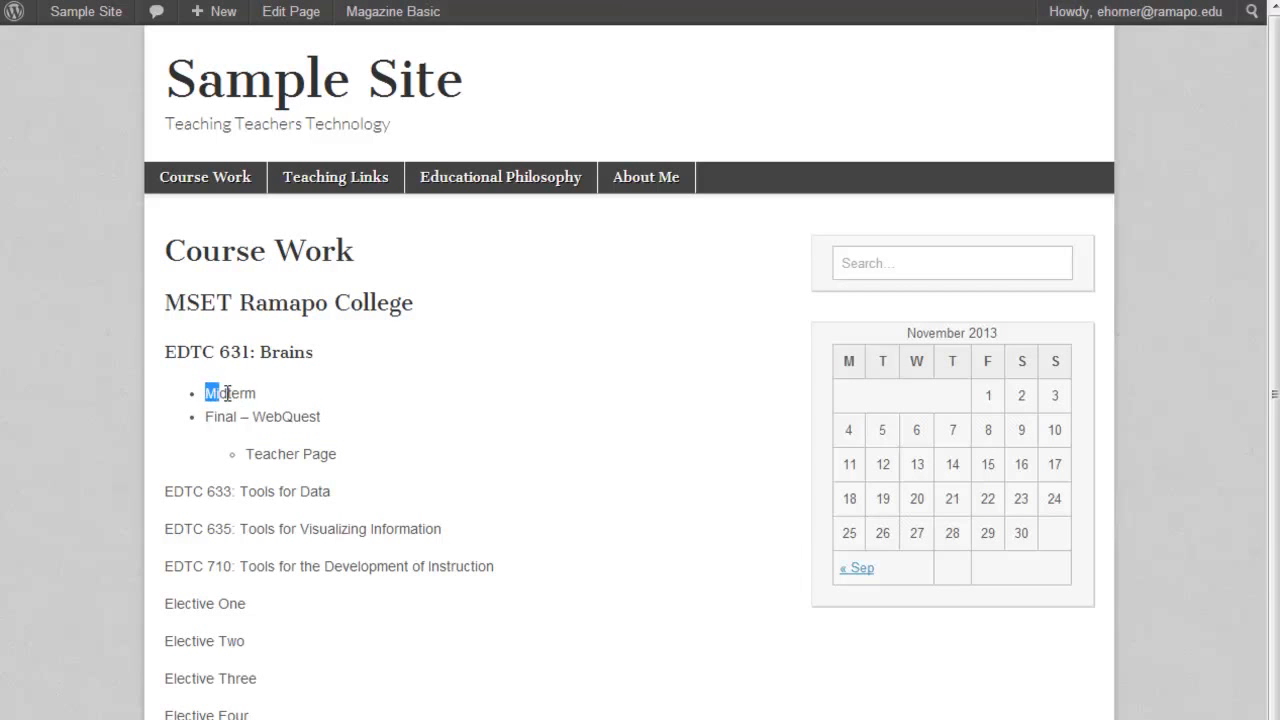
double_click(229, 392)
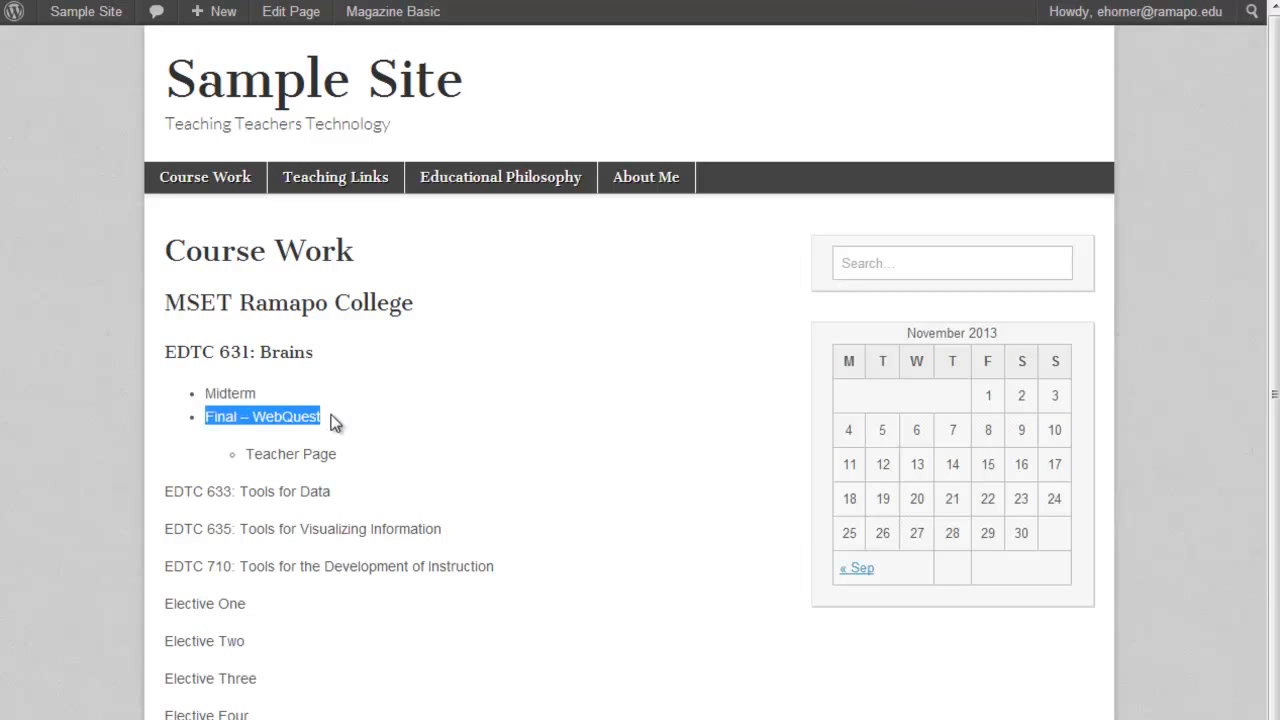
double_click(258, 454)
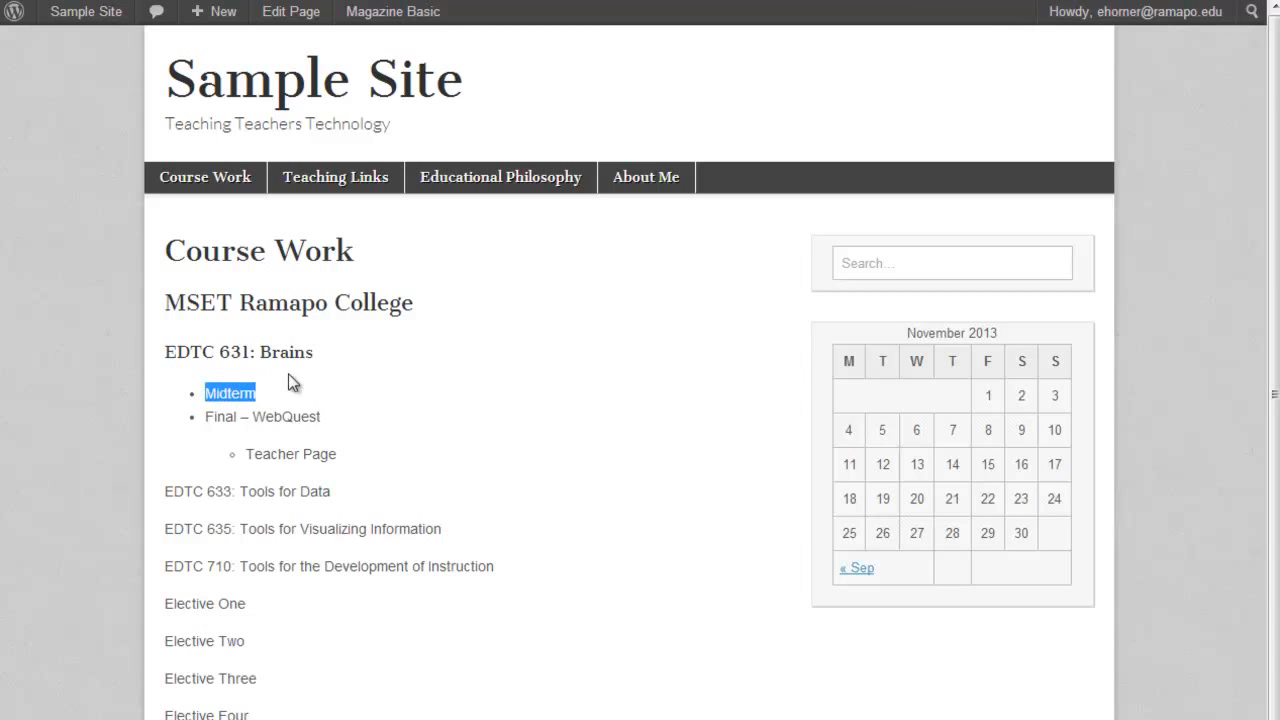
mouse_move(294, 390)
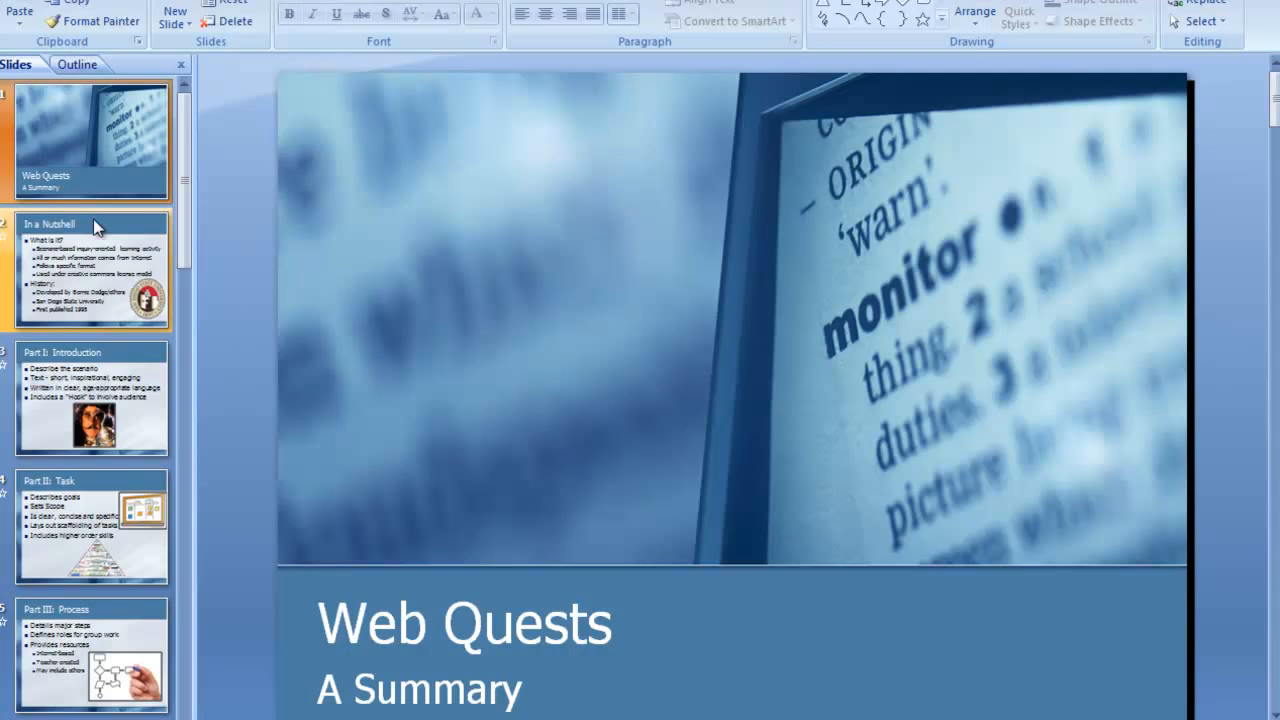
mouse_move(100, 225)
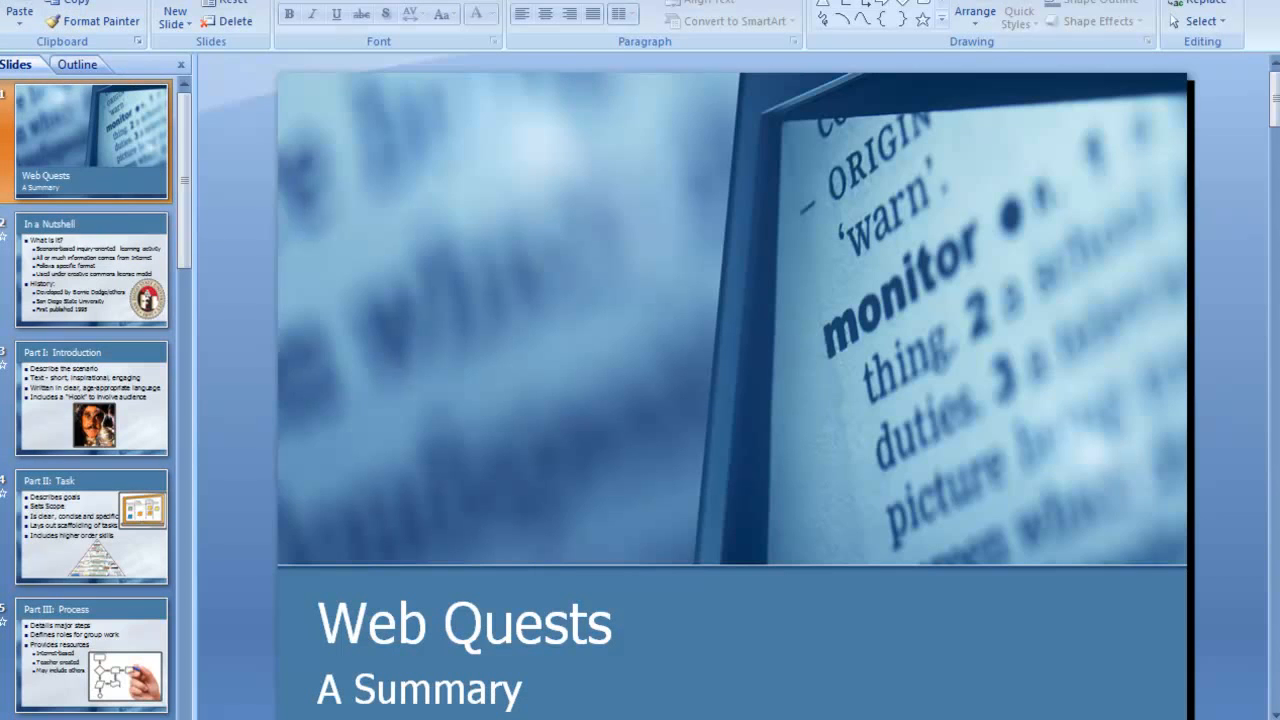
- Print the Web Quests: A Summary presentation to the CutePDF Writer printer
click(20, 10)
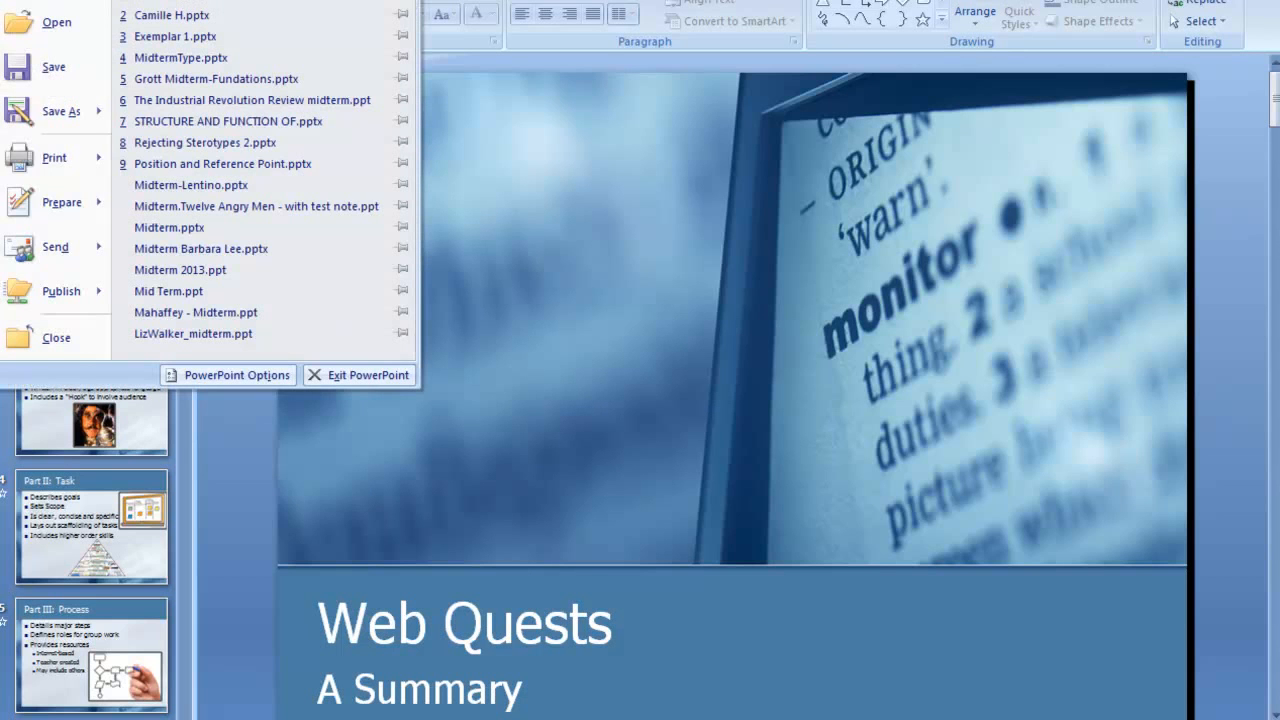
click(54, 157)
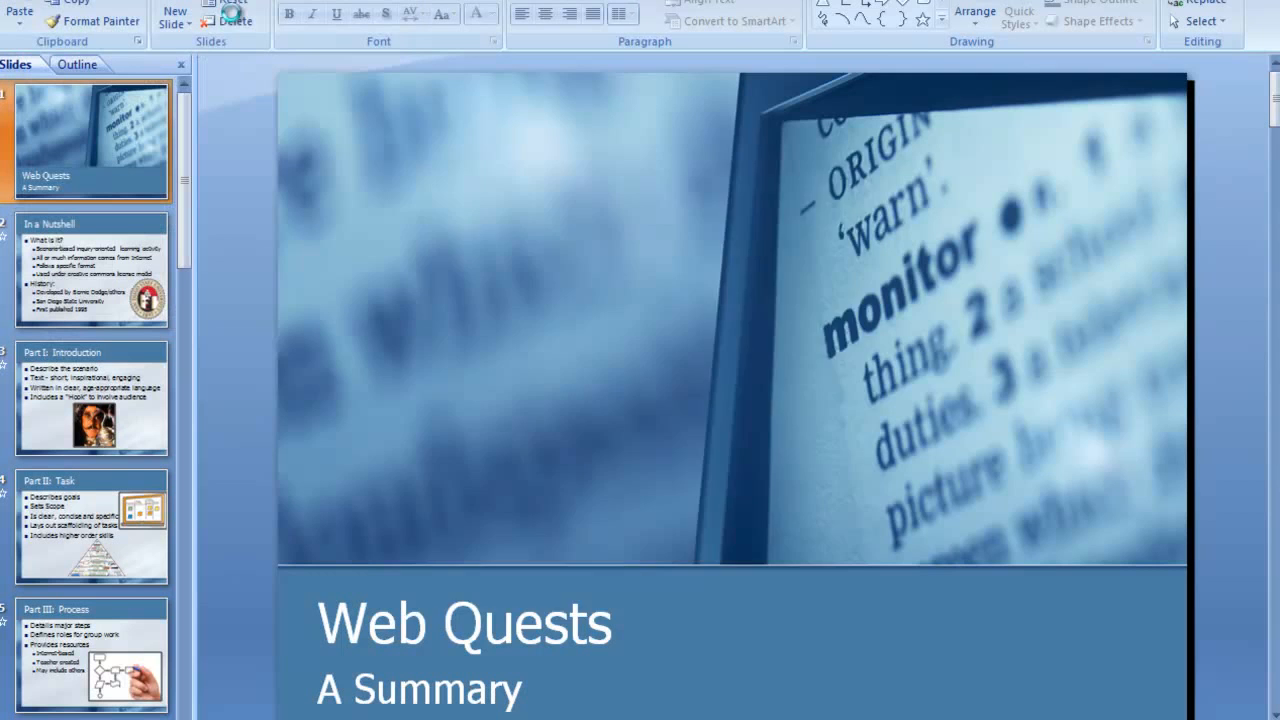
click(737, 211)
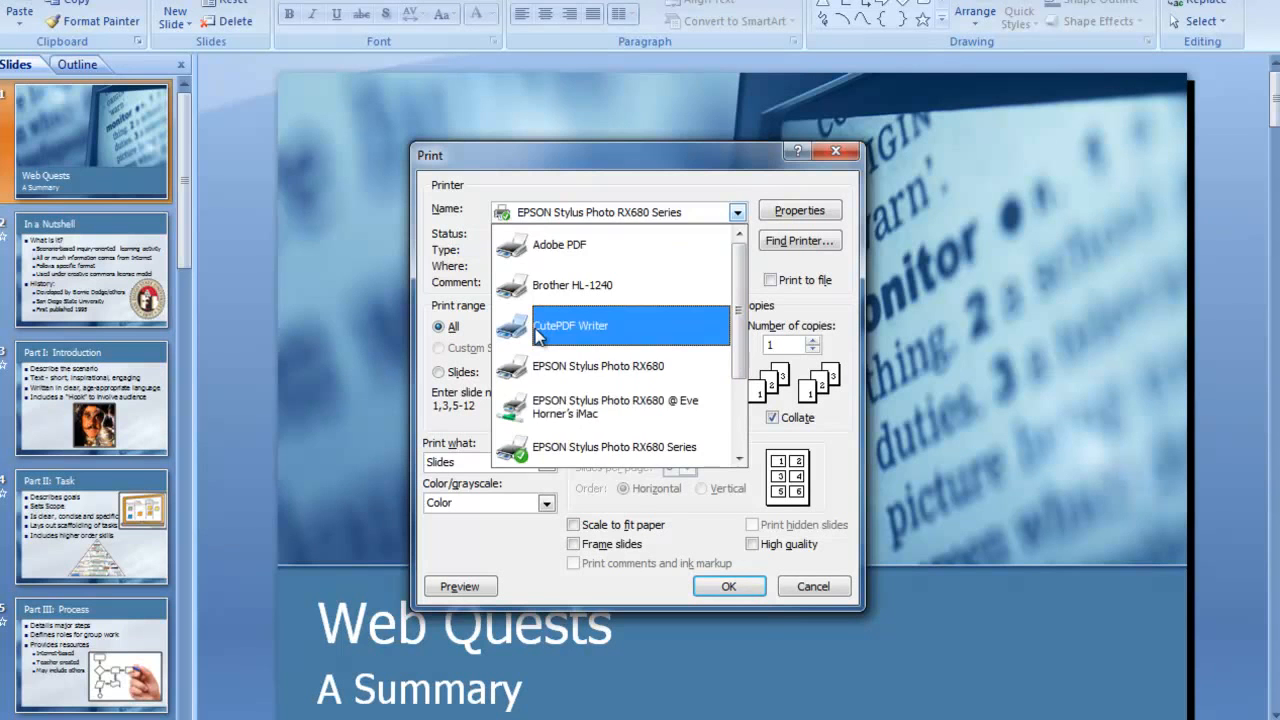
click(570, 325)
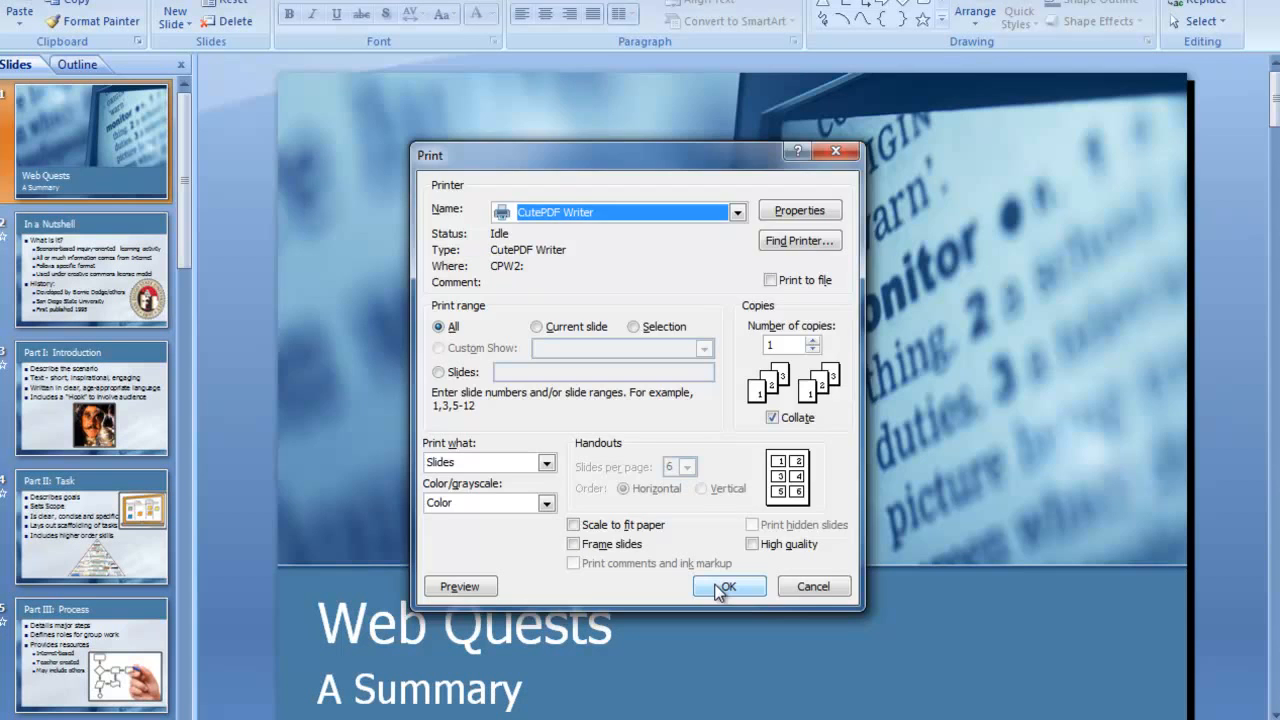
click(728, 586)
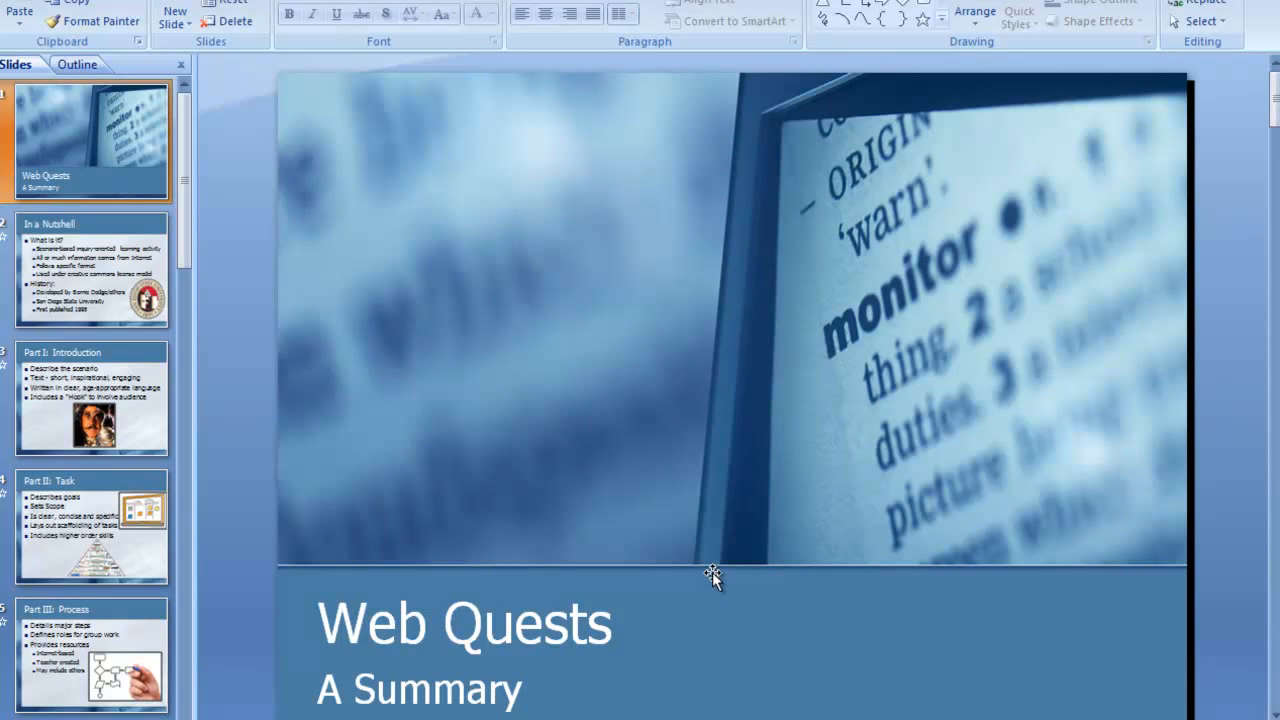
mouse_move(708, 531)
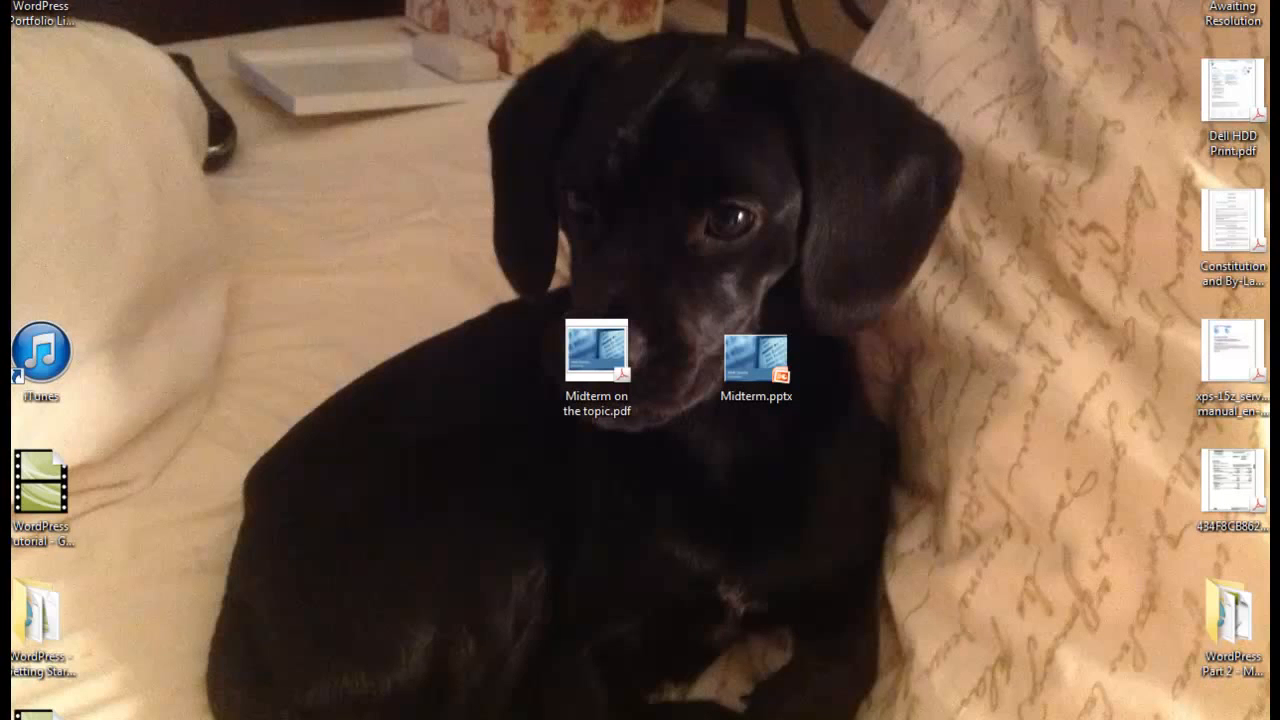
mouse_move(1228, 557)
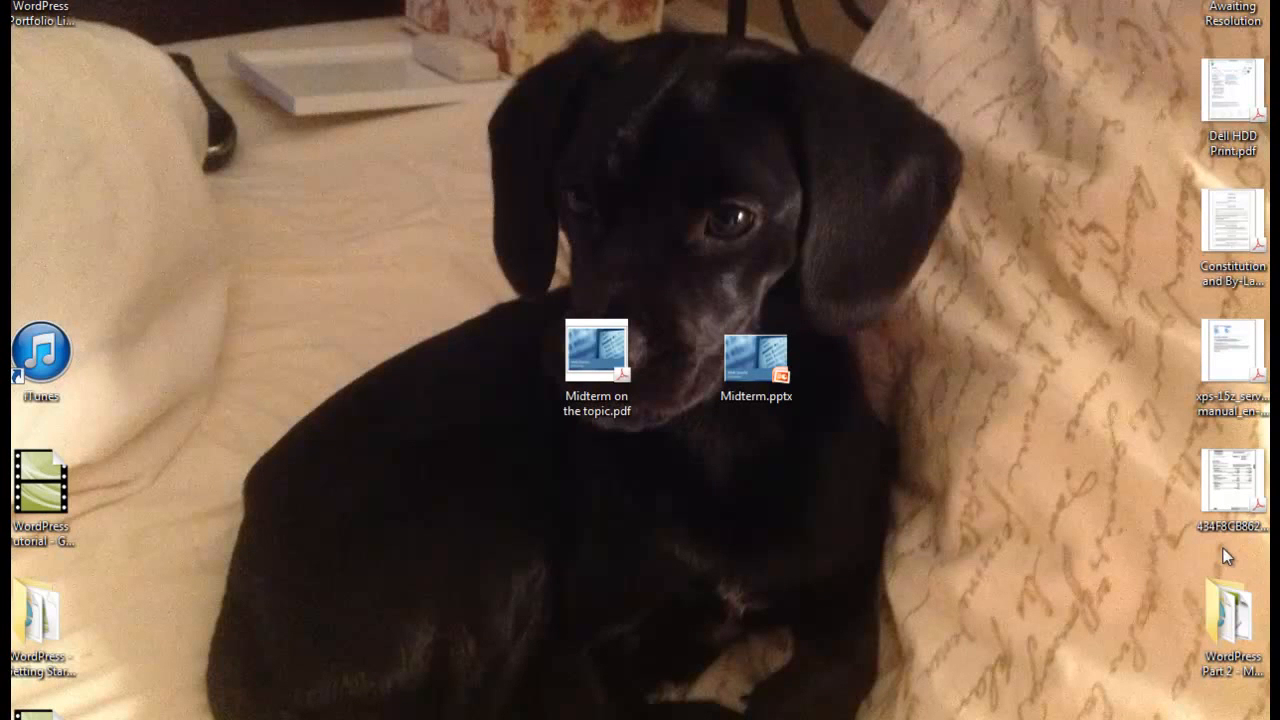
click(757, 360)
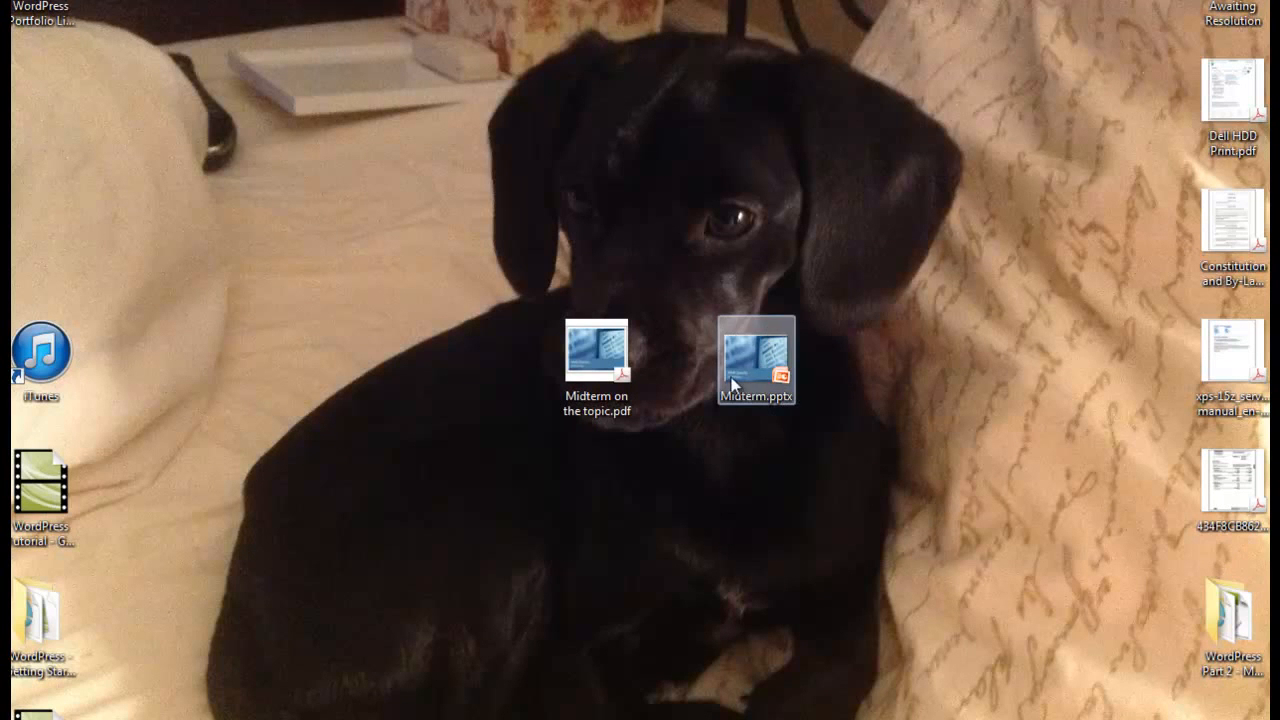
click(597, 355)
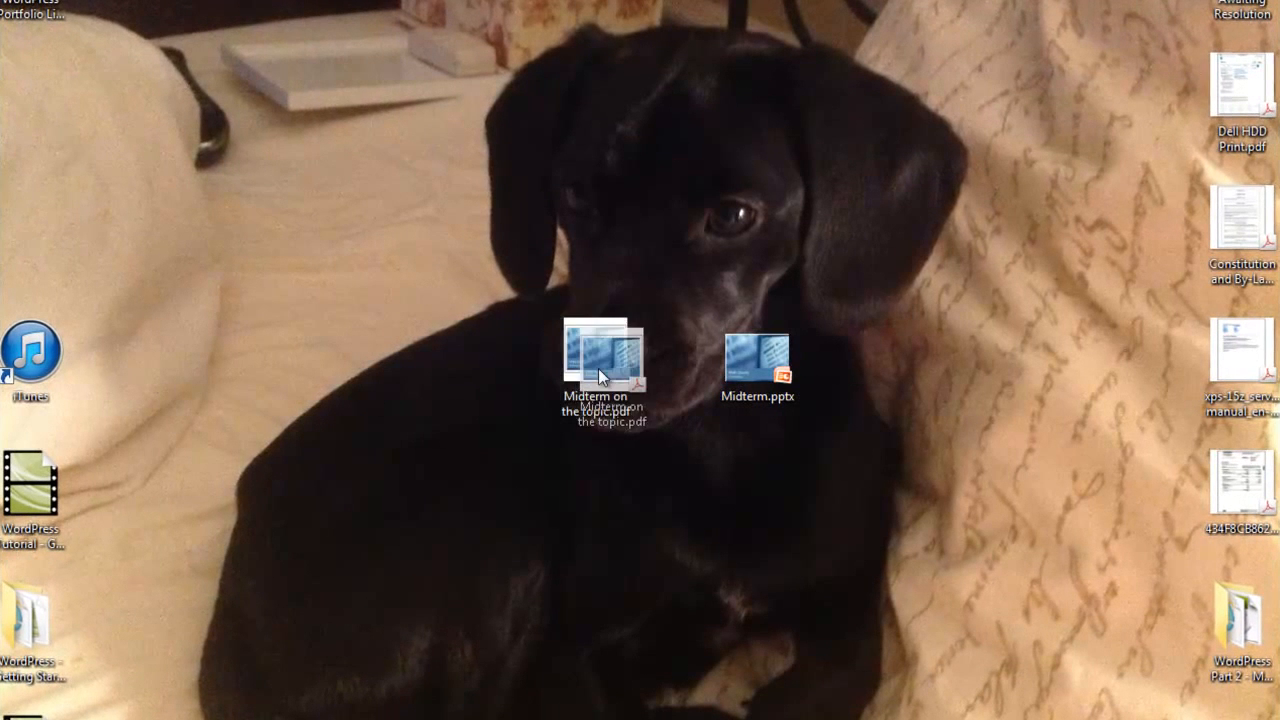
click(757, 358)
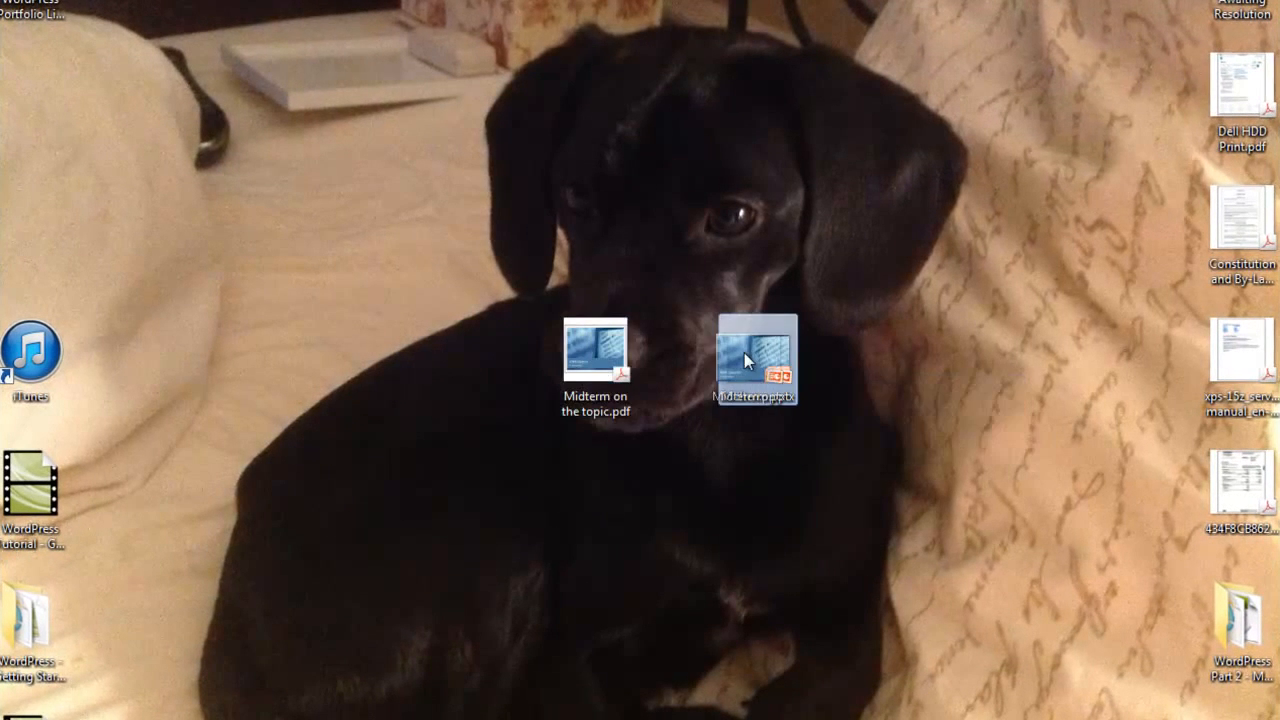
mouse_move(757, 360)
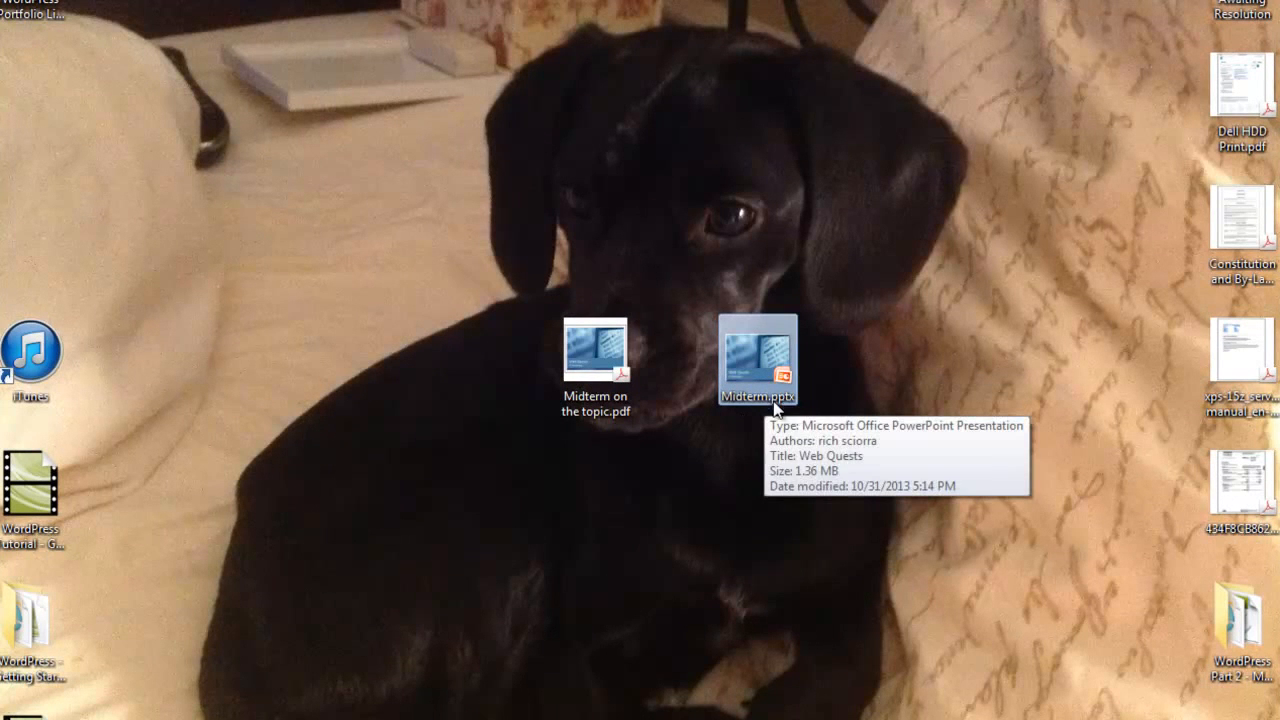
mouse_move(671, 427)
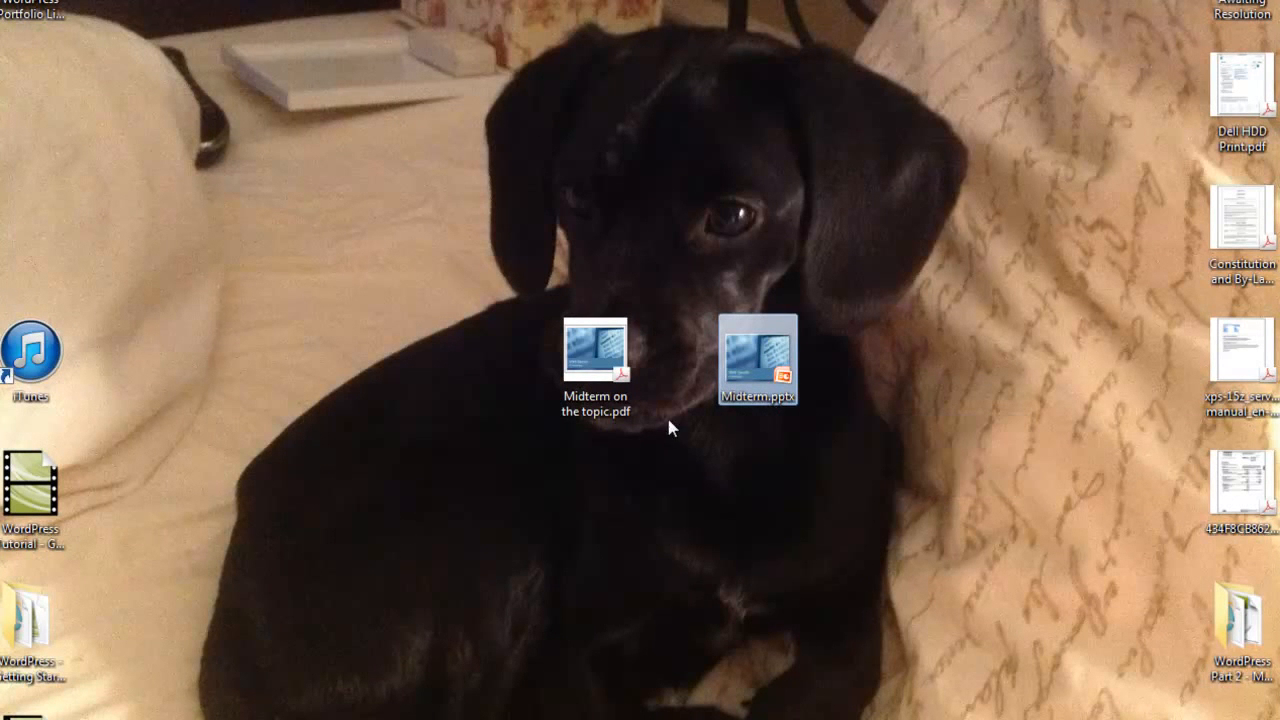
click(595, 360)
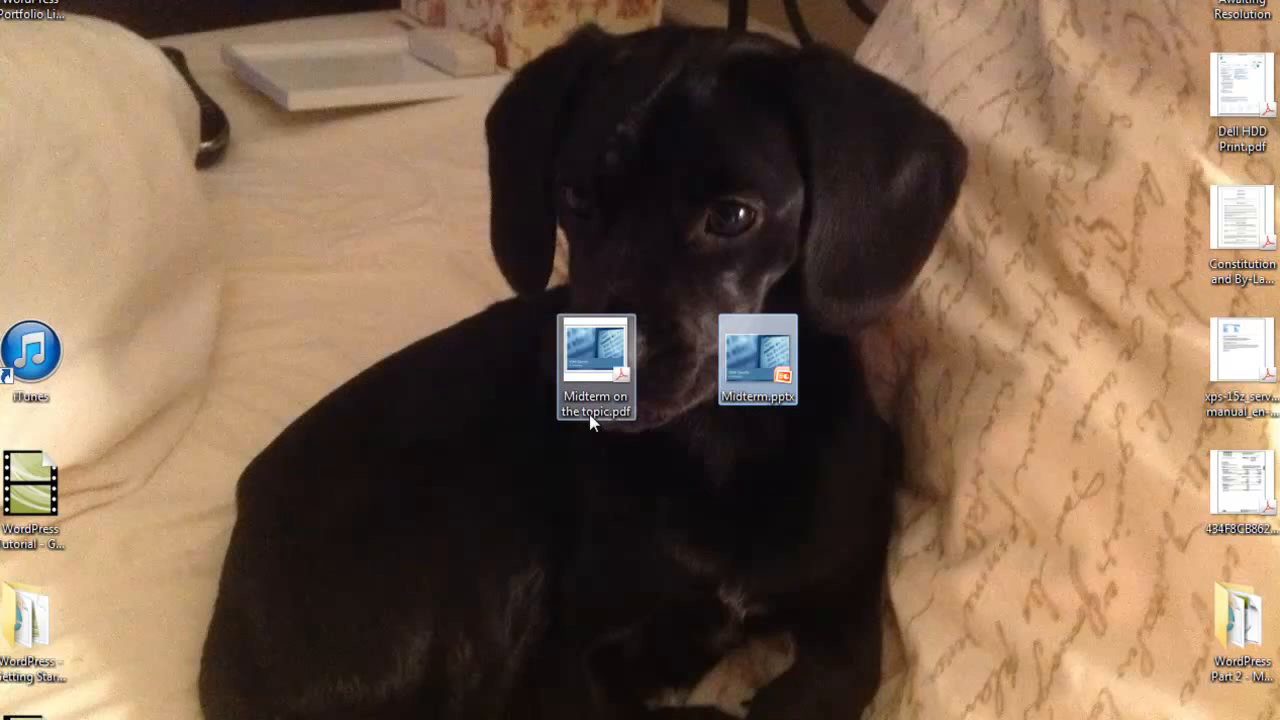
mouse_move(596, 390)
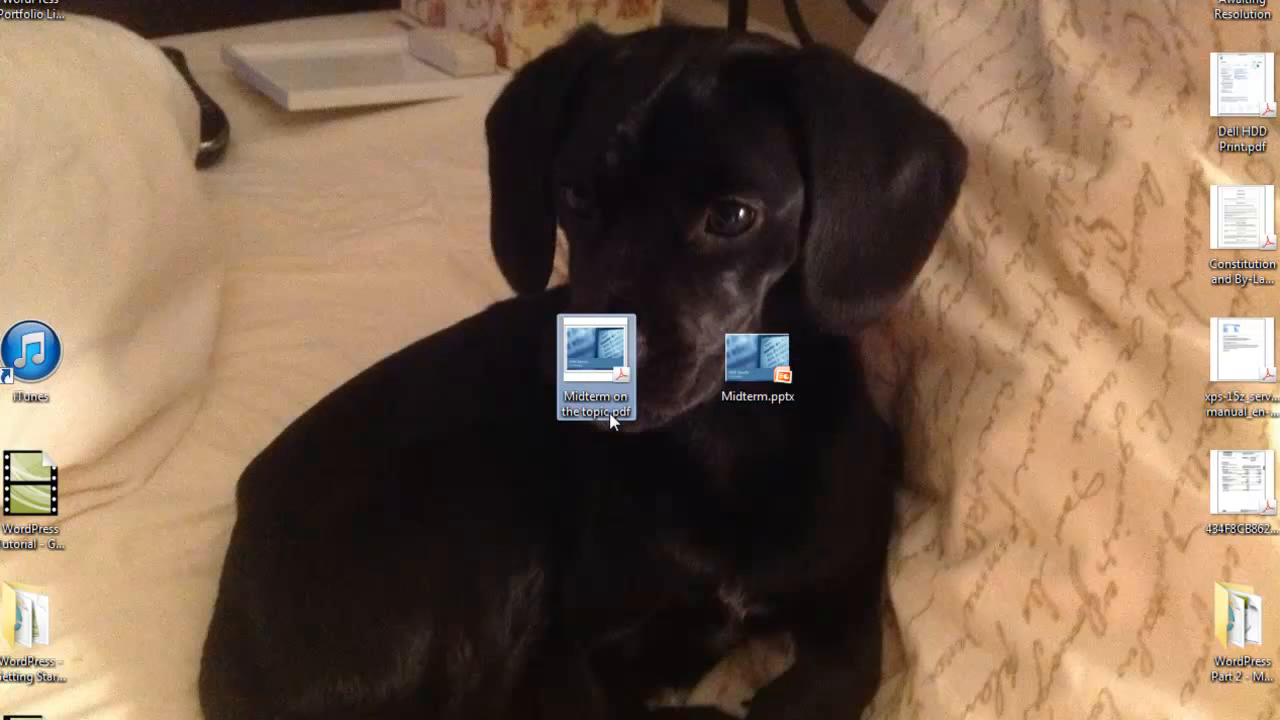
click(595, 357)
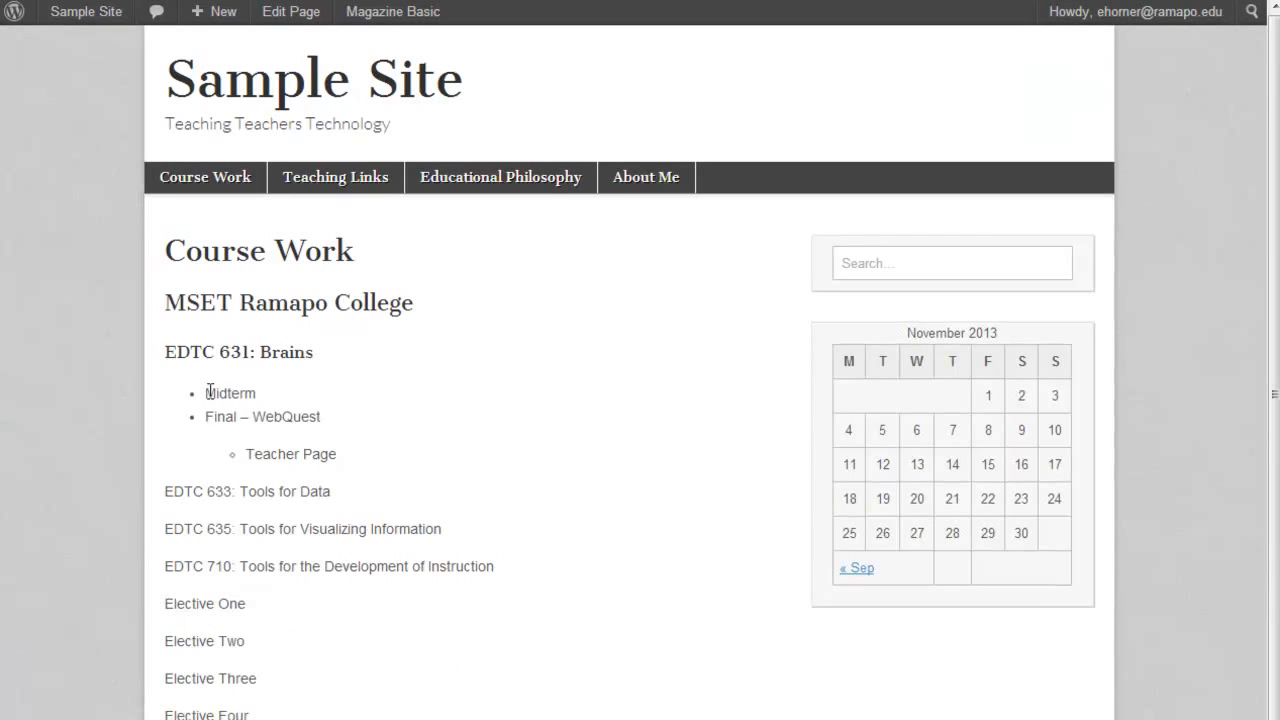
- Highlight Midterm, then go to the dashboard's Media Library, which shows no attachments
double_click(229, 392)
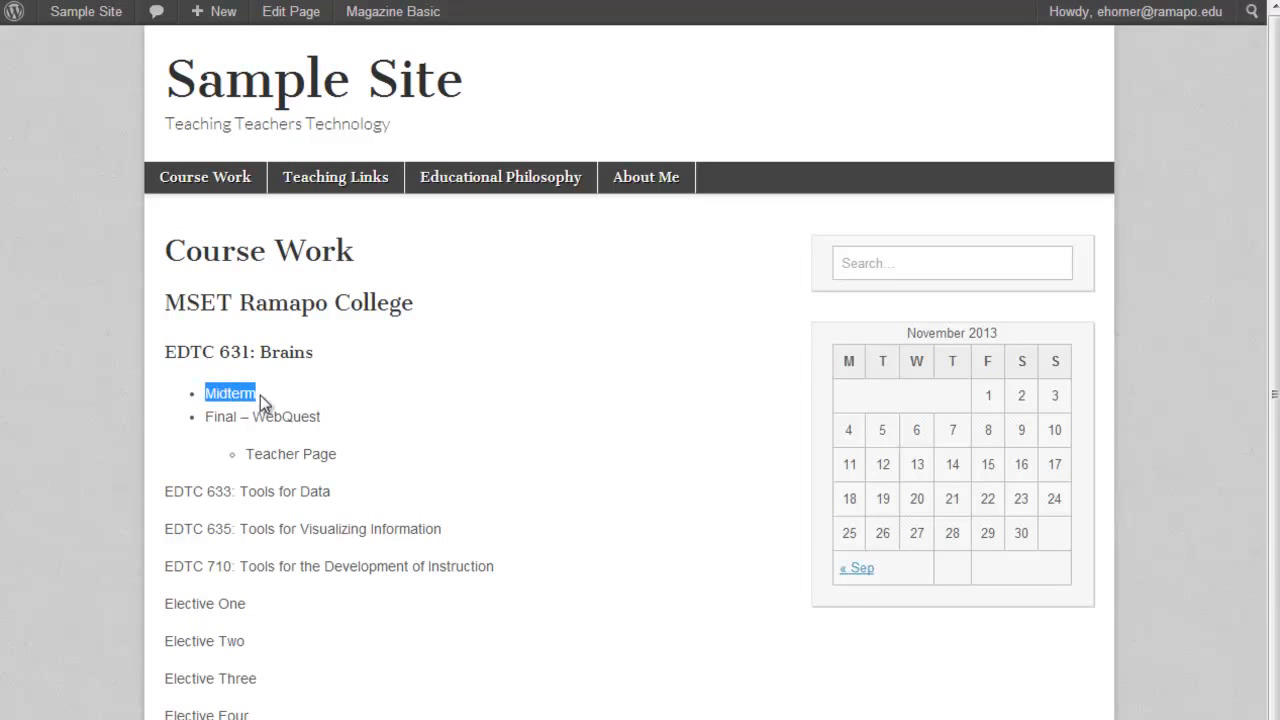
mouse_move(389, 350)
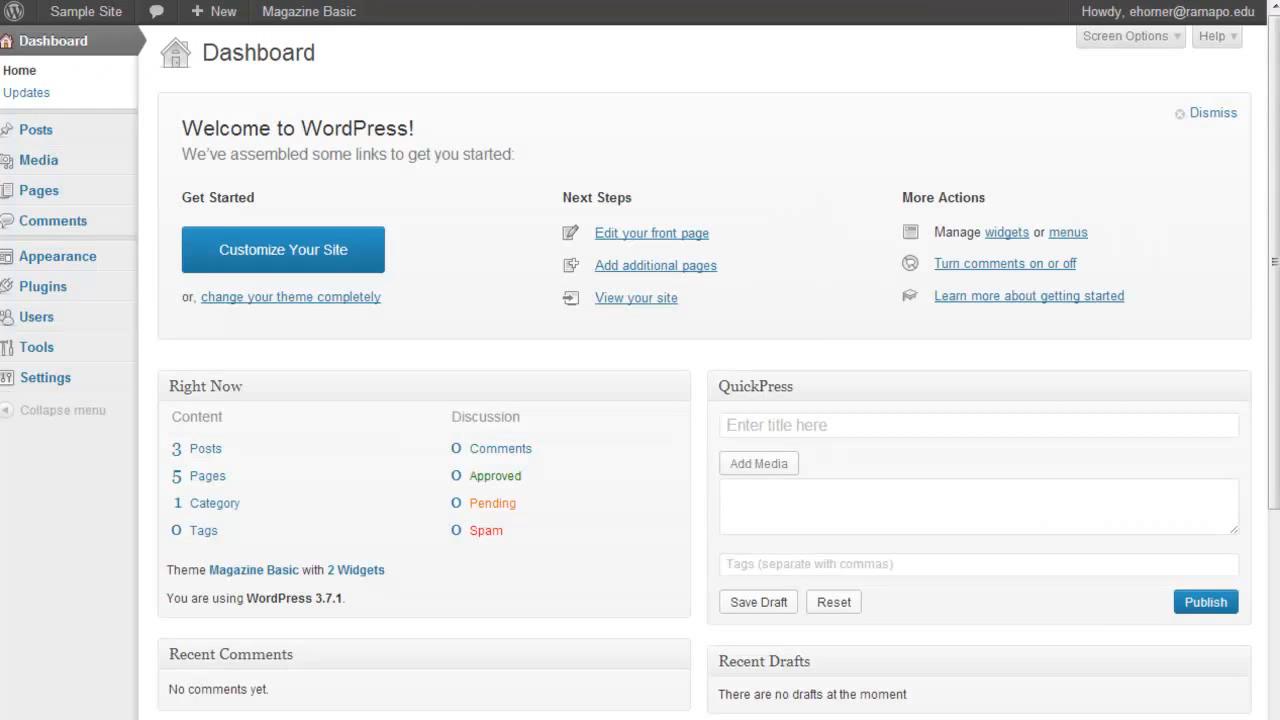
mouse_move(39, 160)
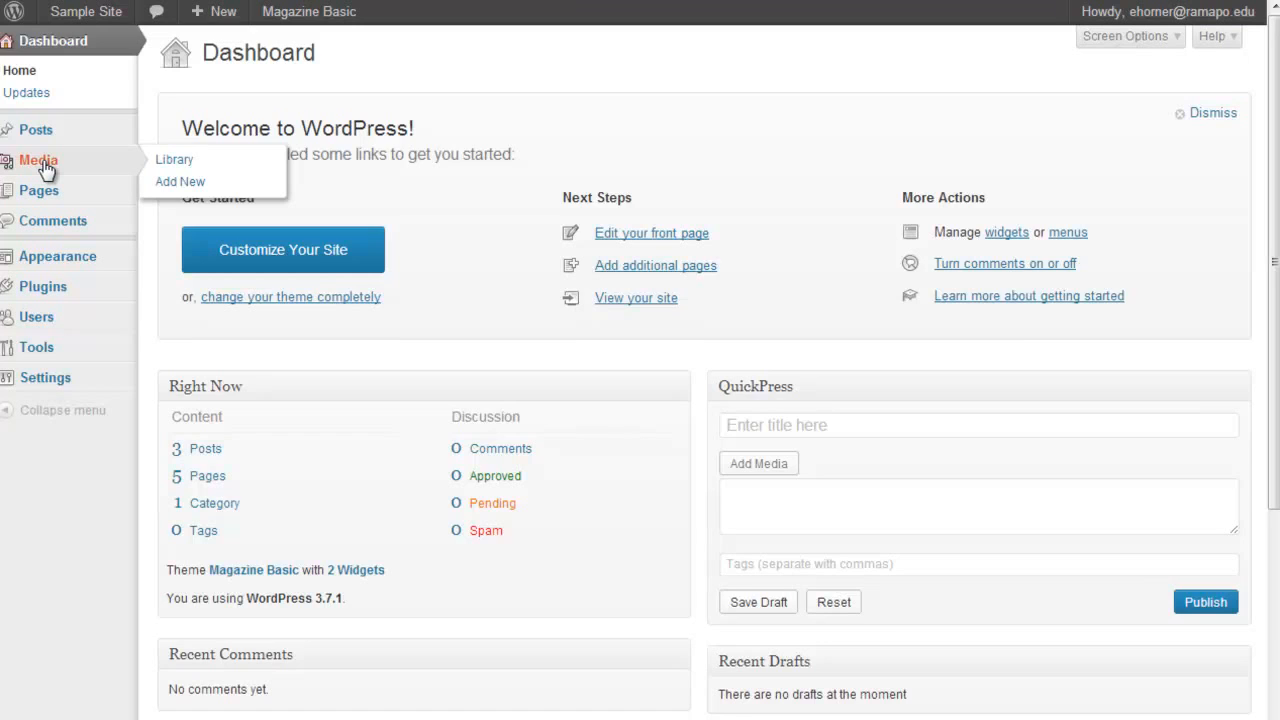
click(174, 159)
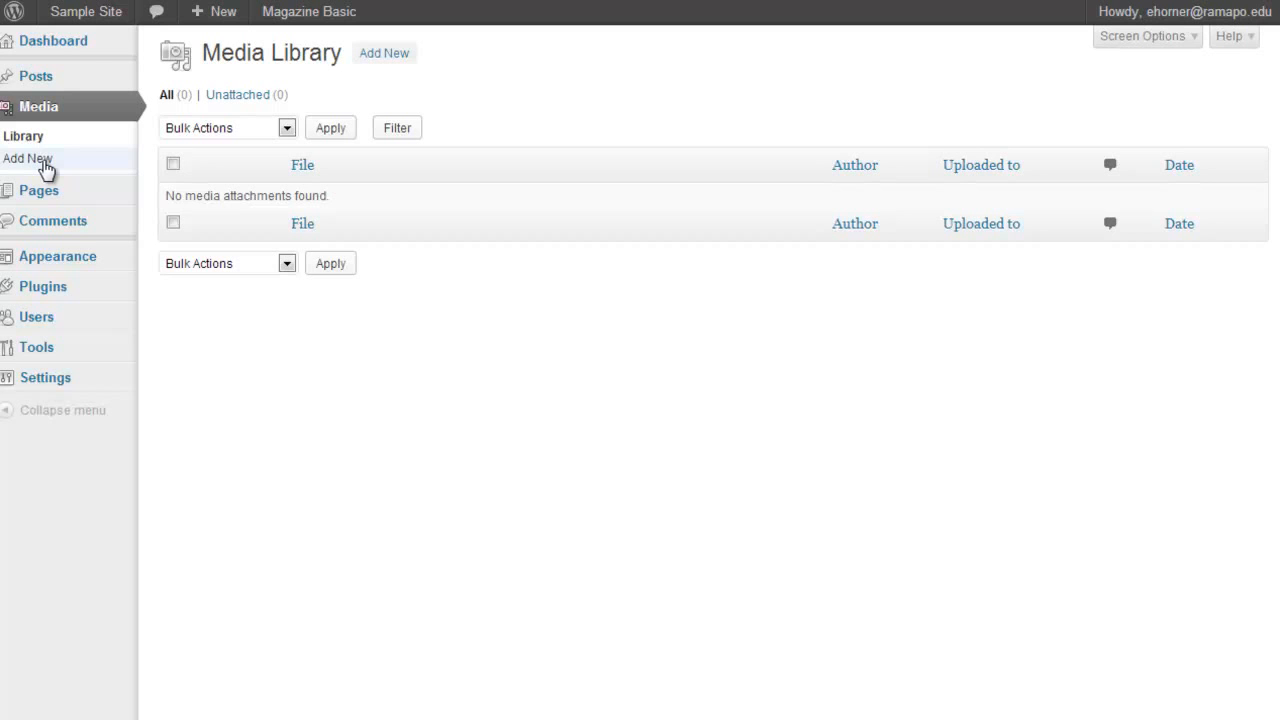
mouse_move(38, 190)
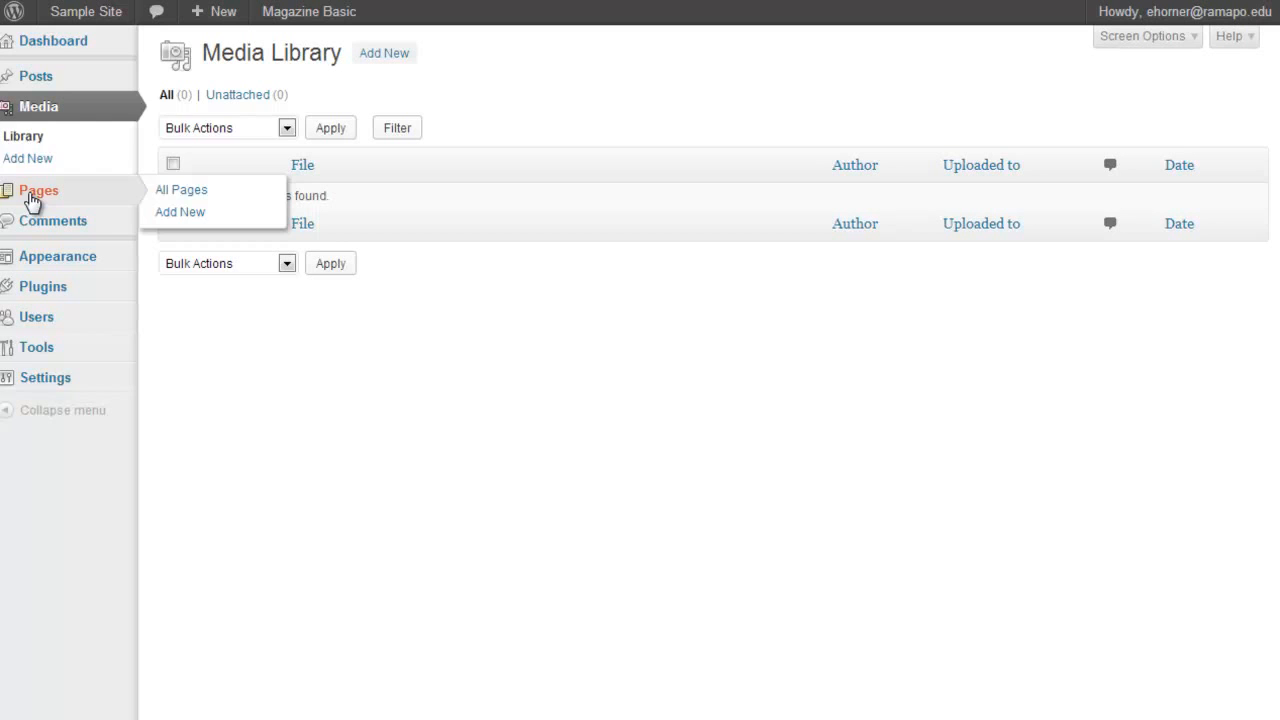
mouse_move(45, 200)
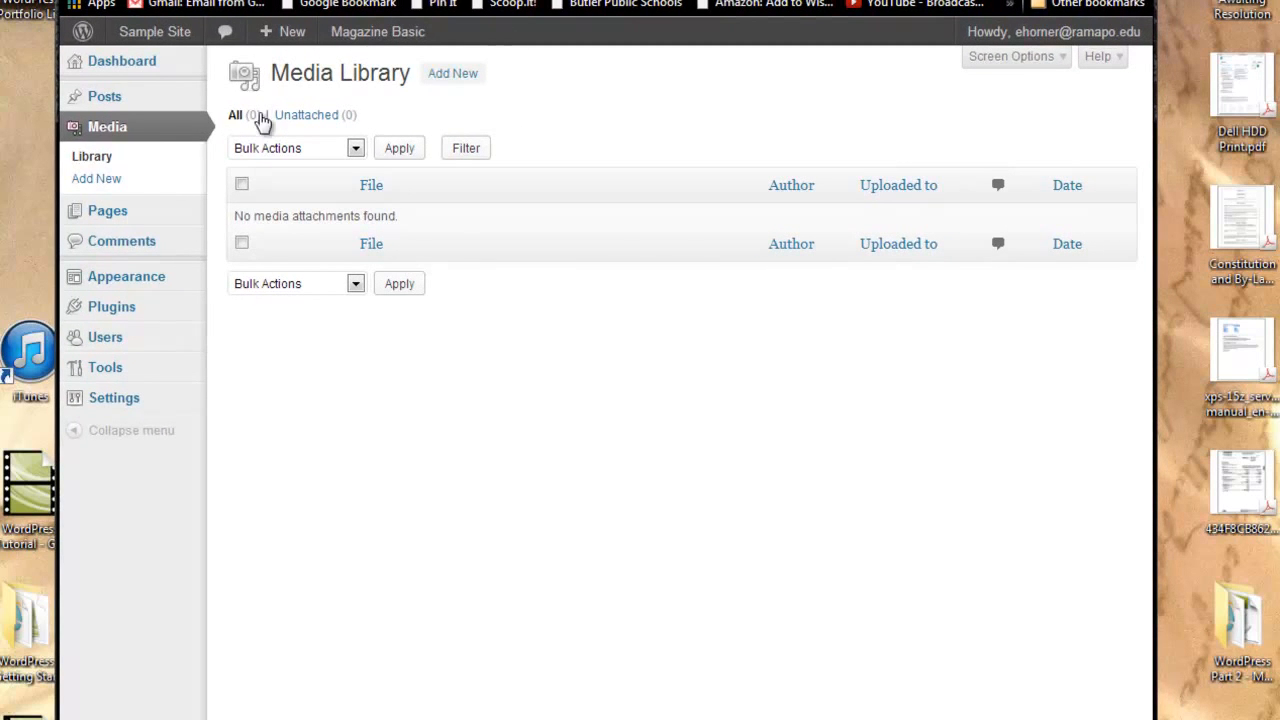
mouse_move(453, 73)
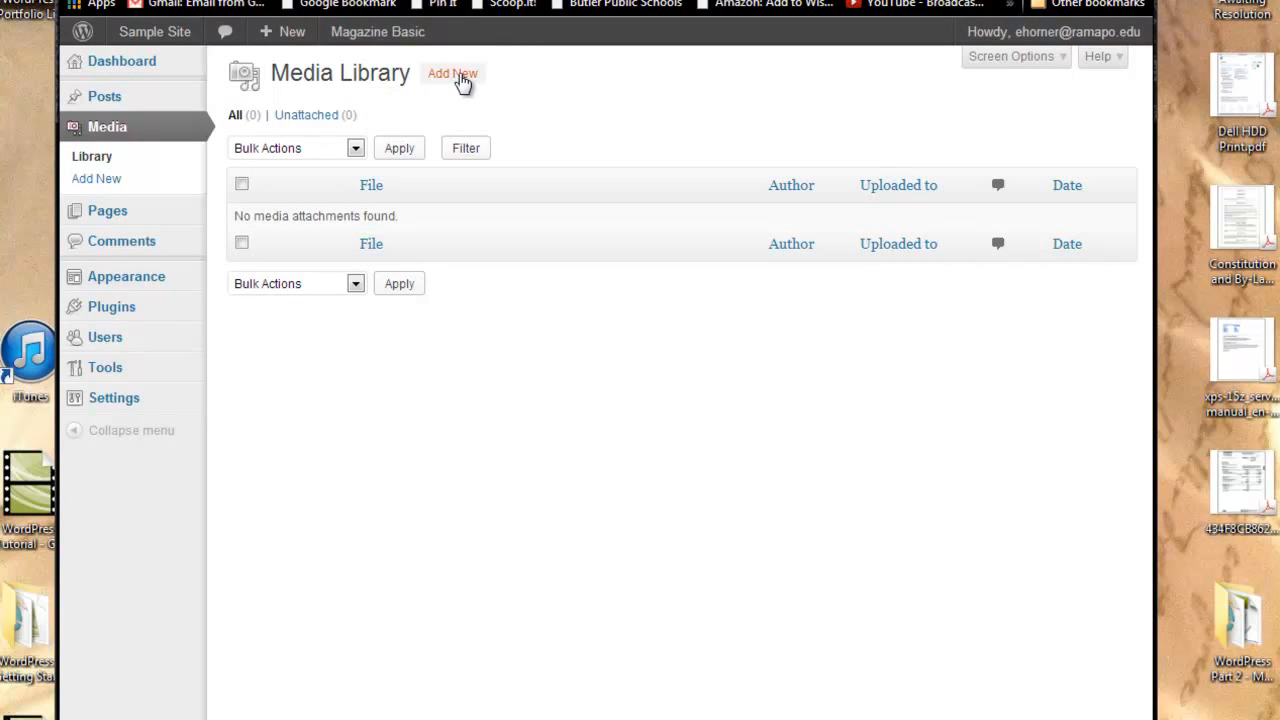
- Upload Midterm.pdf from the Desktop through Media > Add New
click(453, 73)
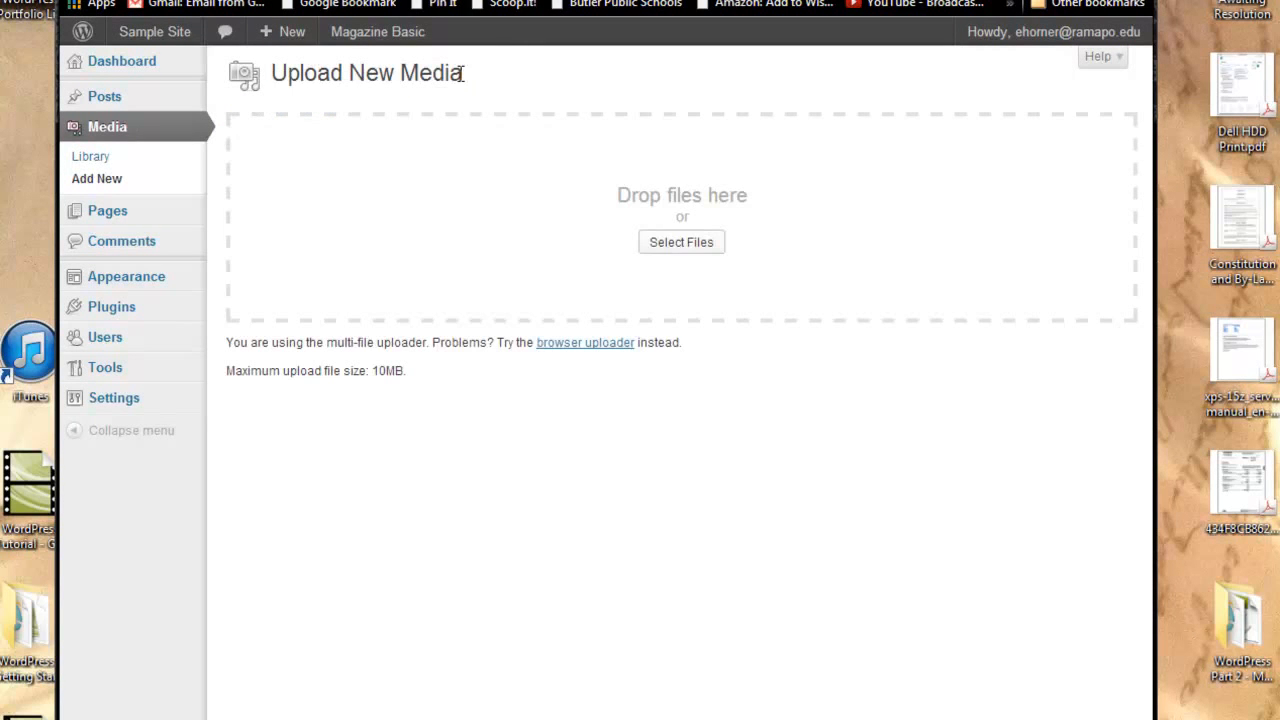
mouse_move(681, 242)
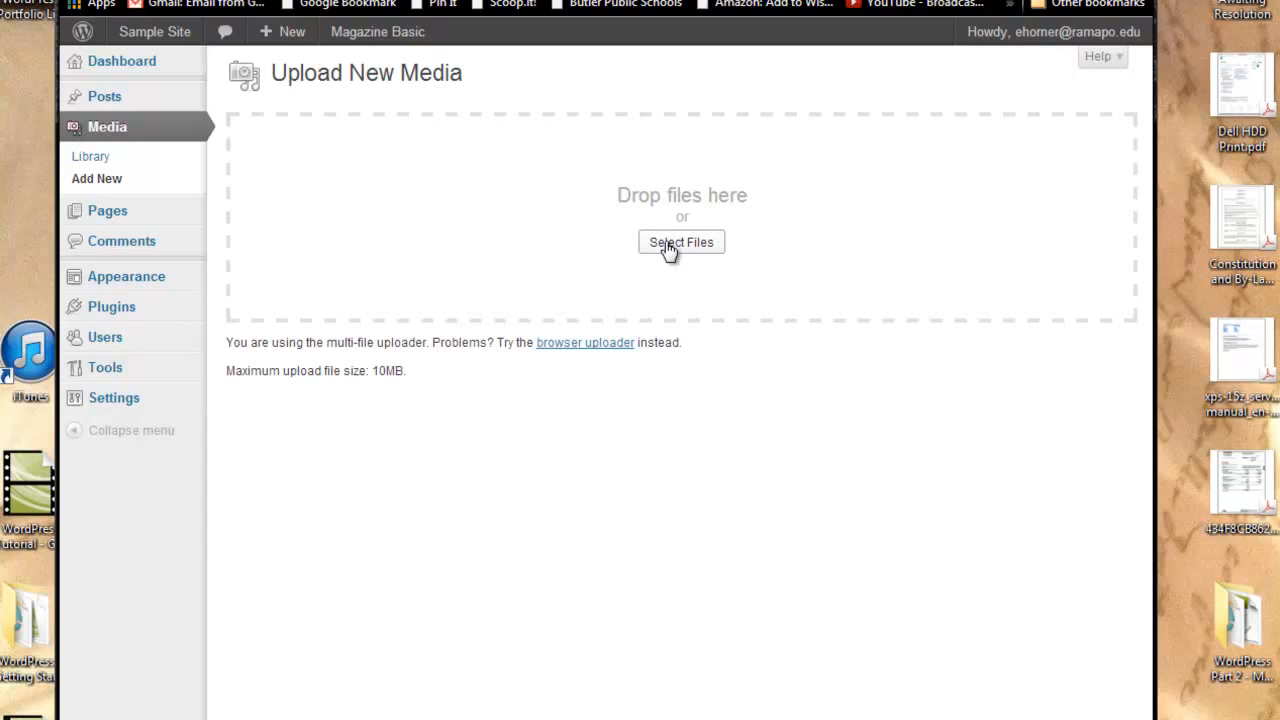
click(681, 242)
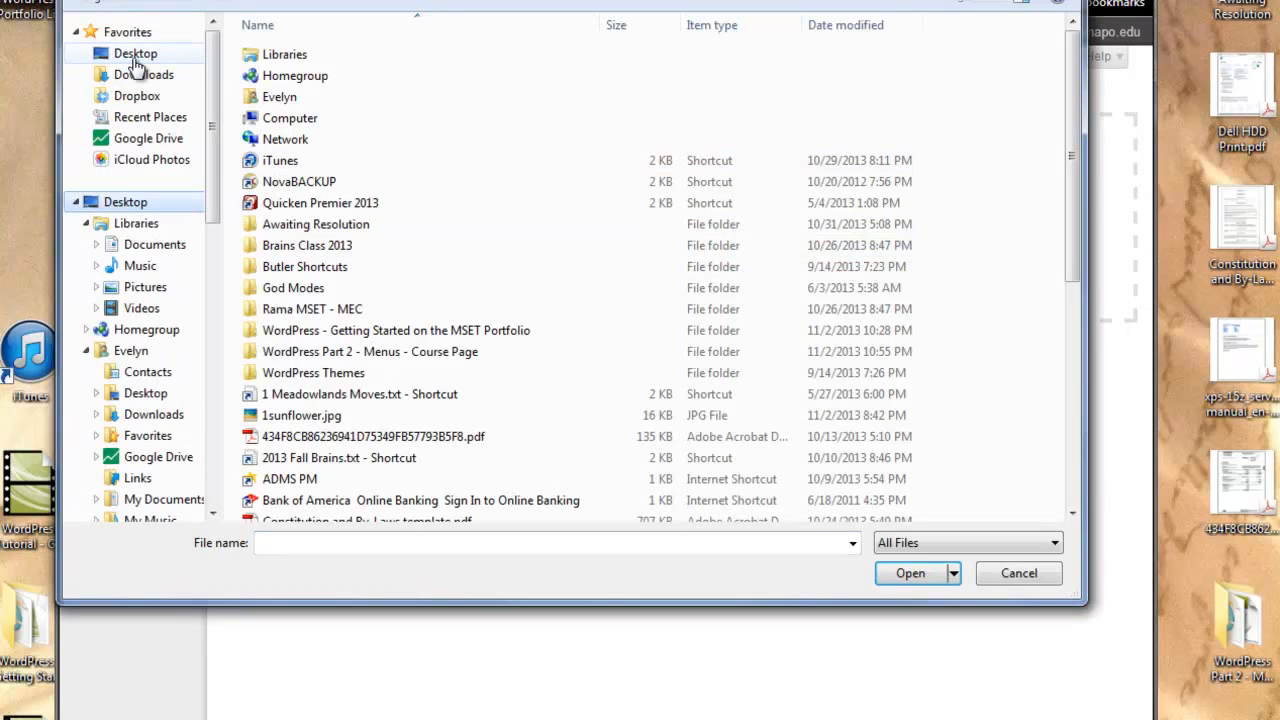
scroll(down, 3)
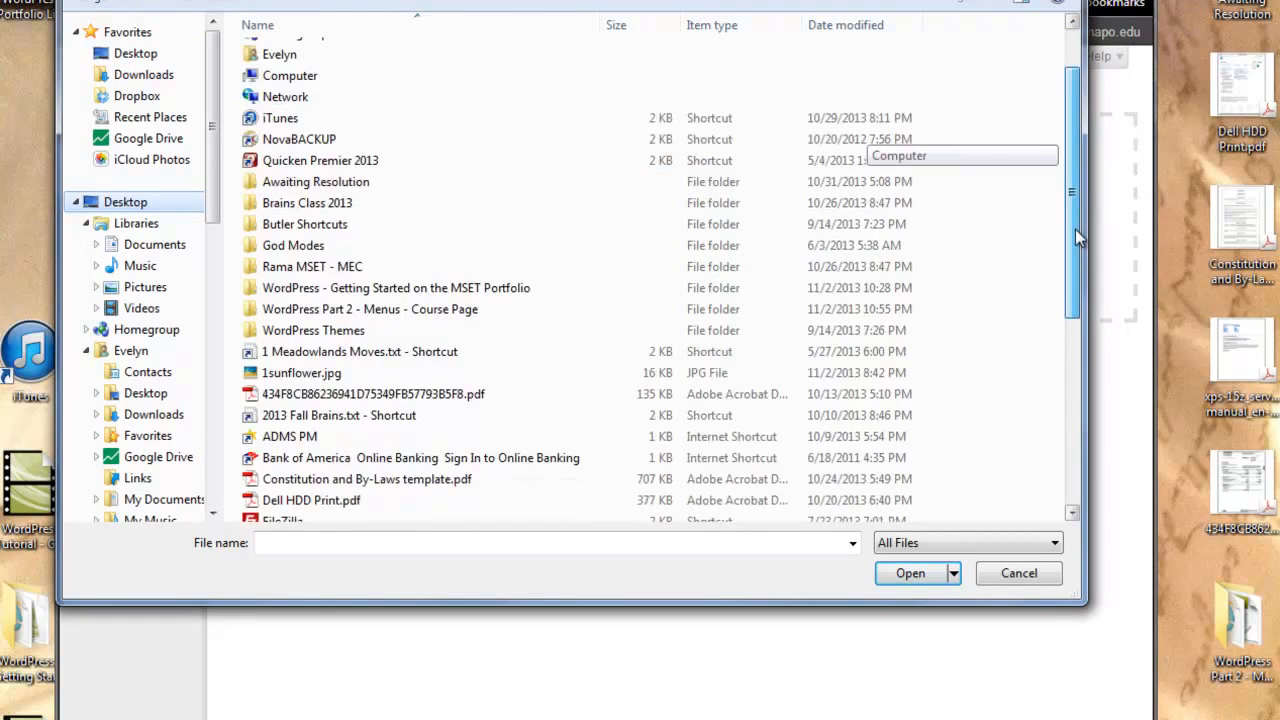
scroll(down, 3)
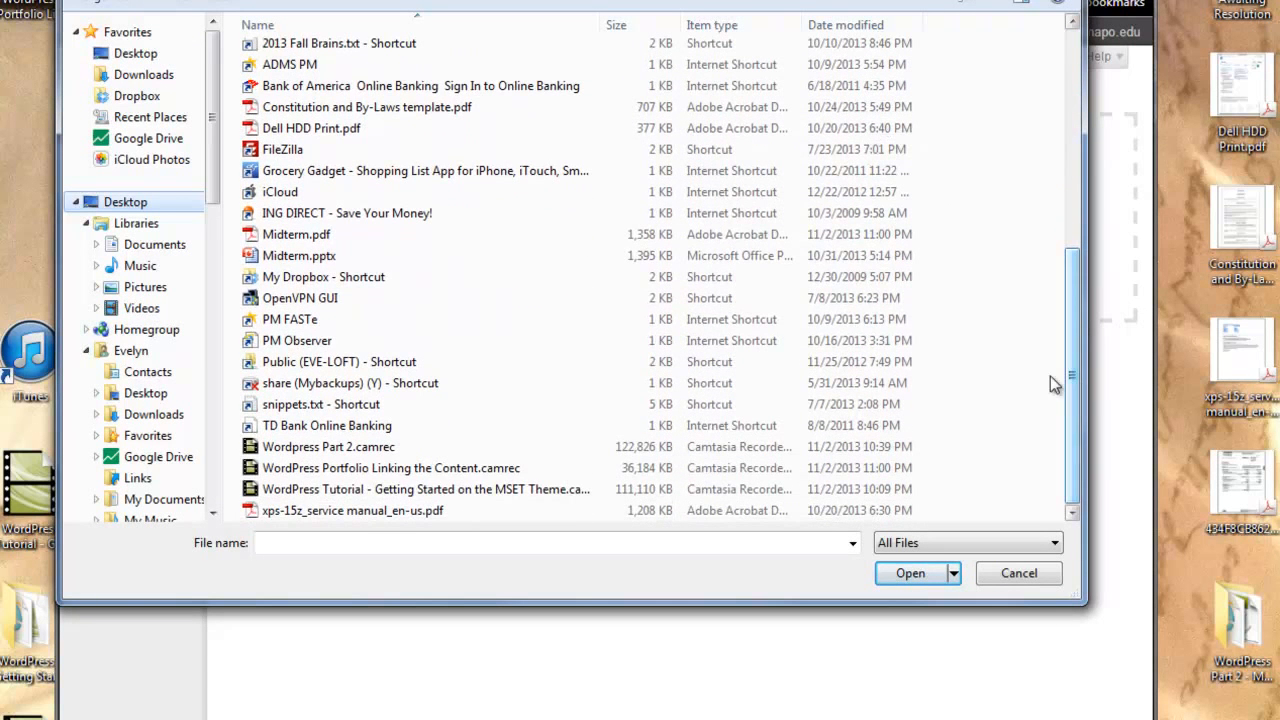
click(296, 234)
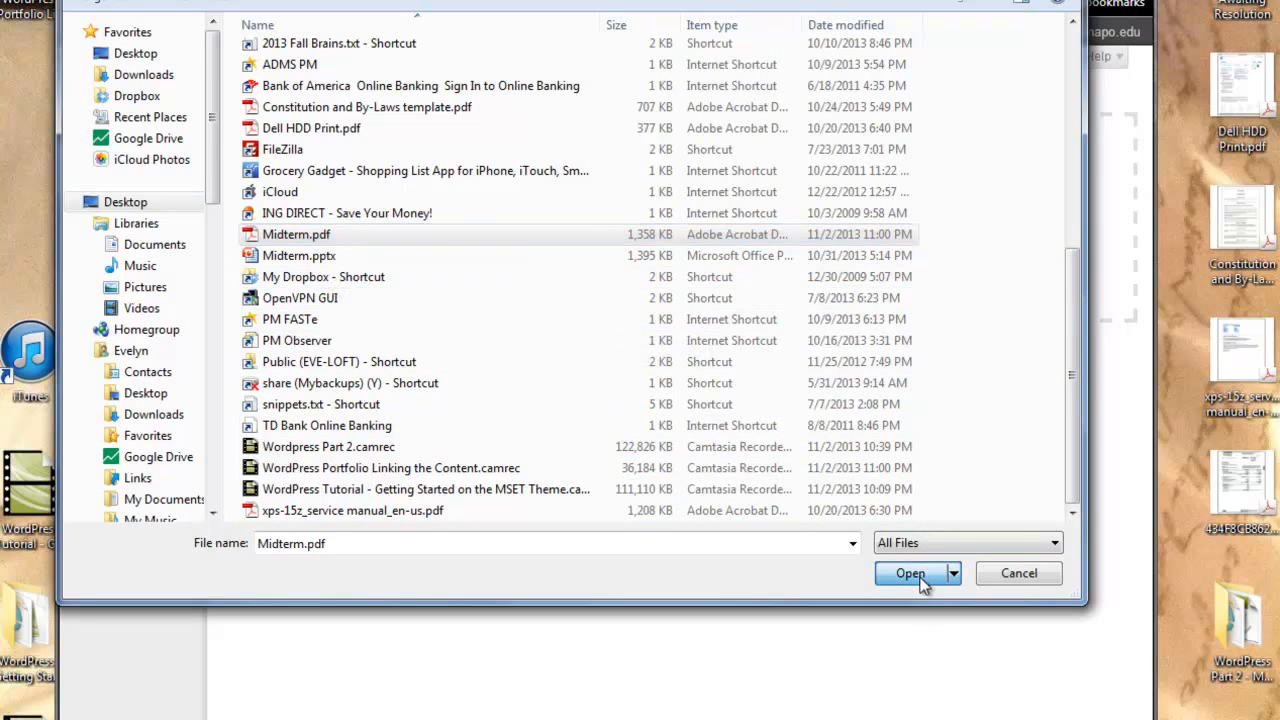
click(909, 573)
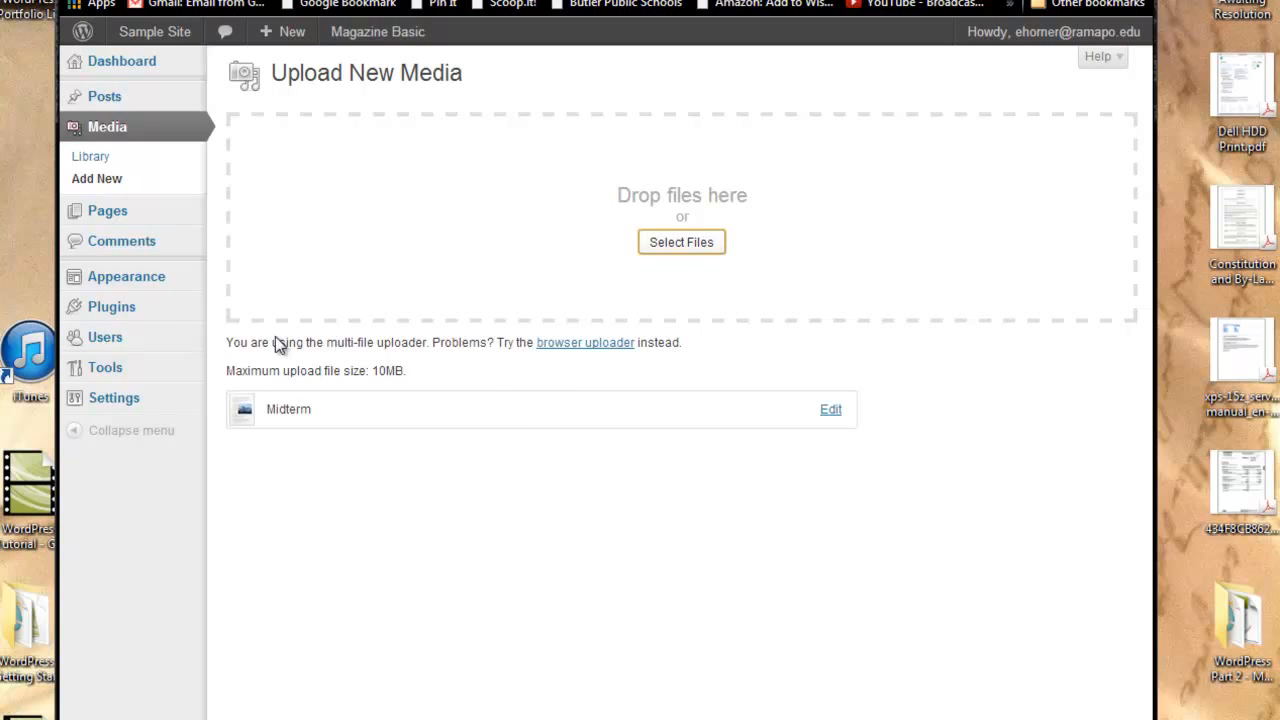
mouse_move(107, 210)
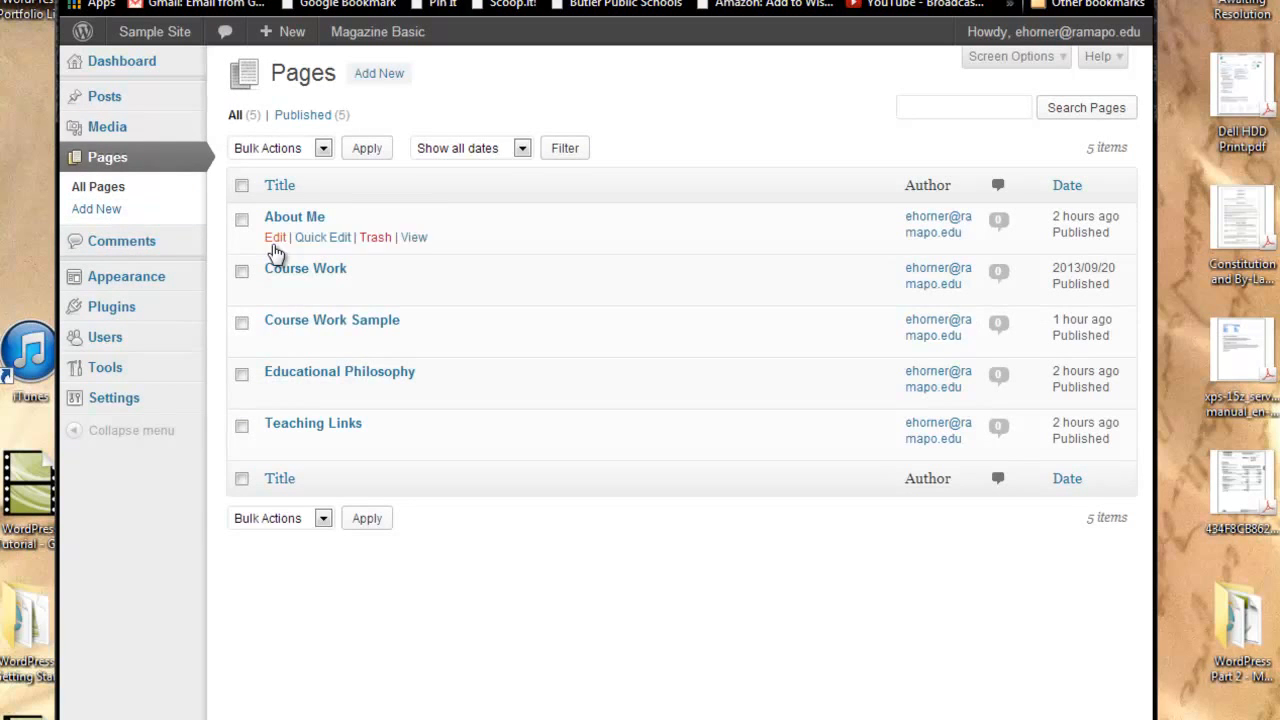
mouse_move(283, 283)
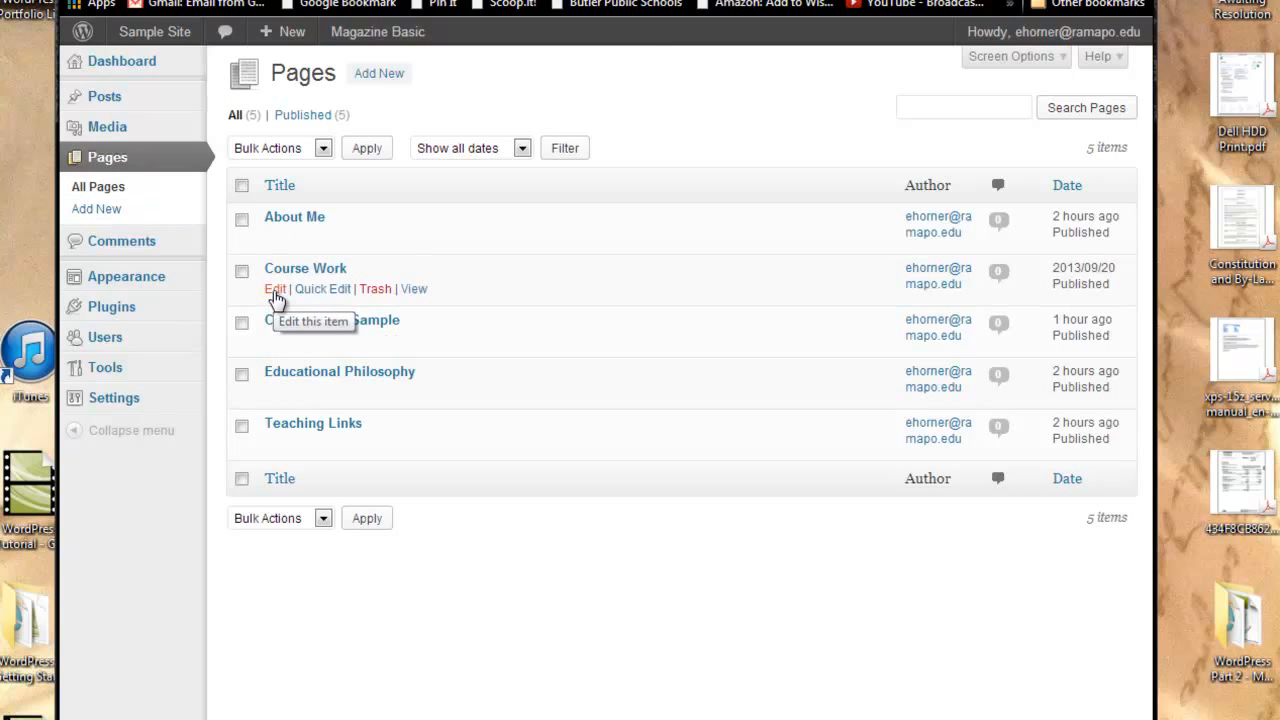
- Edit the Course Work page and select the word Midterm in its list
click(276, 289)
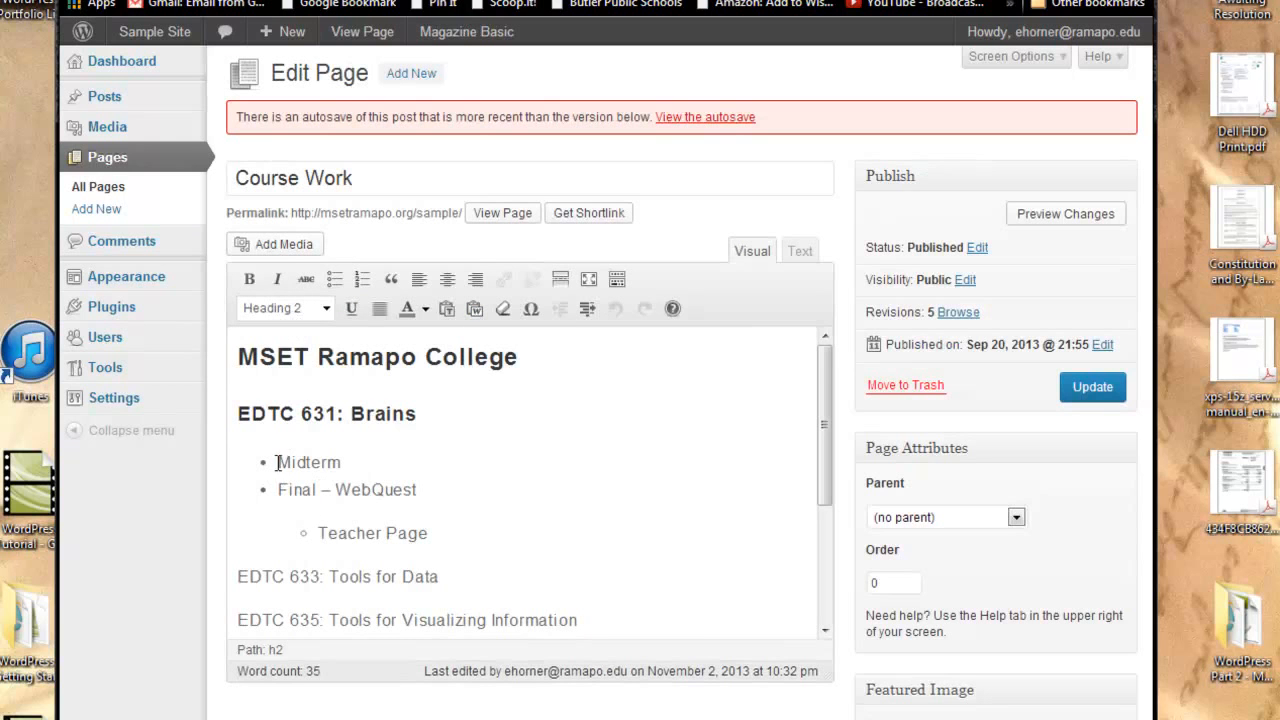
double_click(308, 462)
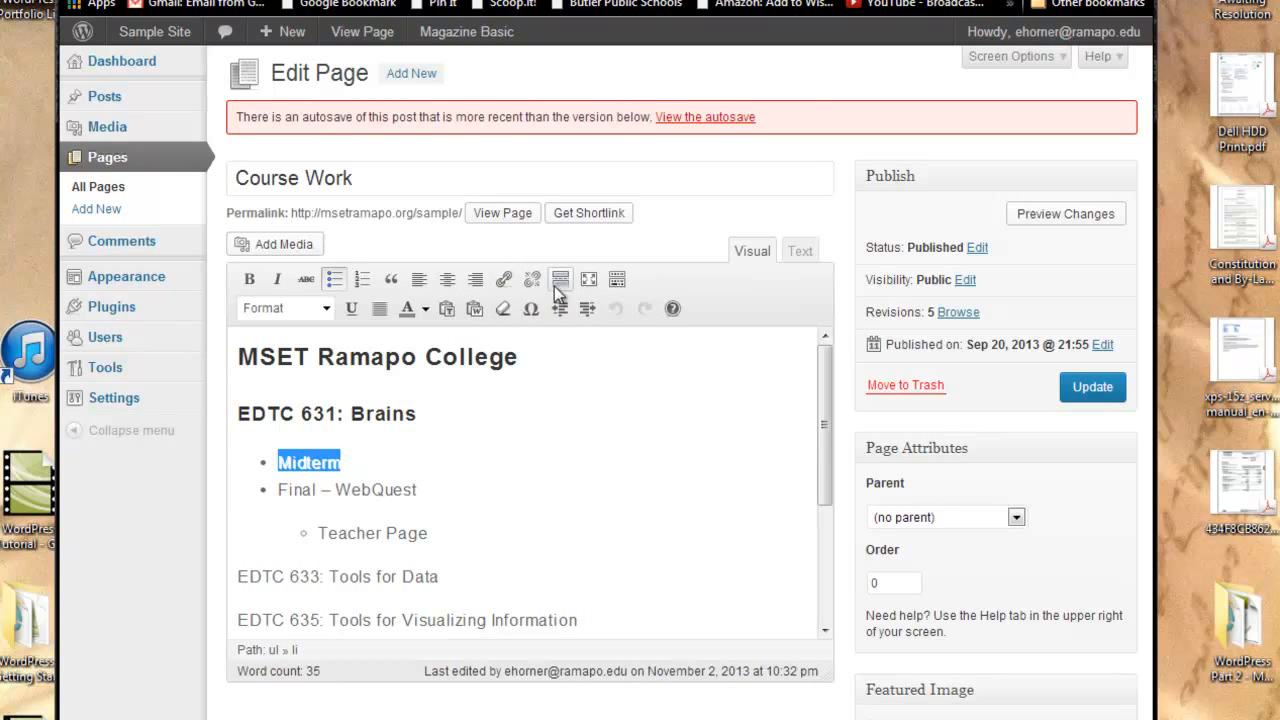
mouse_move(504, 279)
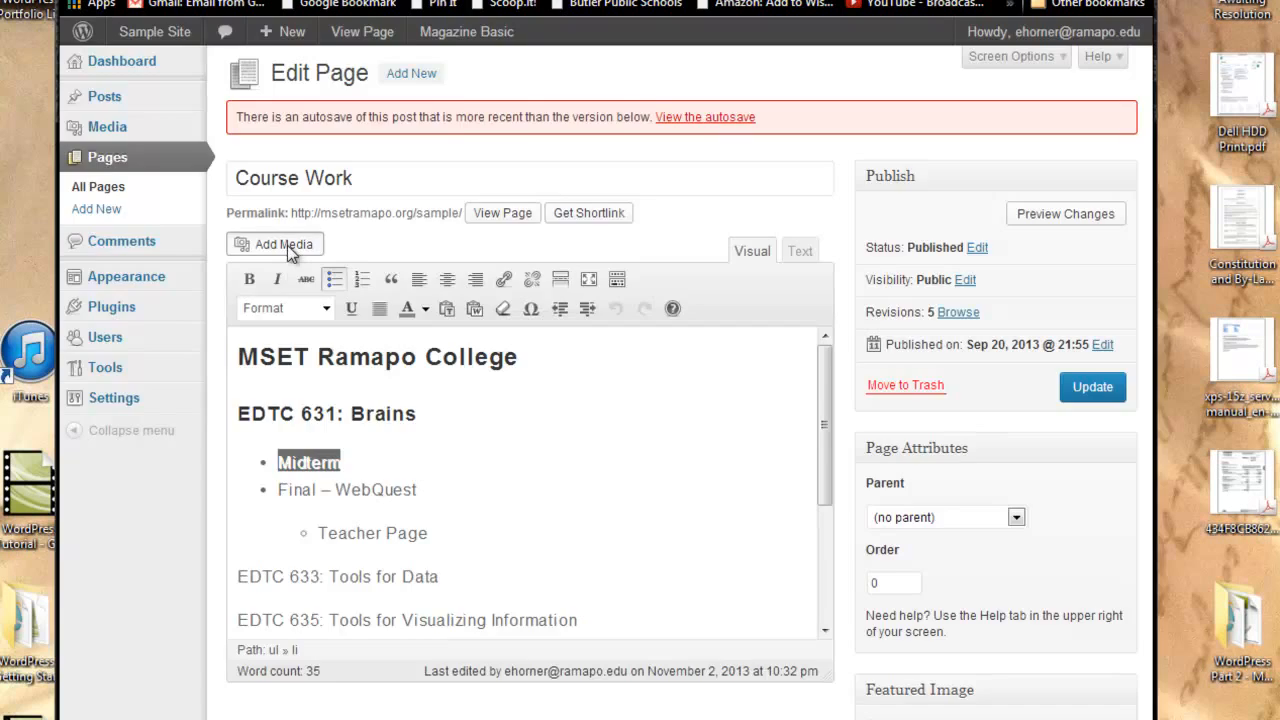
- Link Midterm to the uploaded Midterm.pdf via Add Media, then update the page
click(284, 244)
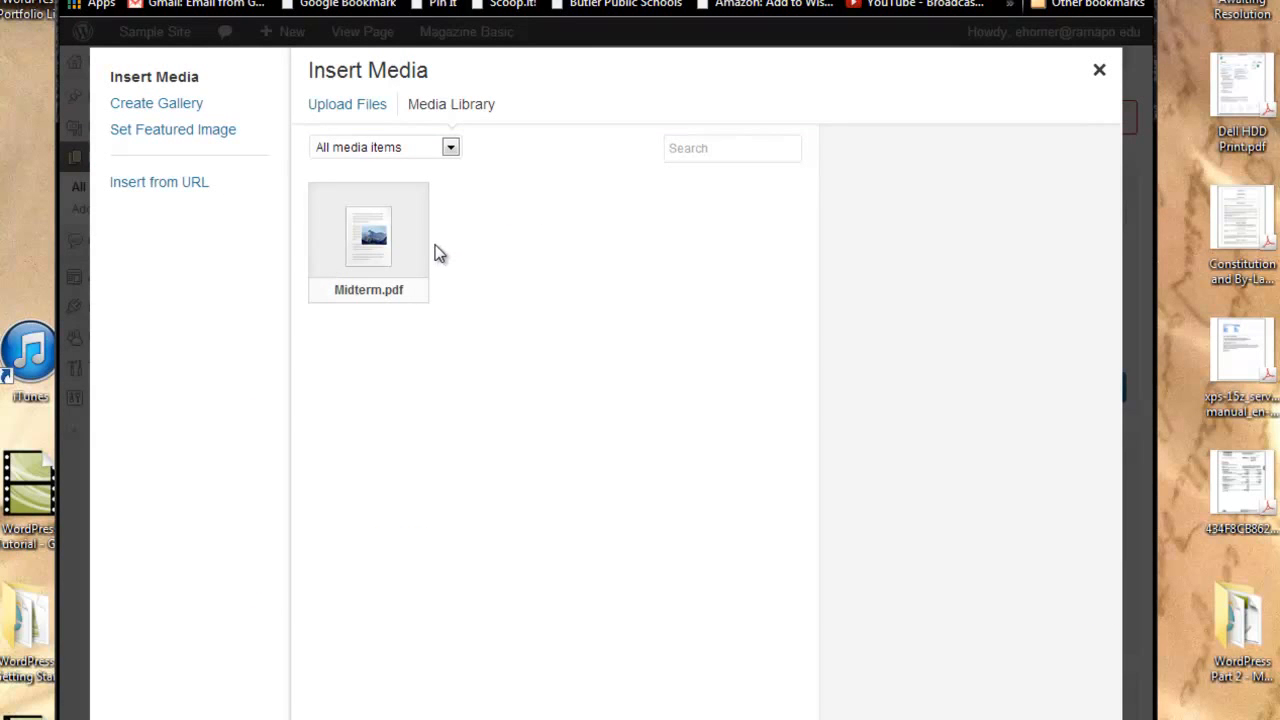
mouse_move(451, 104)
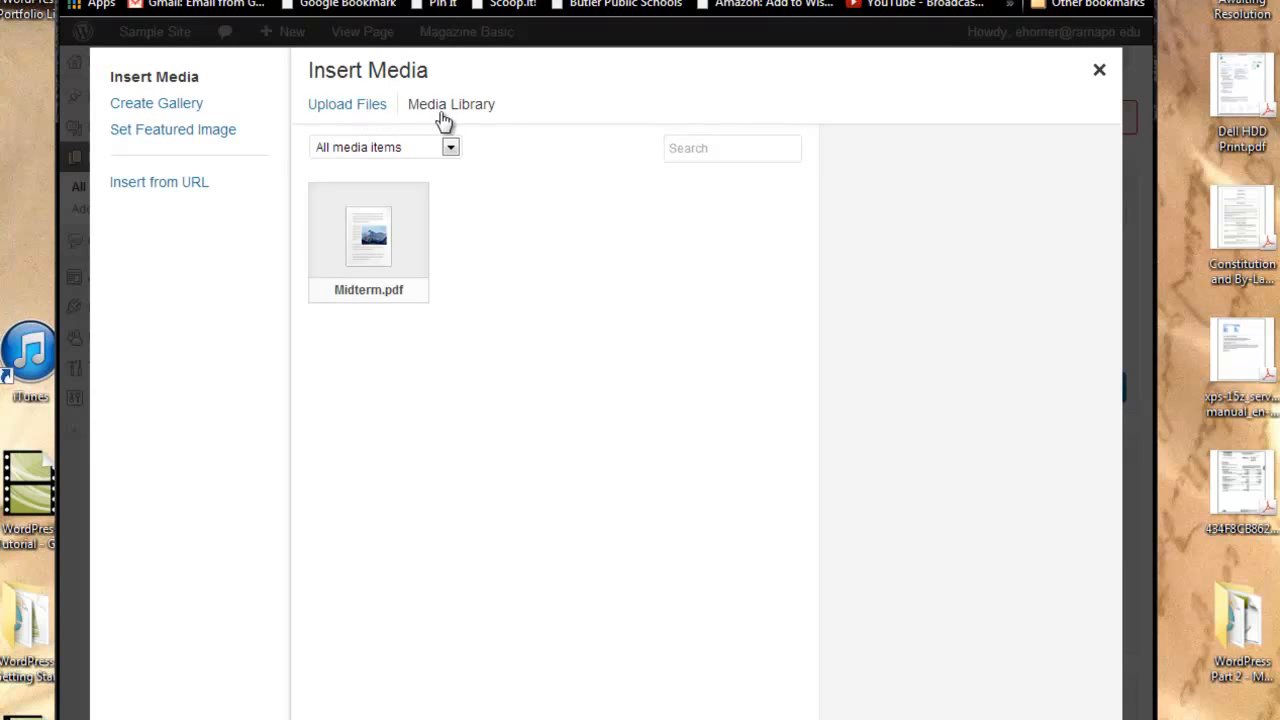
click(368, 237)
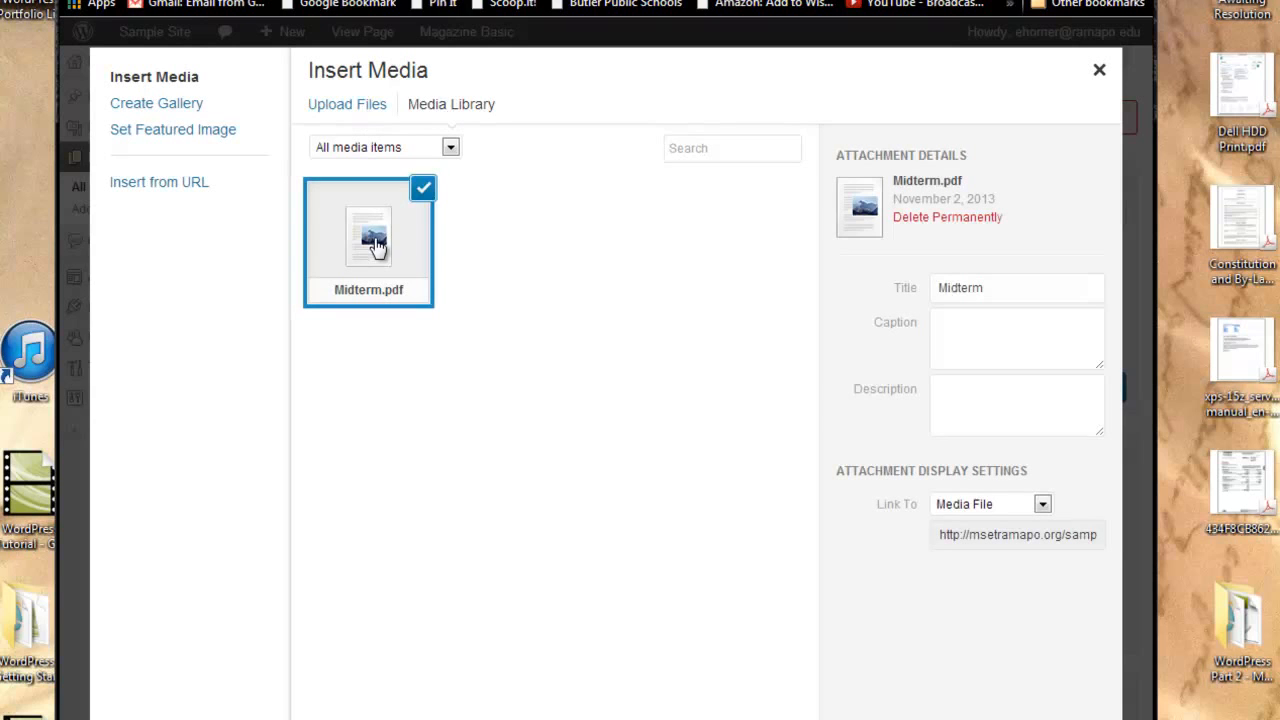
mouse_move(348, 250)
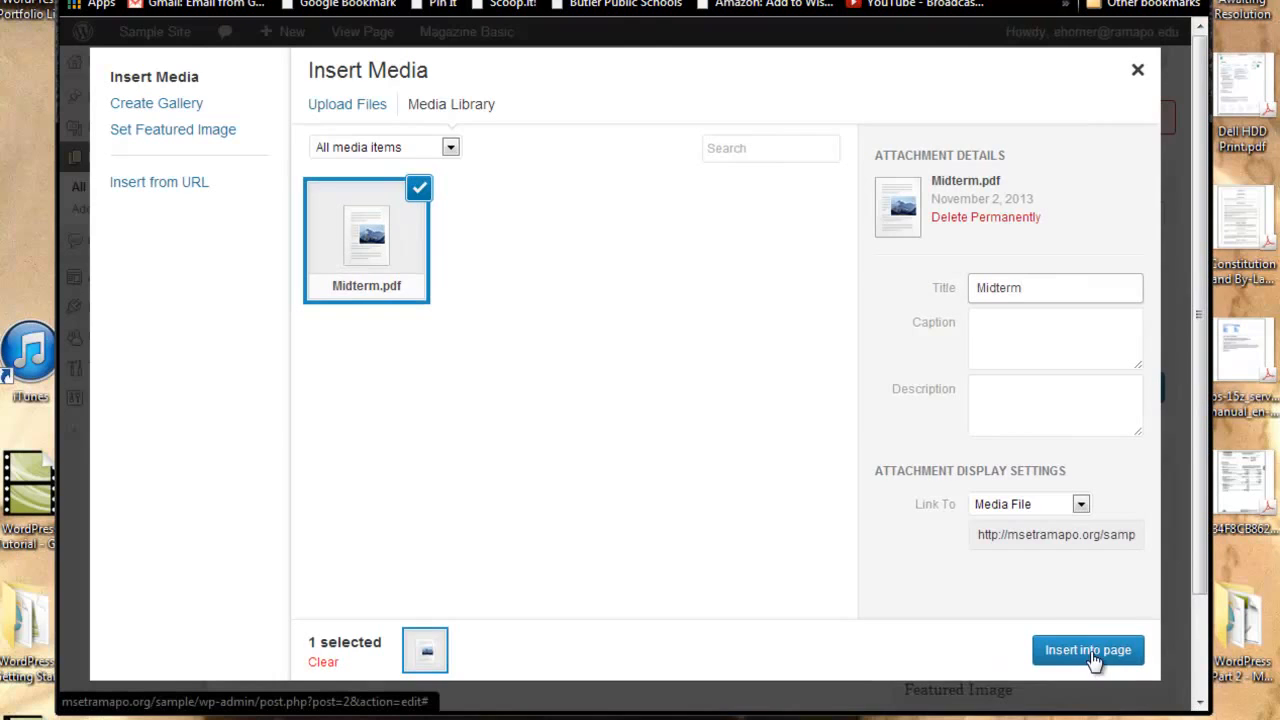
click(1087, 650)
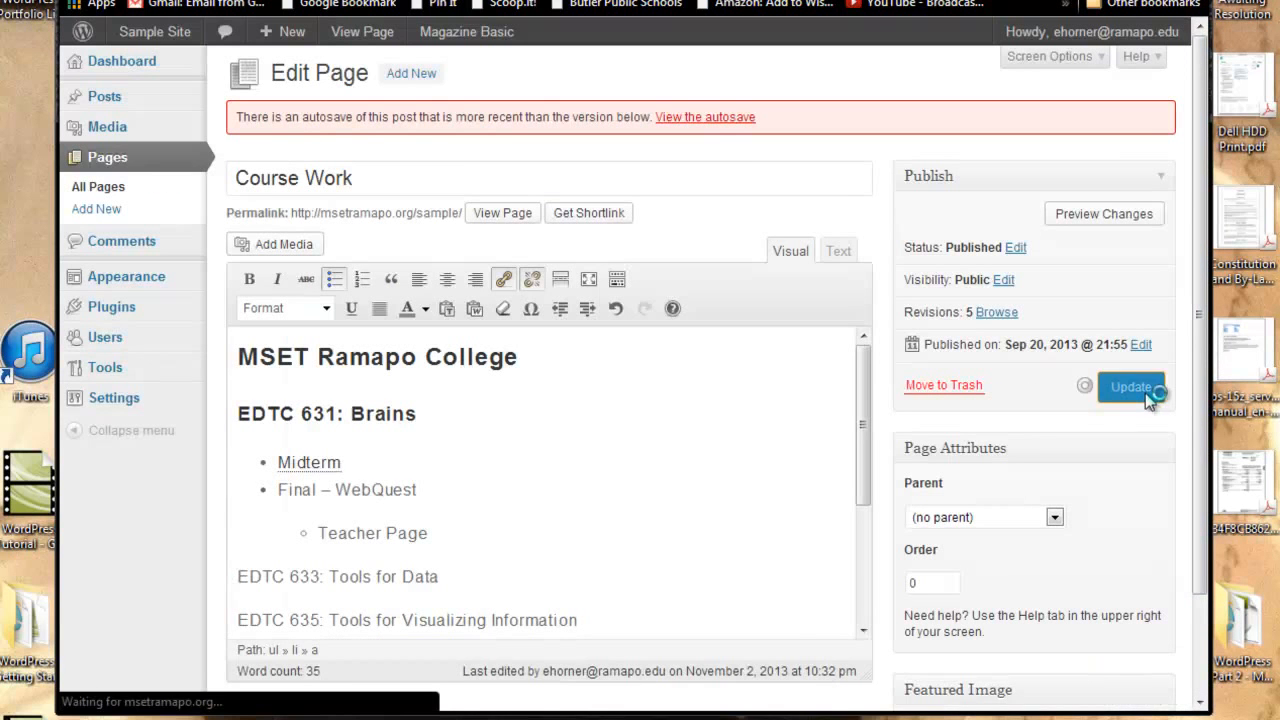
click(1131, 387)
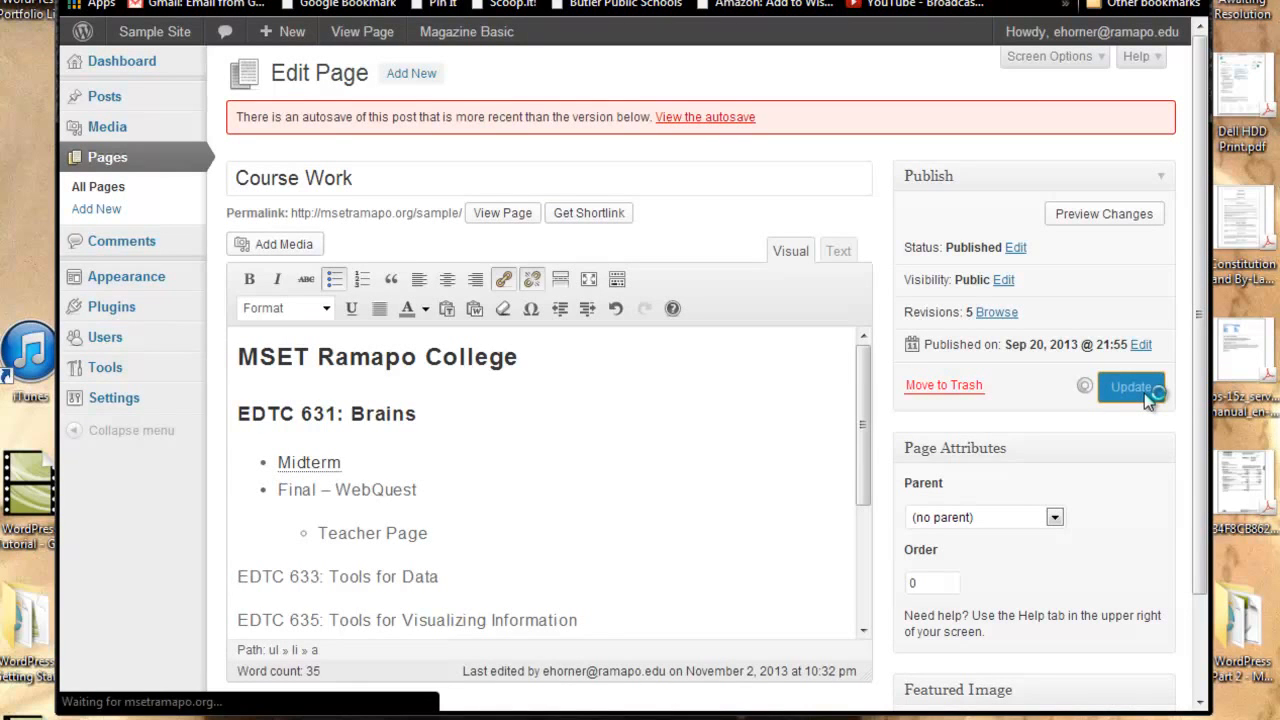
click(1131, 387)
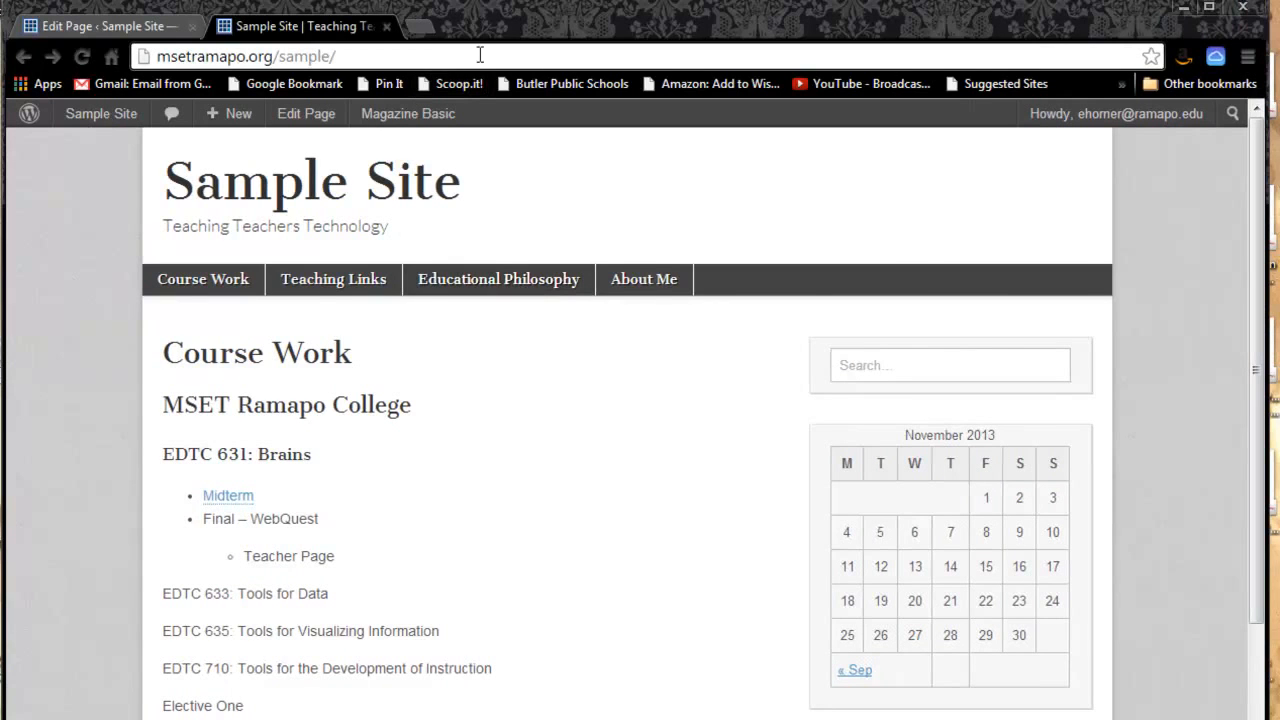
- Open a new browser tab beside the WordPress editor and live site tabs
click(424, 26)
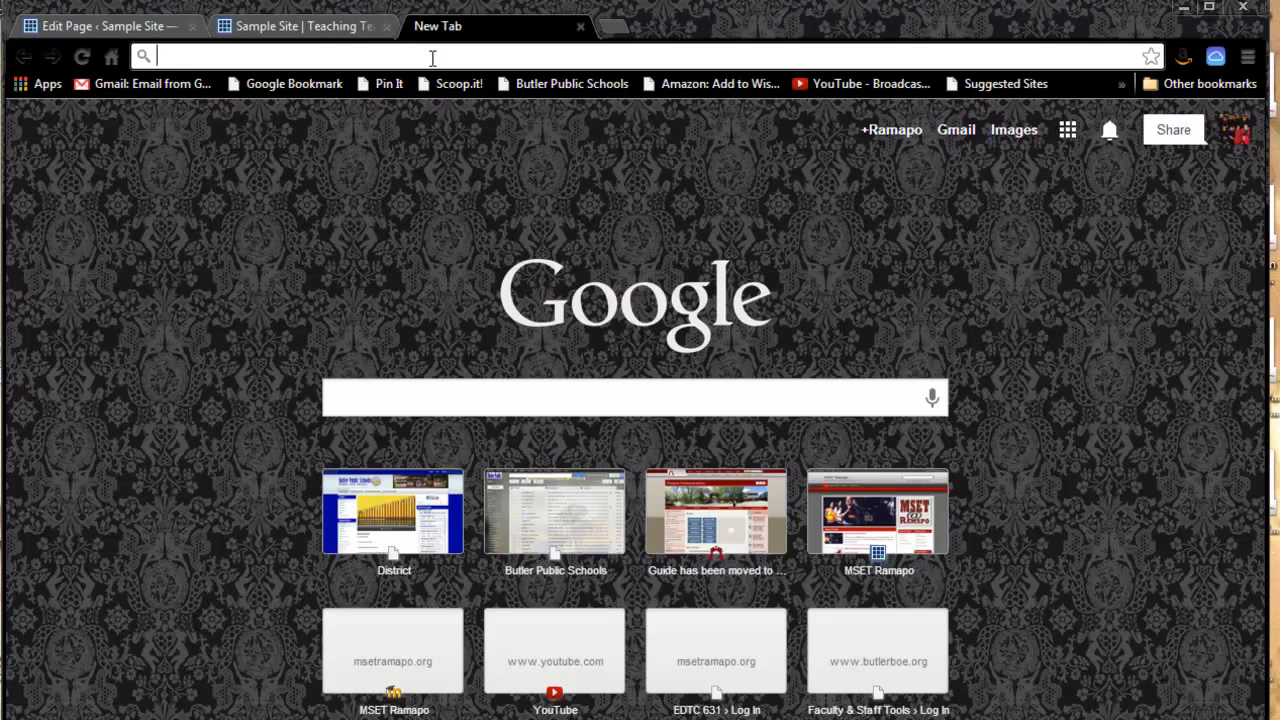
- Load the msetramapo WebQuest Template site, copy its address, and return to the Sample Site tab
text(msetramapo.org/webquest2/)
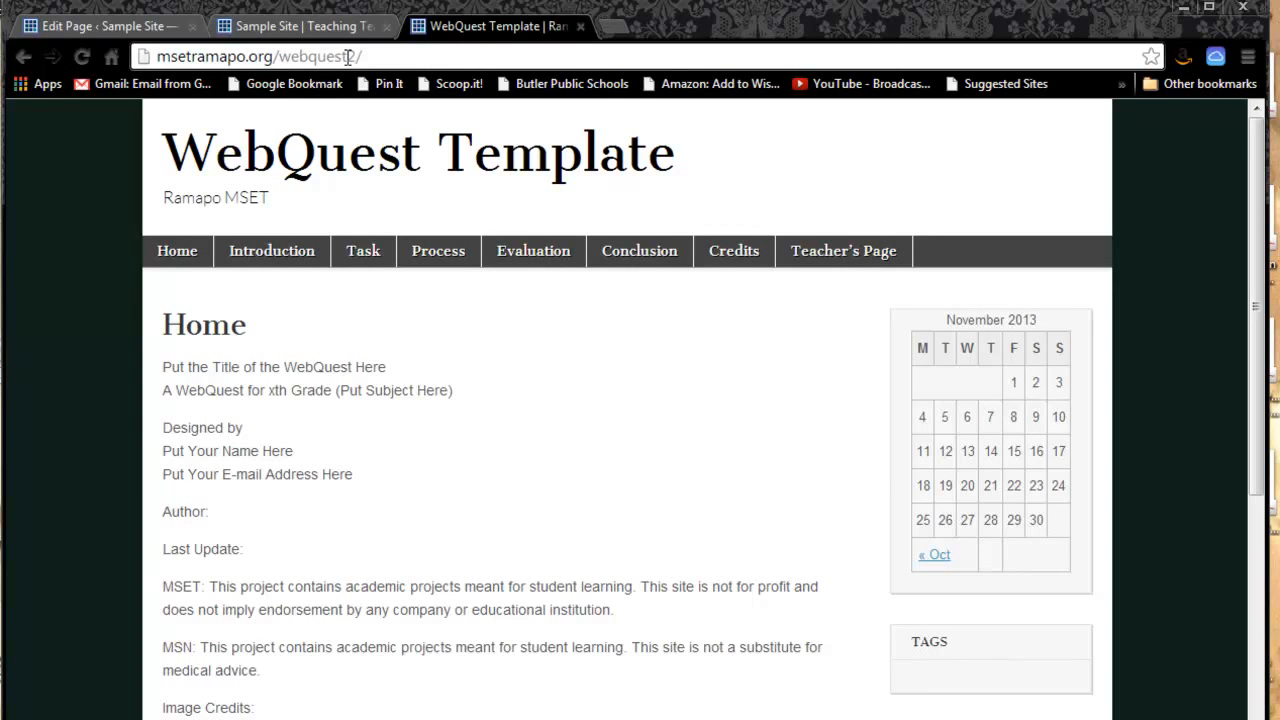
mouse_move(140, 83)
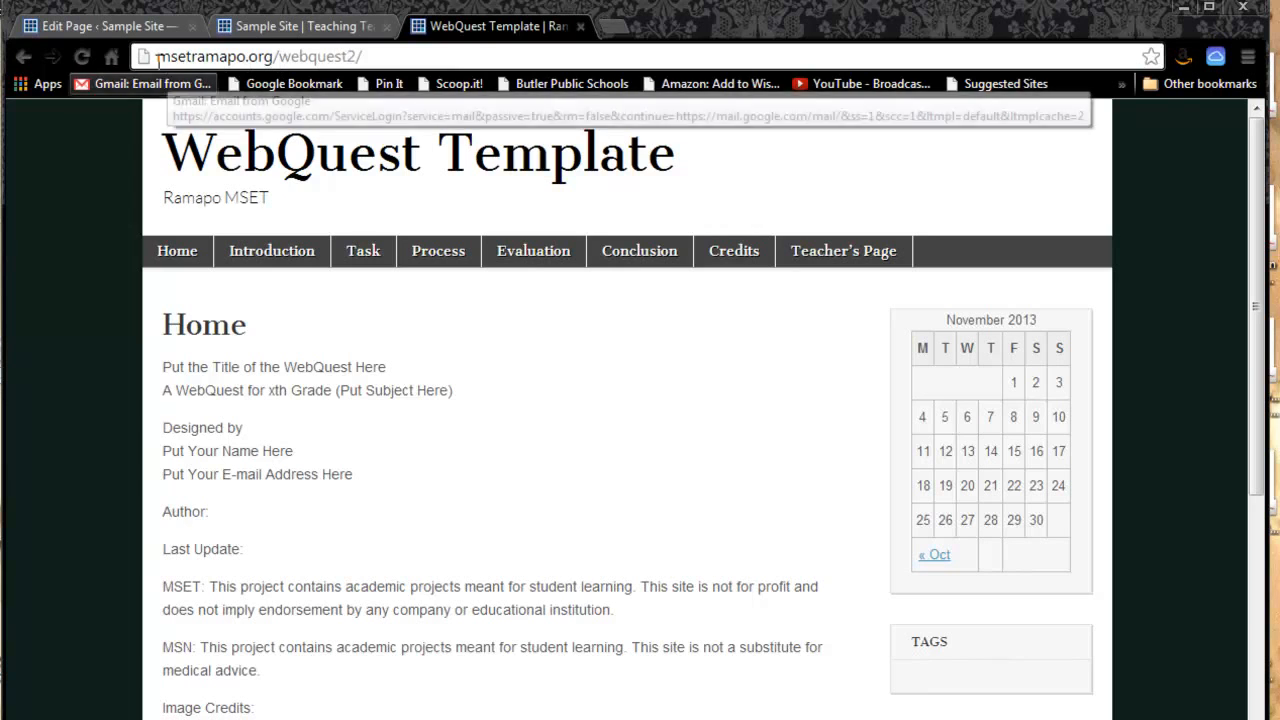
mouse_move(270, 56)
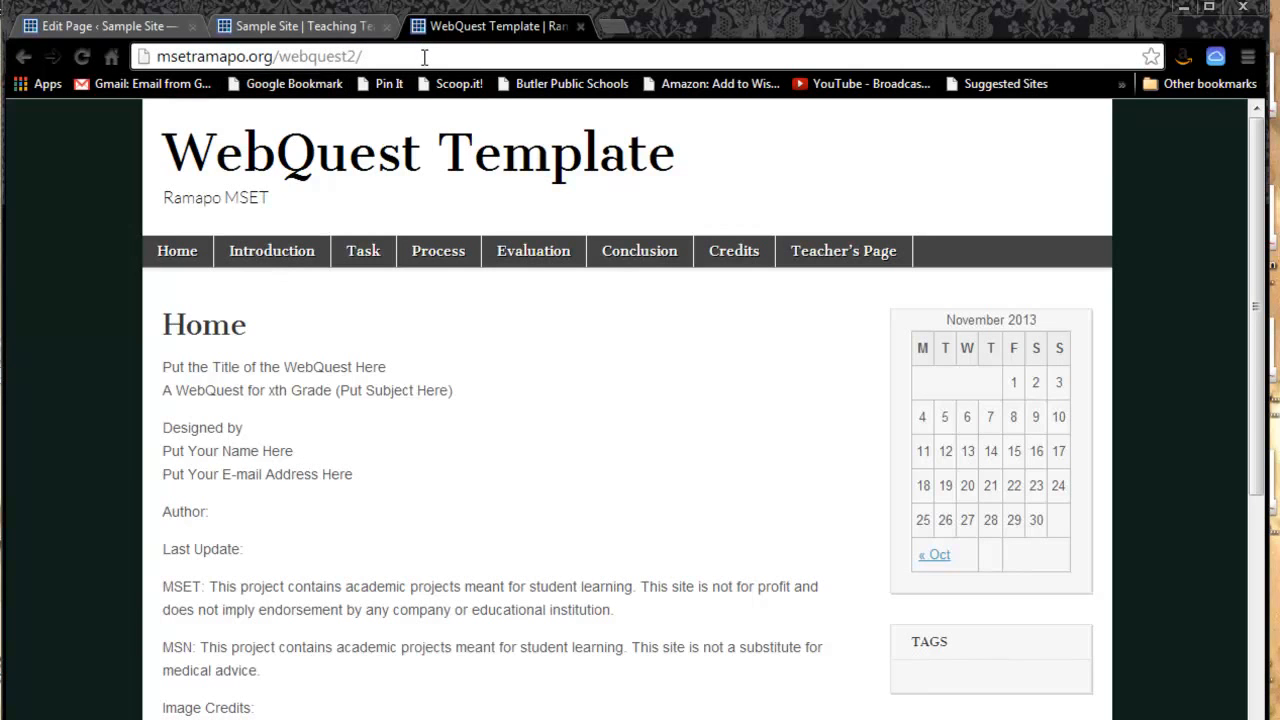
click(260, 56)
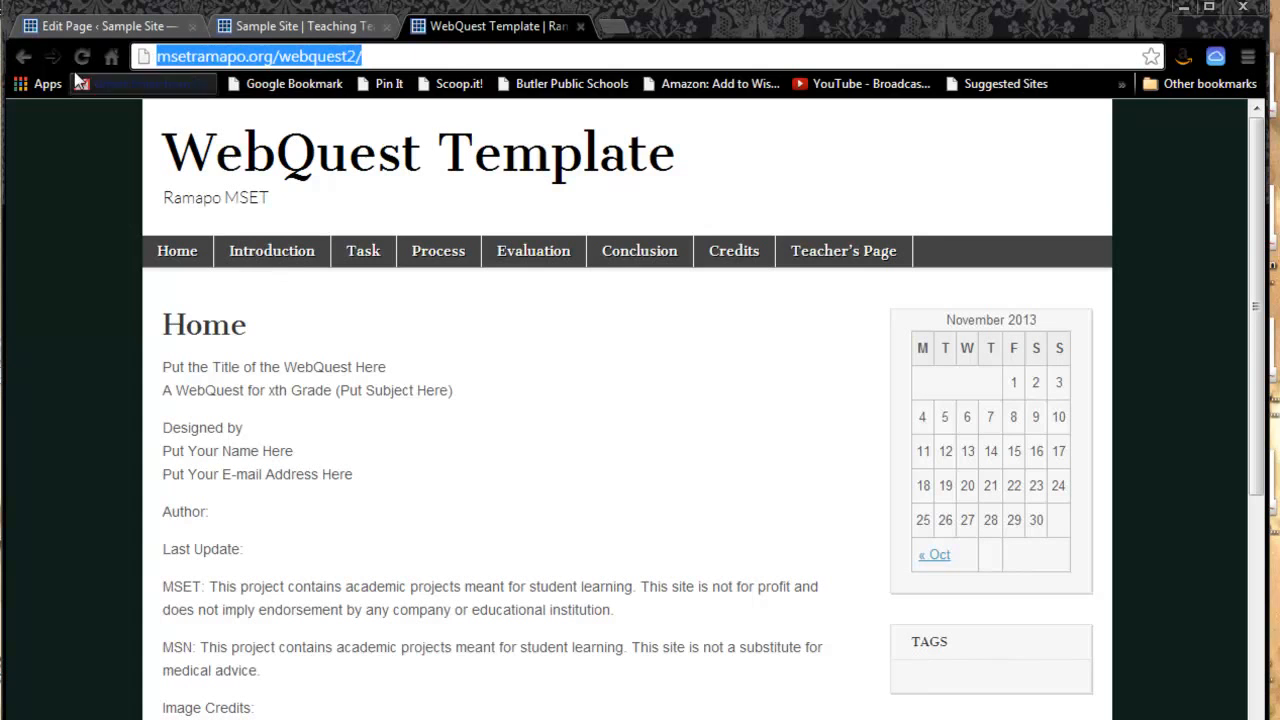
right_click(250, 56)
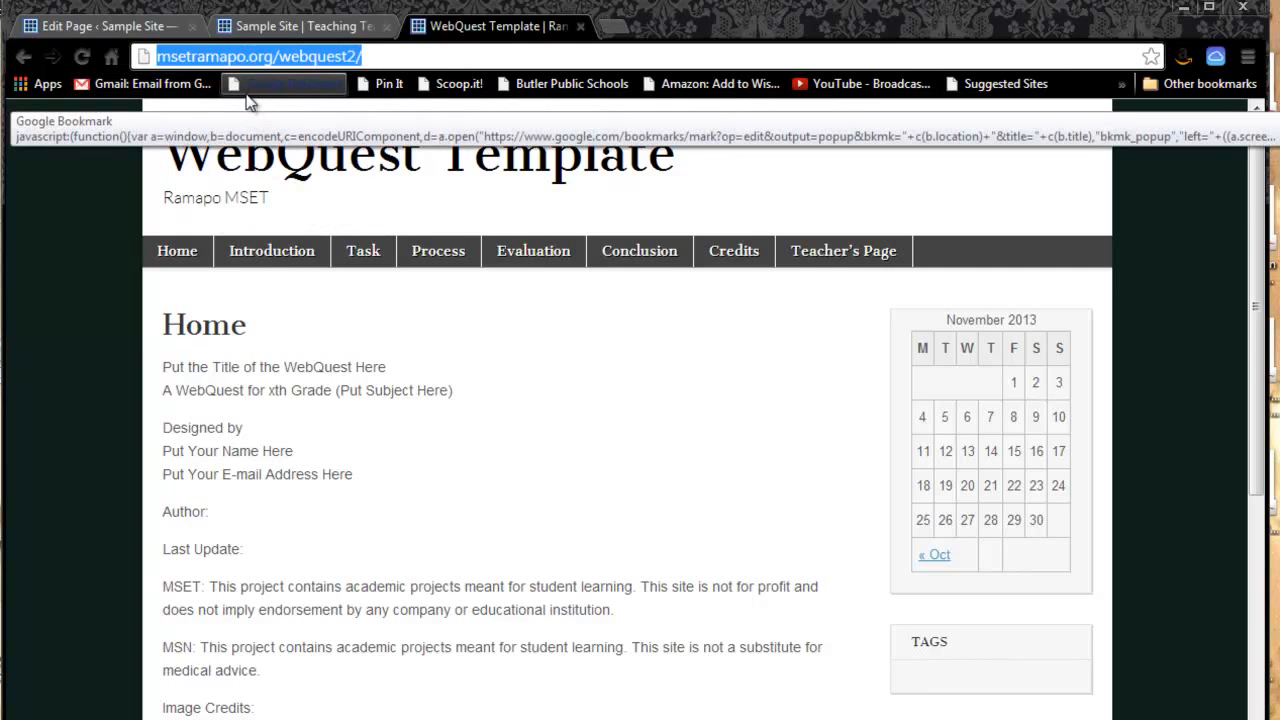
mouse_move(295, 26)
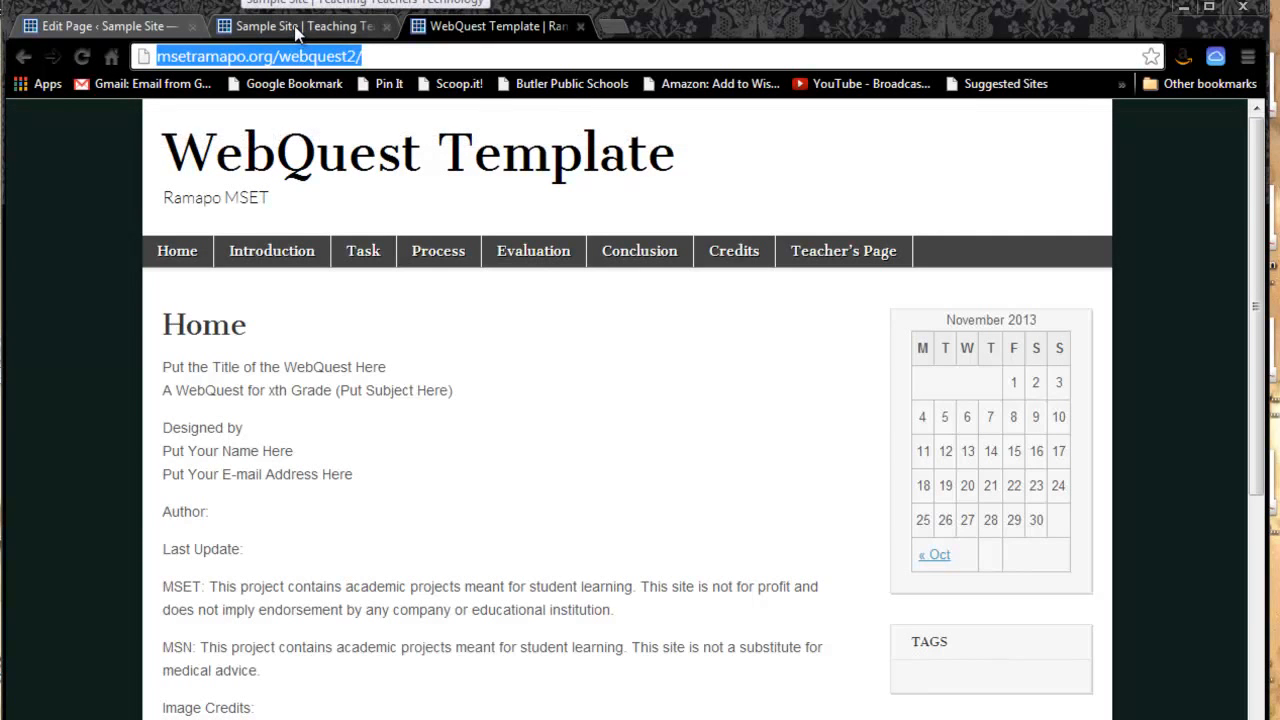
click(100, 25)
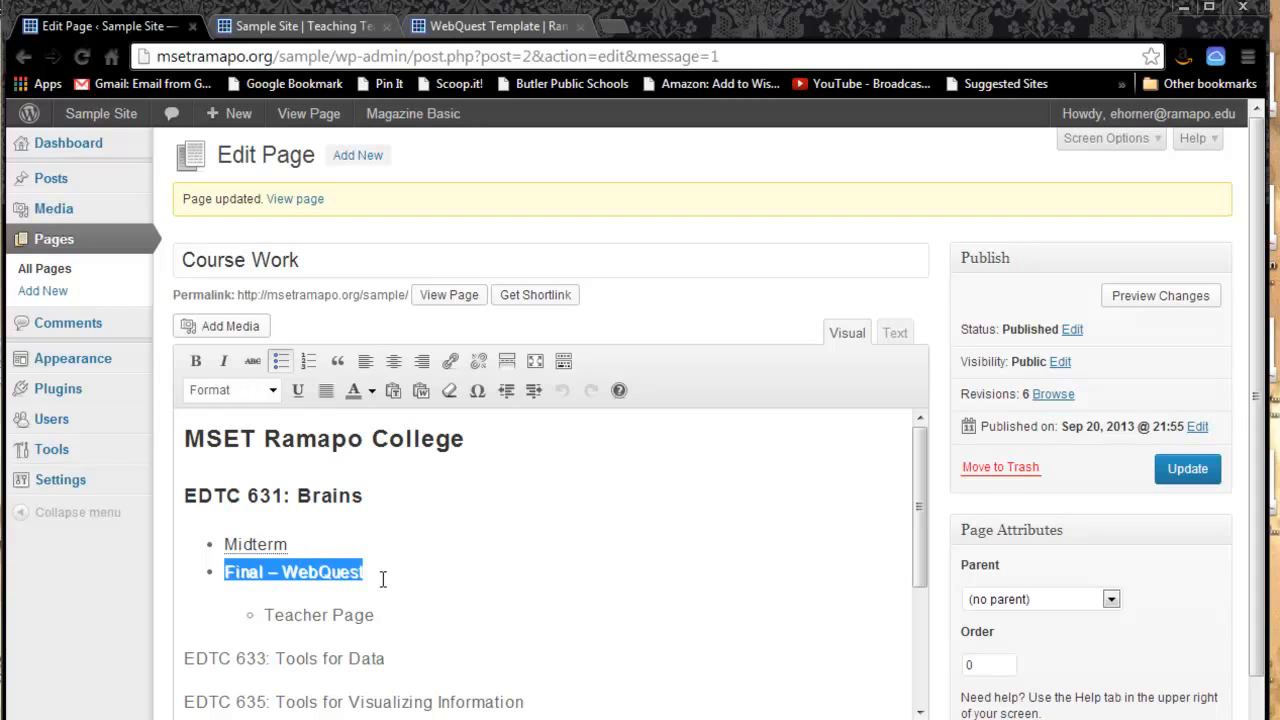
mouse_move(383, 438)
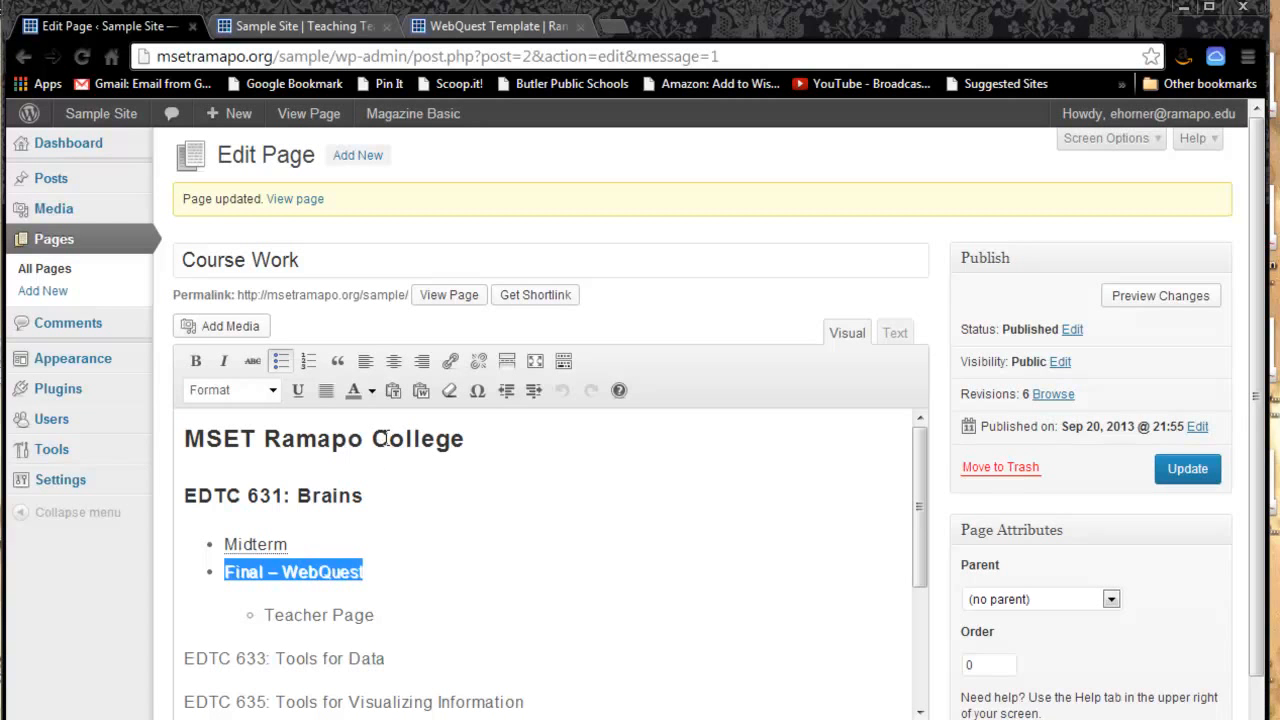
mouse_move(450, 361)
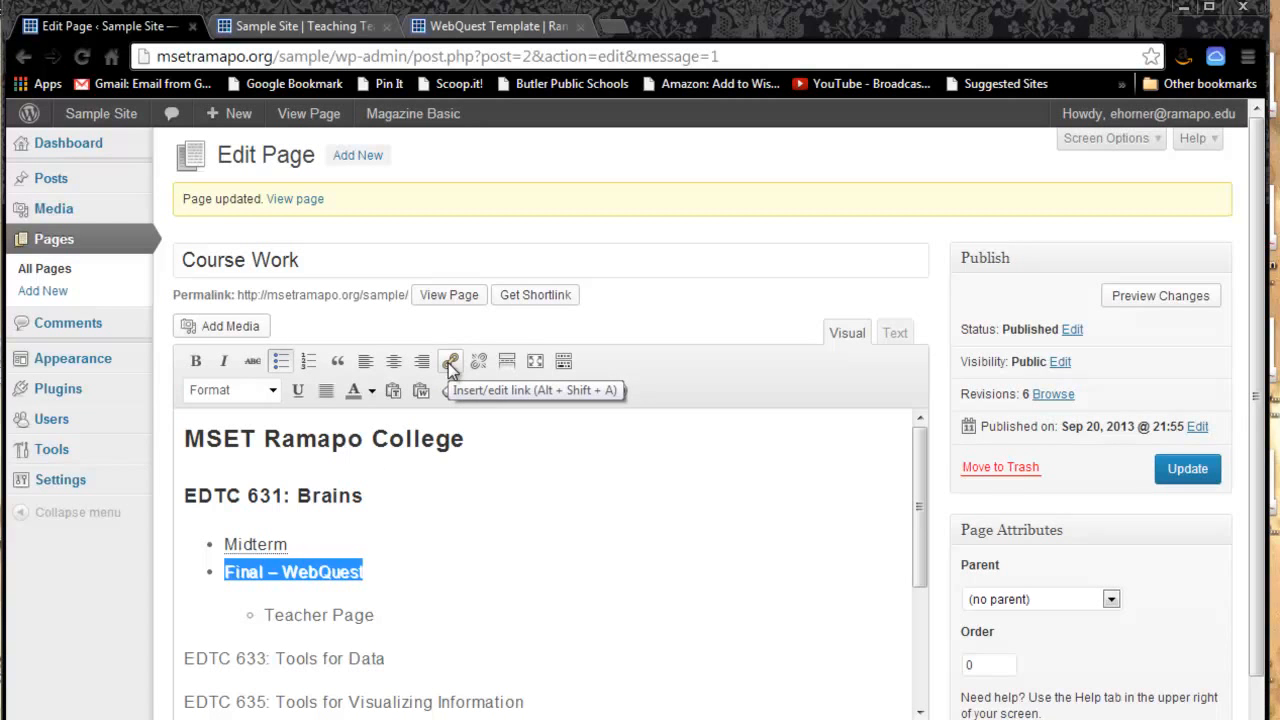
click(450, 361)
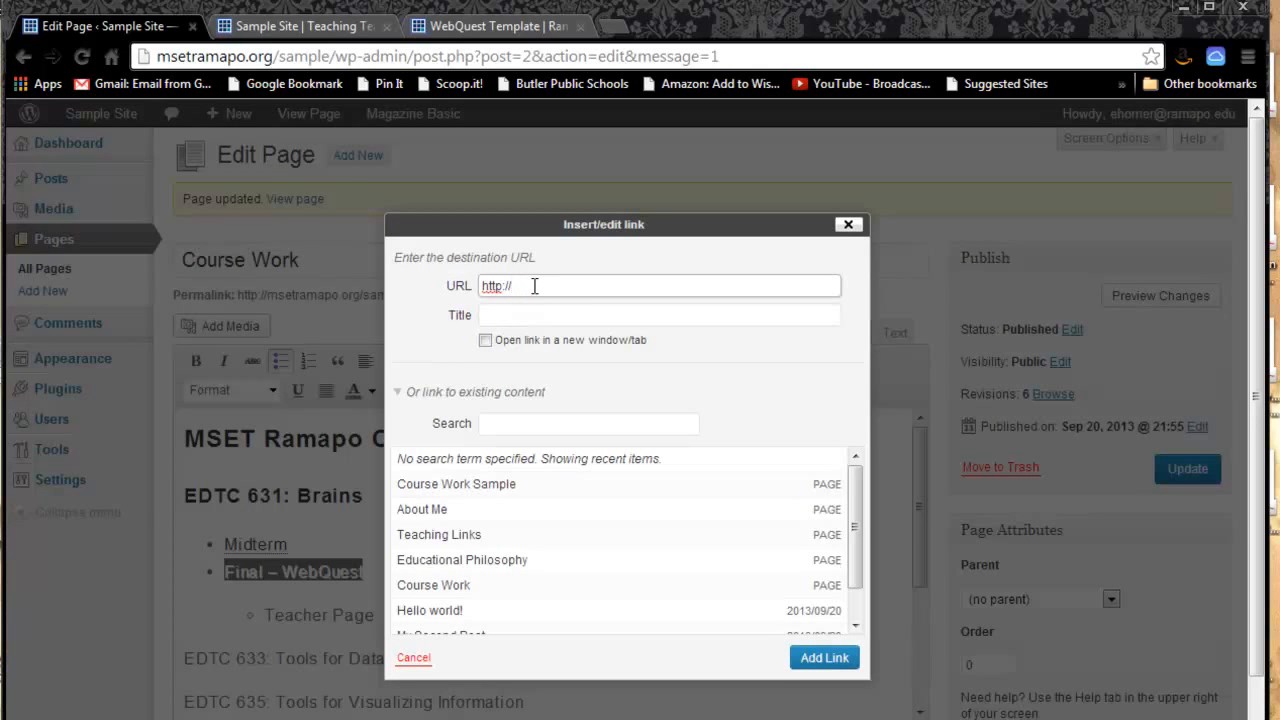
click(660, 285)
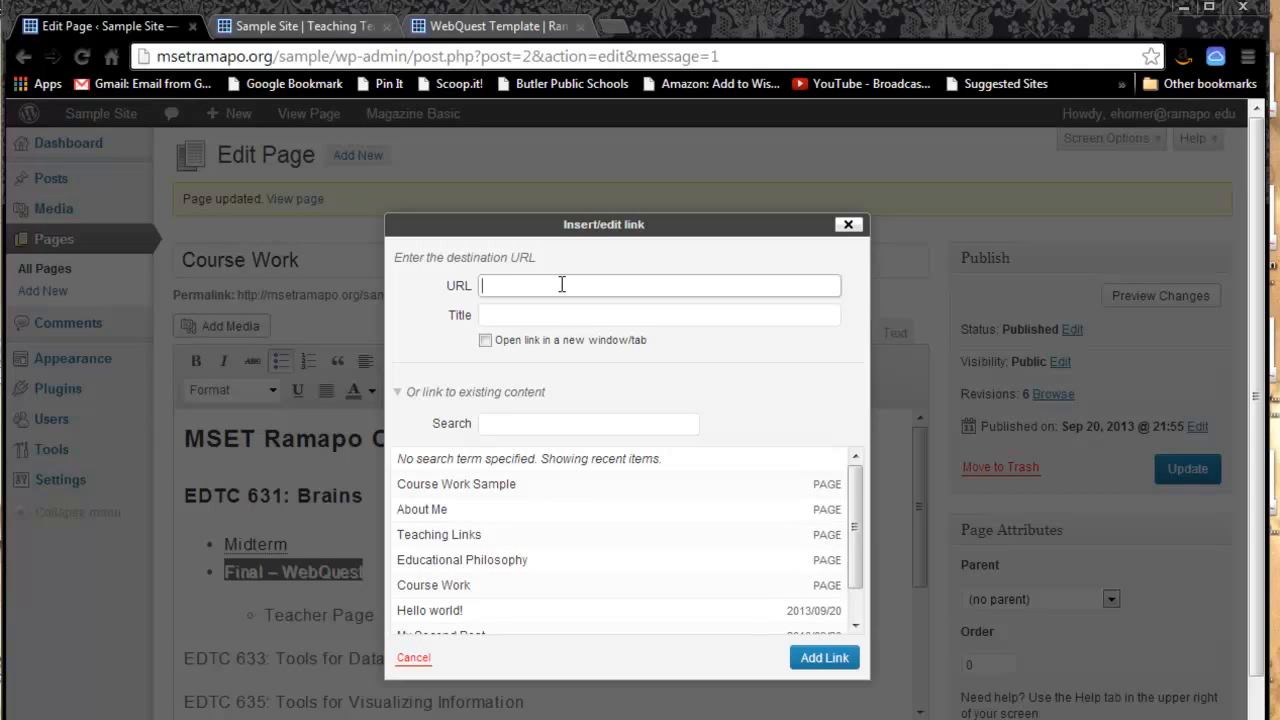
text(http://msetramapo.org/webquest2/)
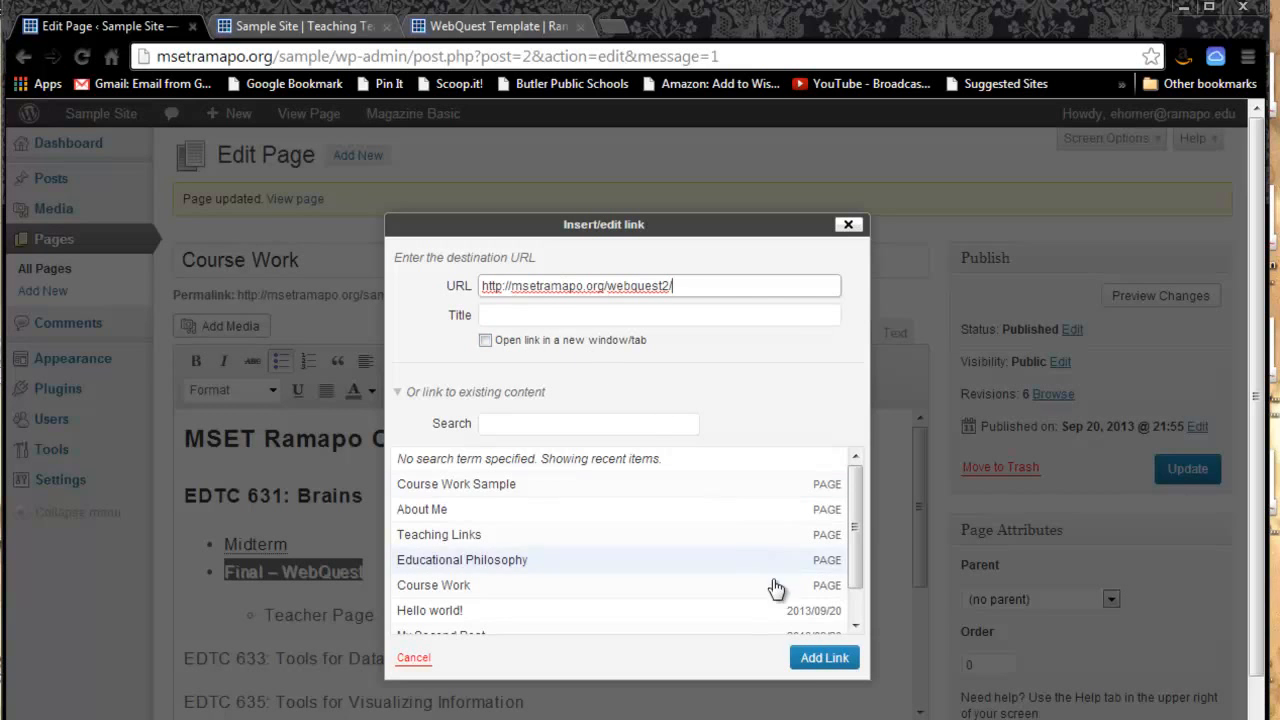
click(824, 657)
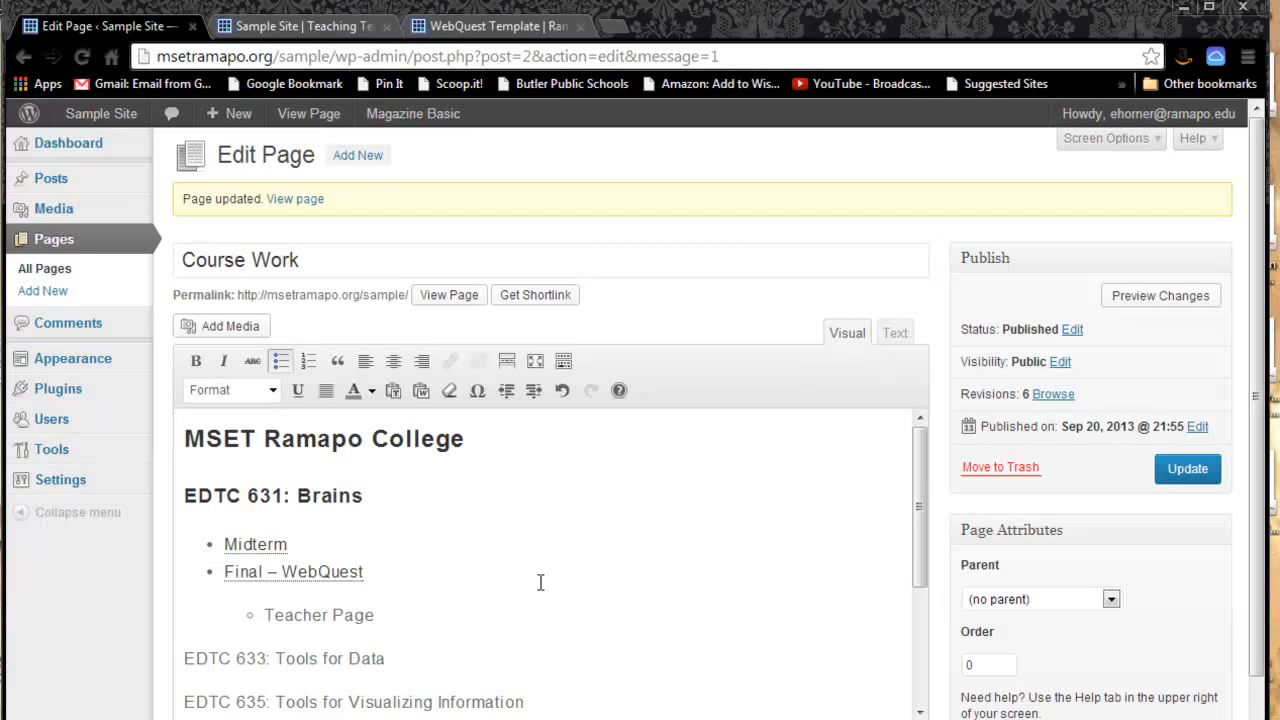
click(1187, 468)
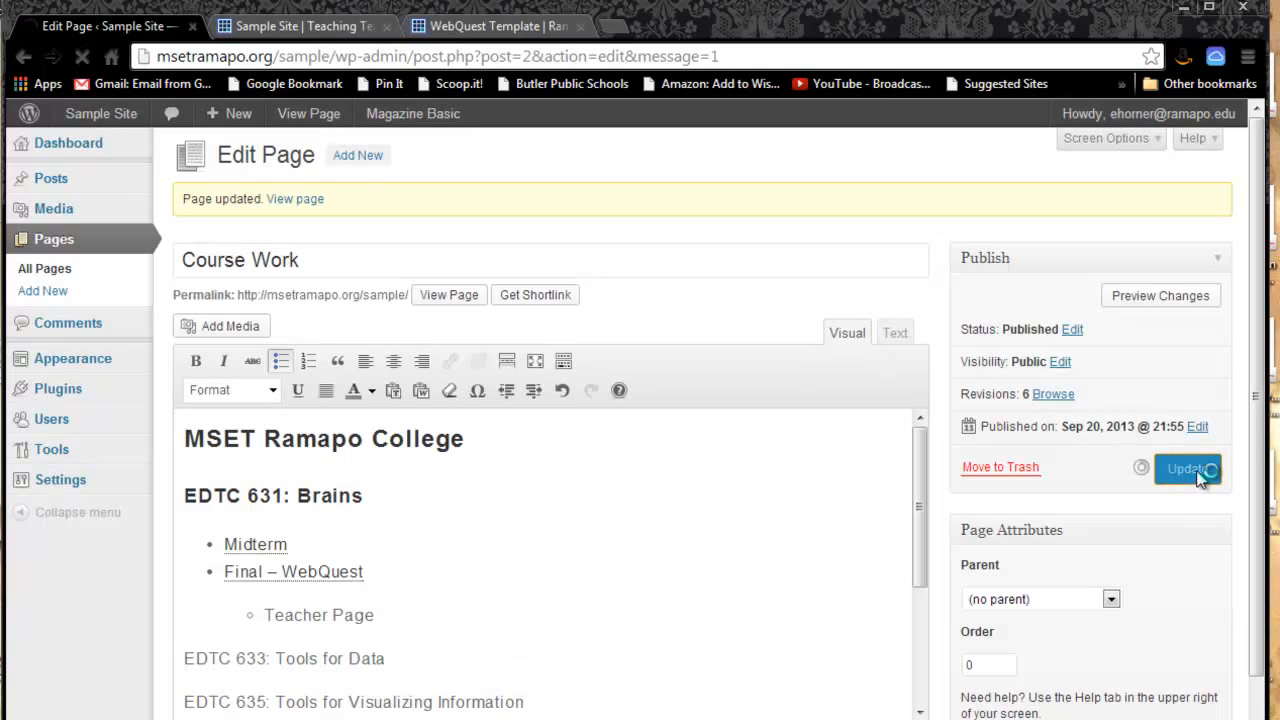
click(1187, 469)
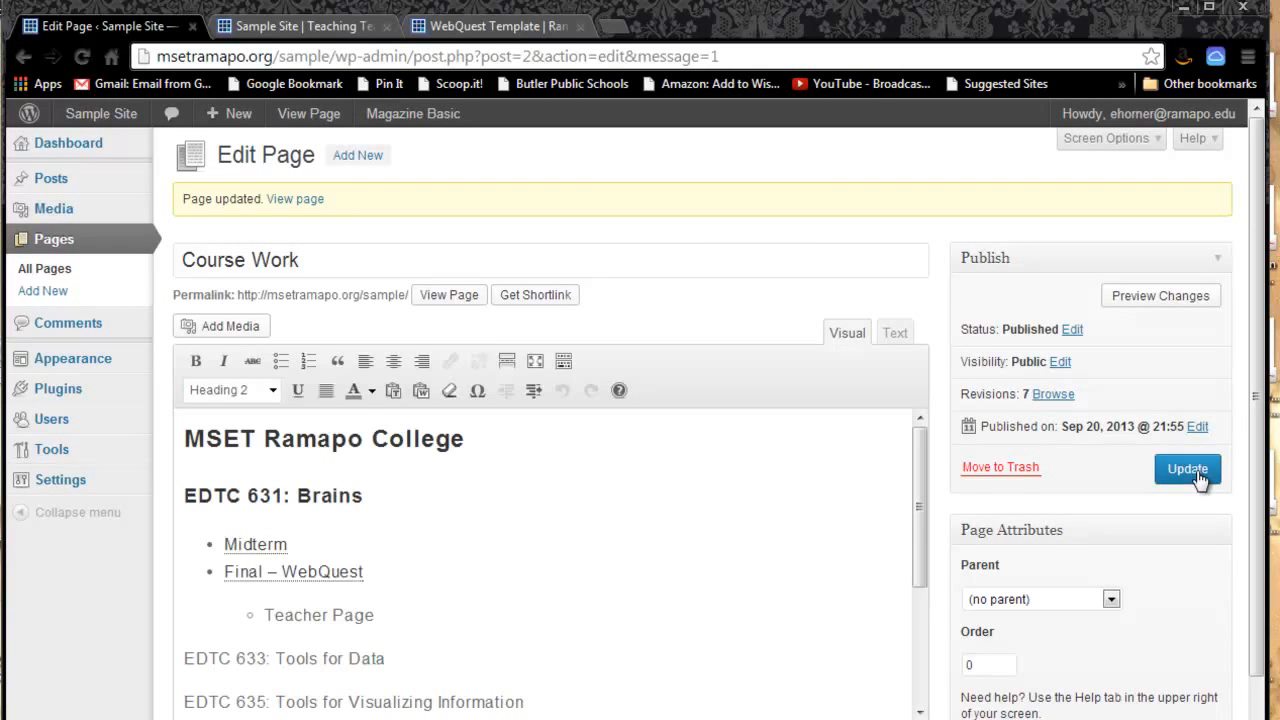
click(490, 26)
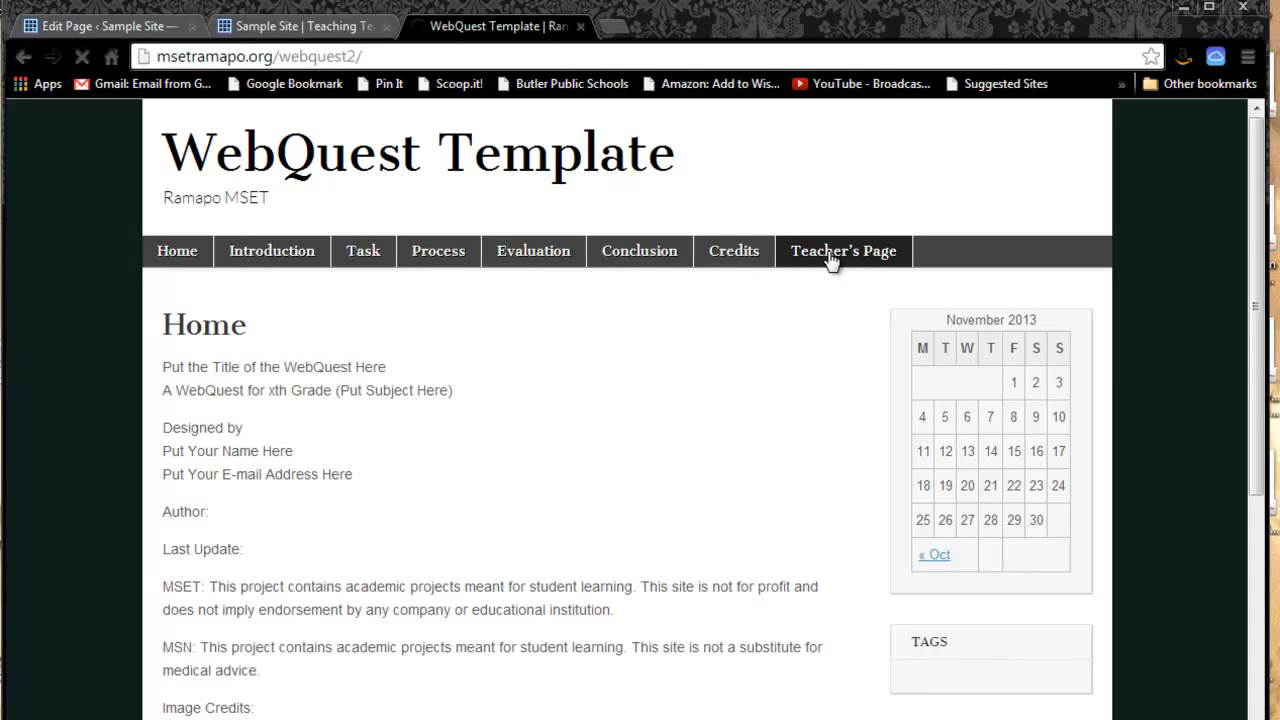
- Open the WebQuest Teacher's Page, select its URL, and return to the Course Work editor
click(843, 251)
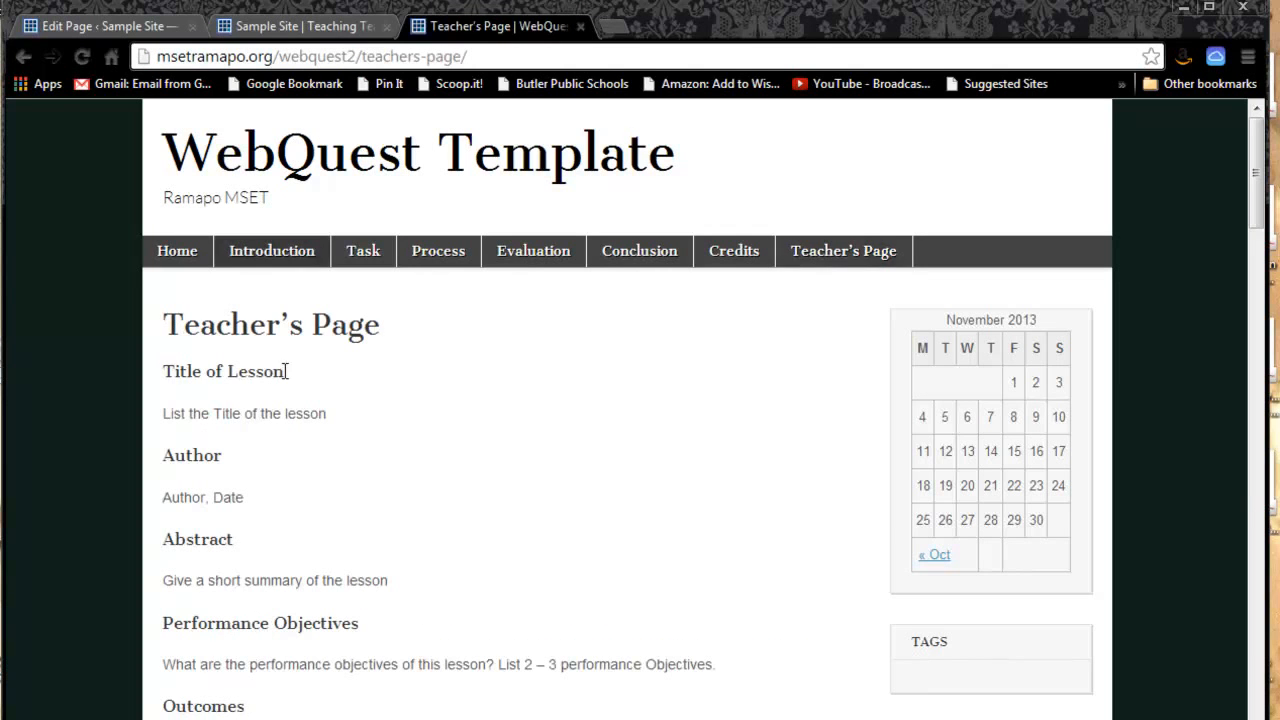
click(310, 56)
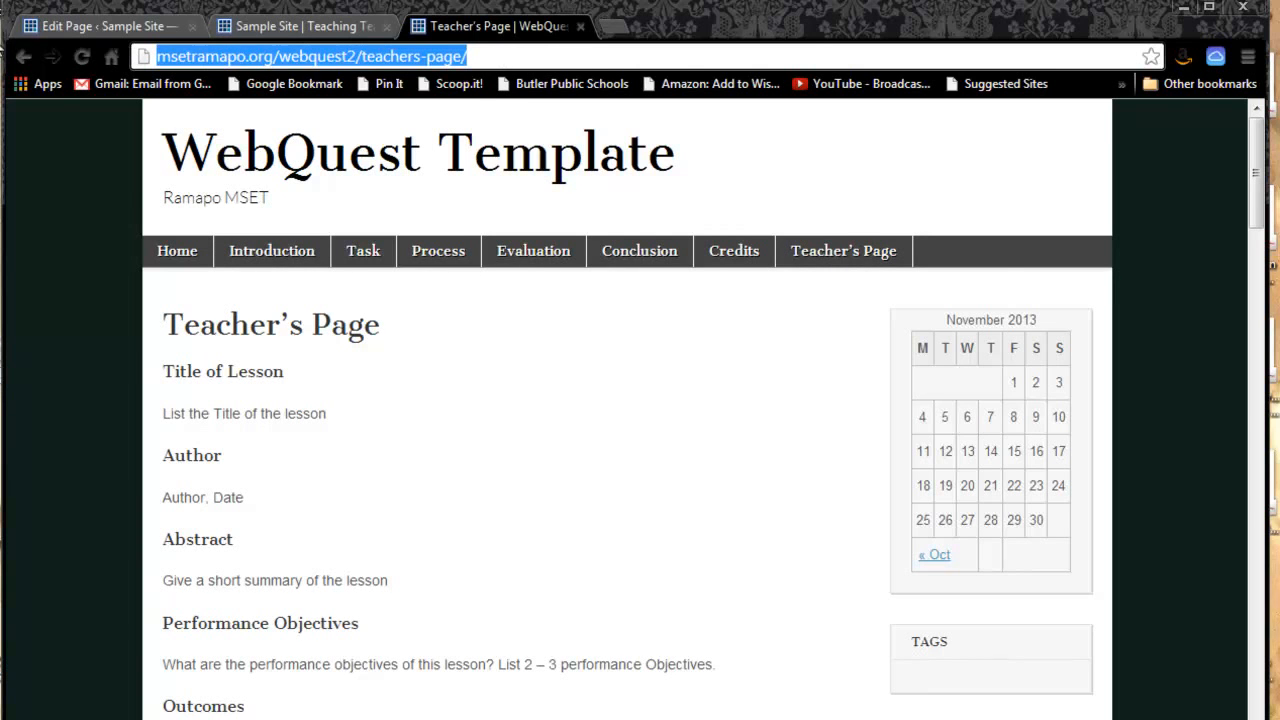
click(100, 25)
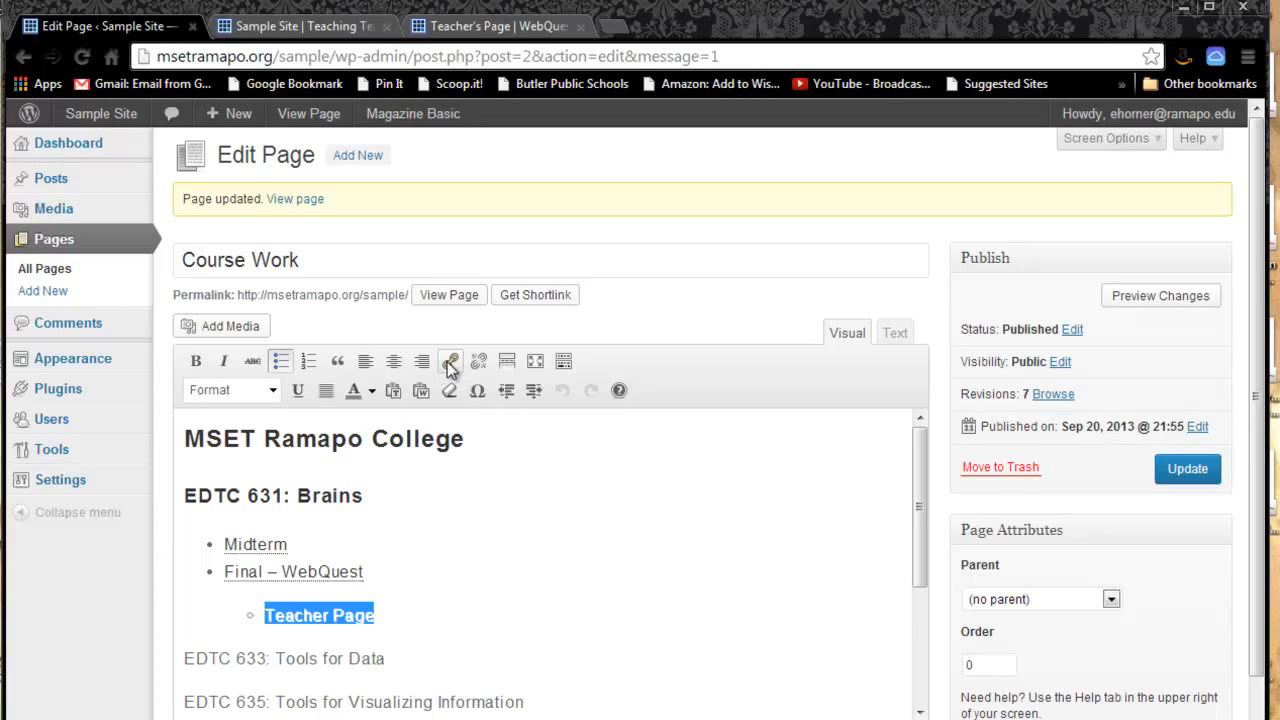
- Link Teacher Page to the WebQuest teachers-page URL and update the Course Work page
click(450, 361)
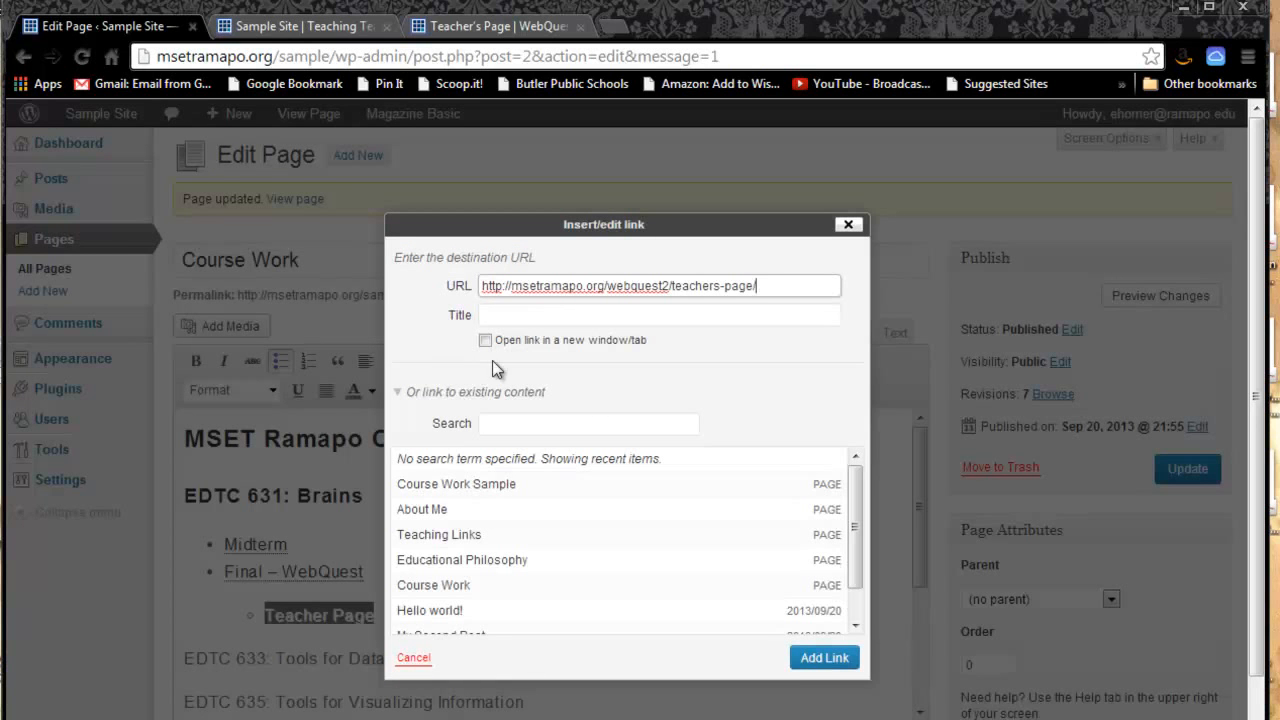
click(824, 657)
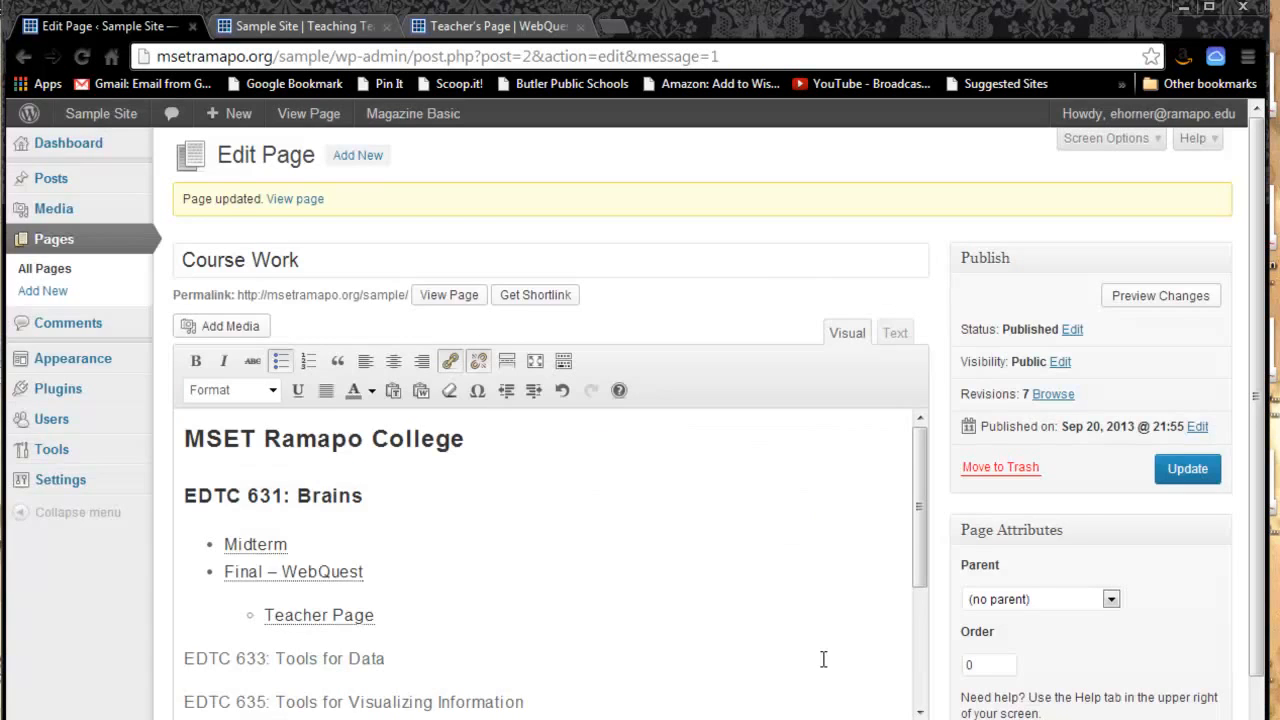
click(1187, 468)
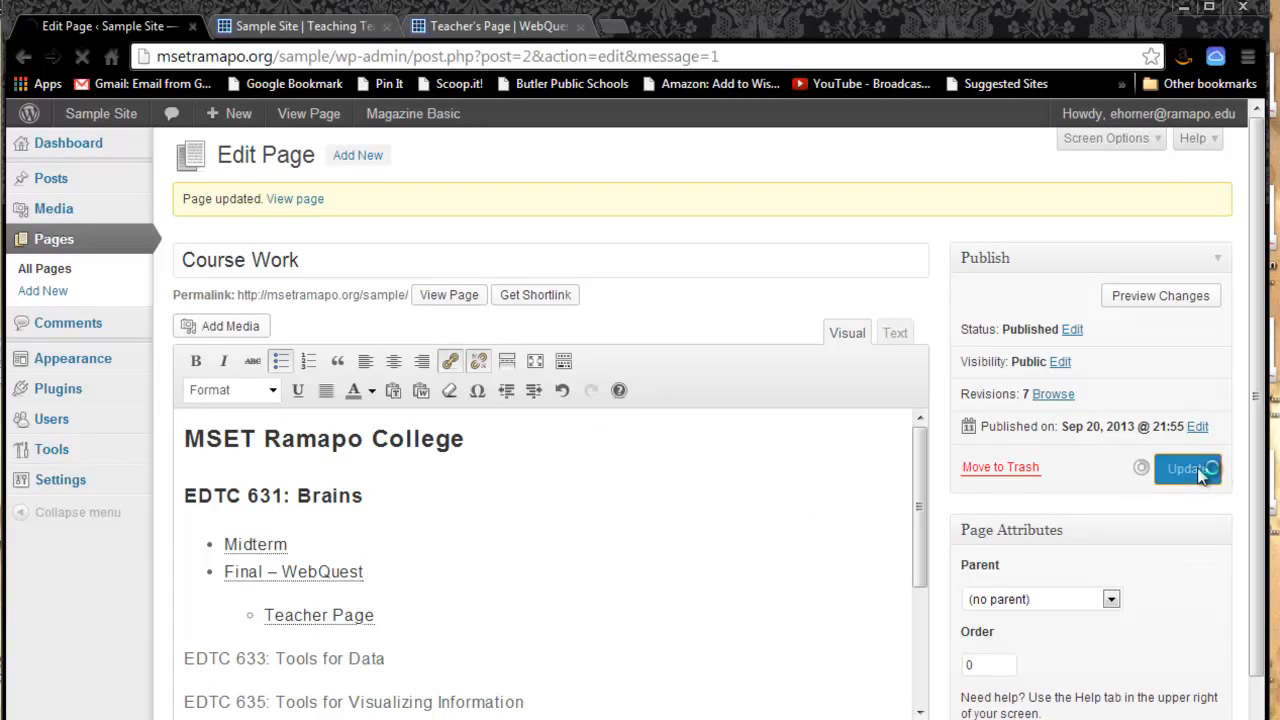
click(1188, 469)
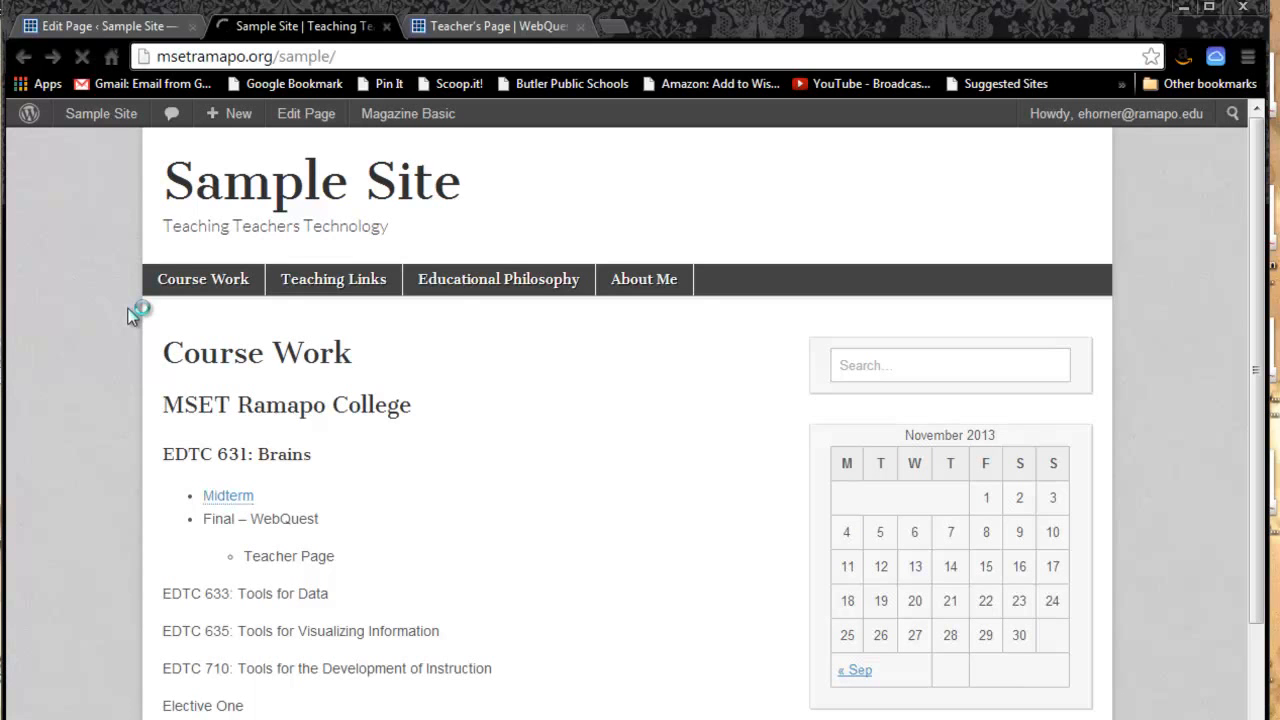
mouse_move(178, 345)
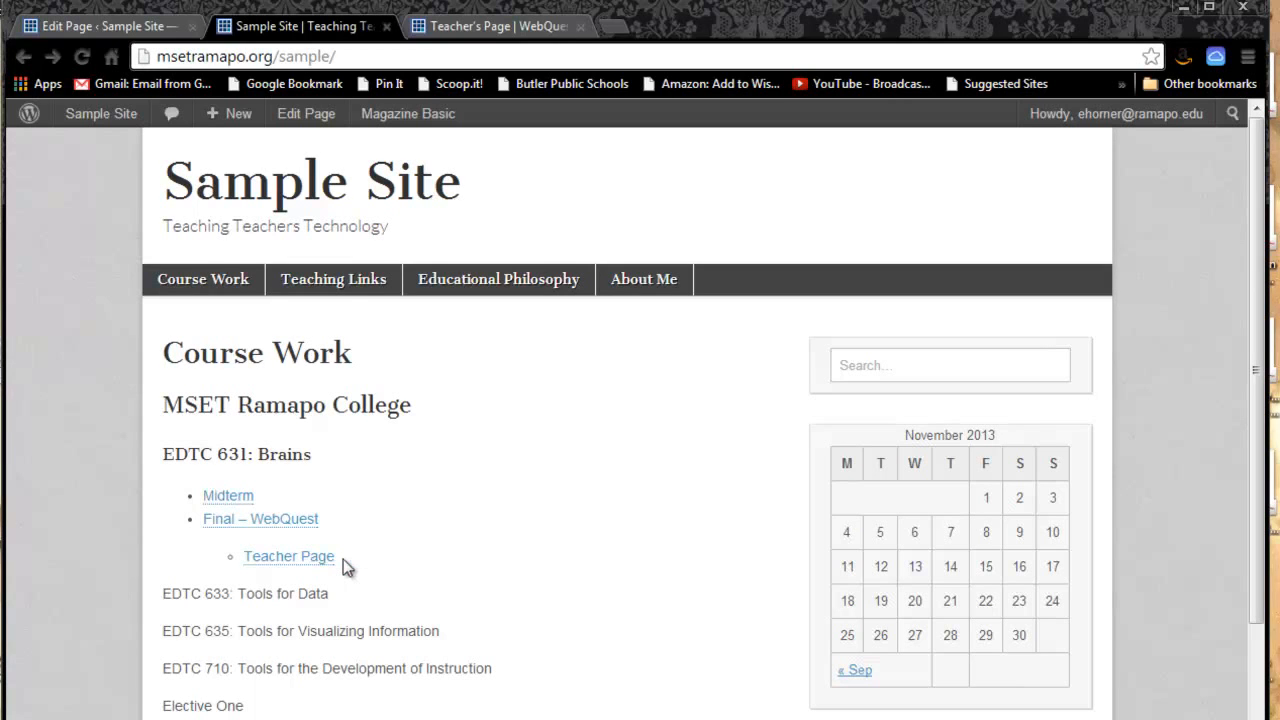
- Test the 'Final – WebQuest' and 'Teacher Page' links on the live page, returning after each
click(260, 518)
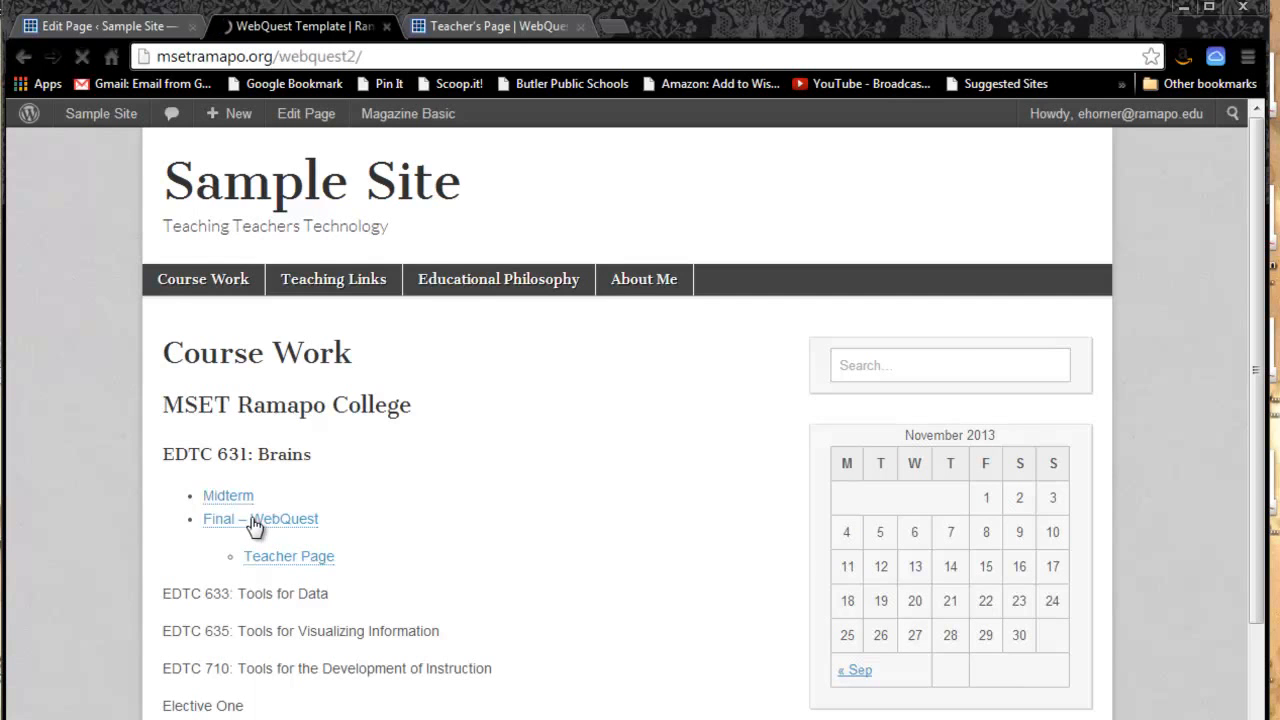
click(285, 518)
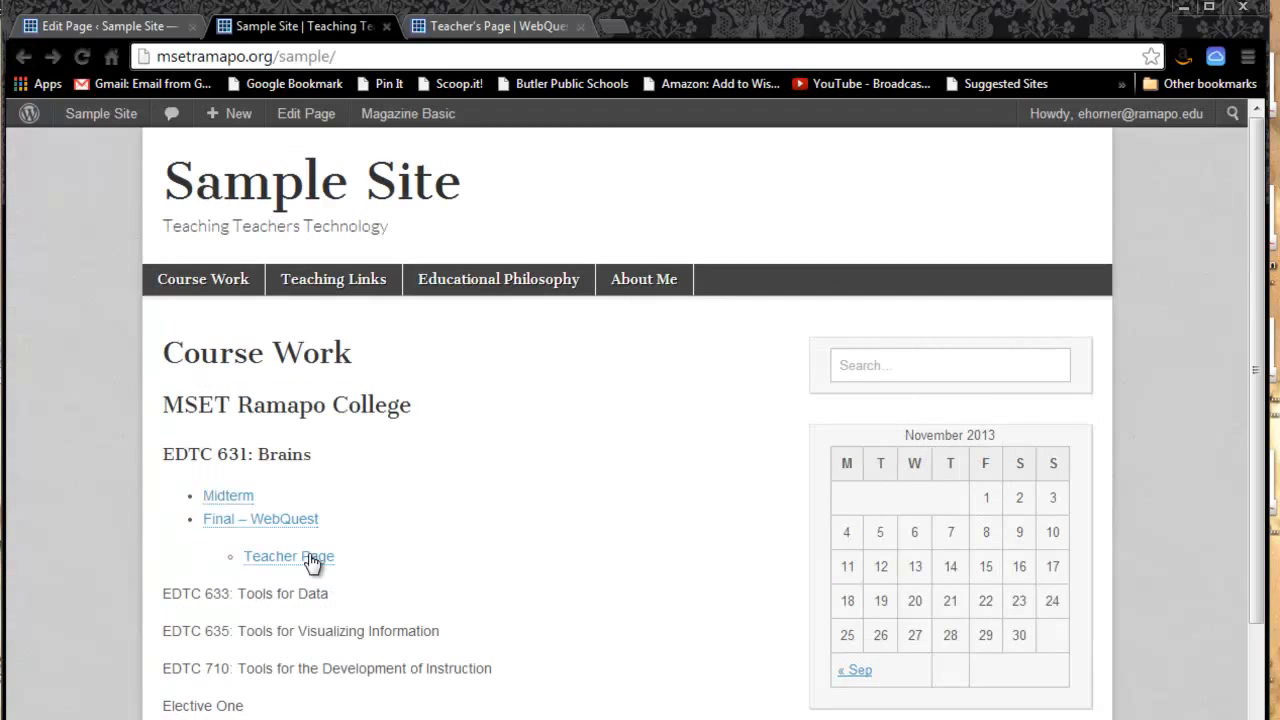
click(288, 556)
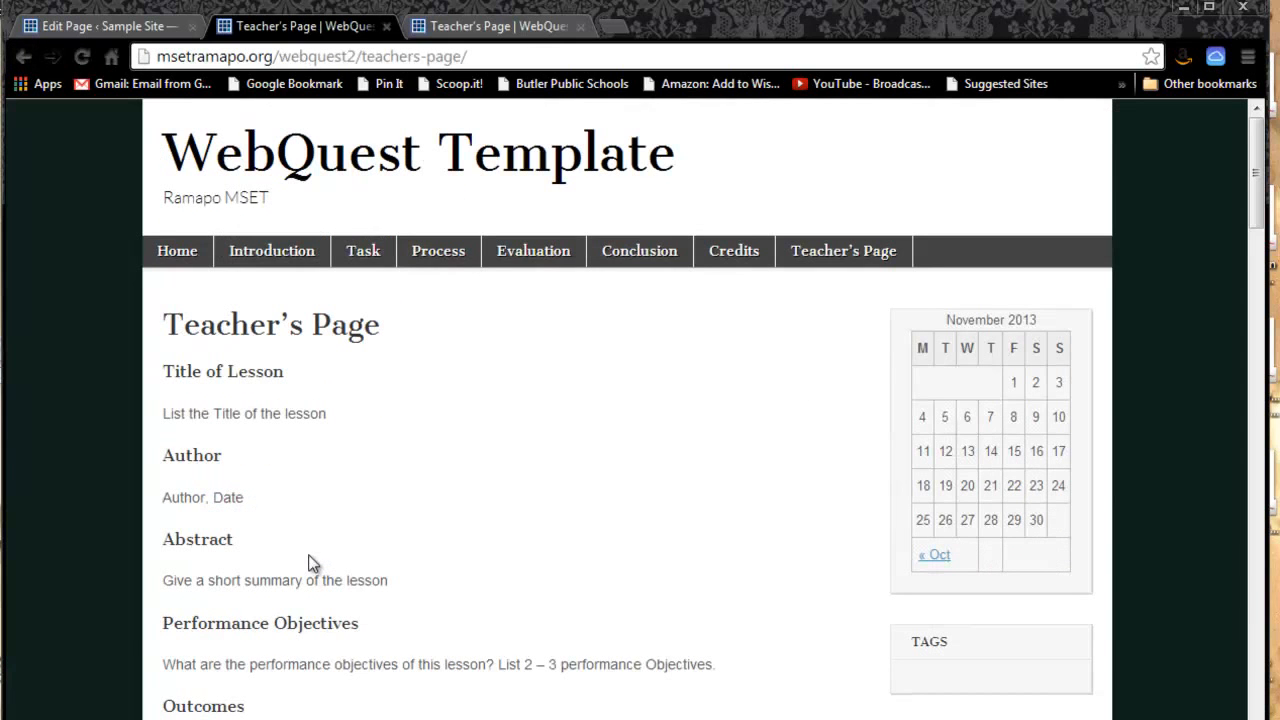
mouse_move(54, 128)
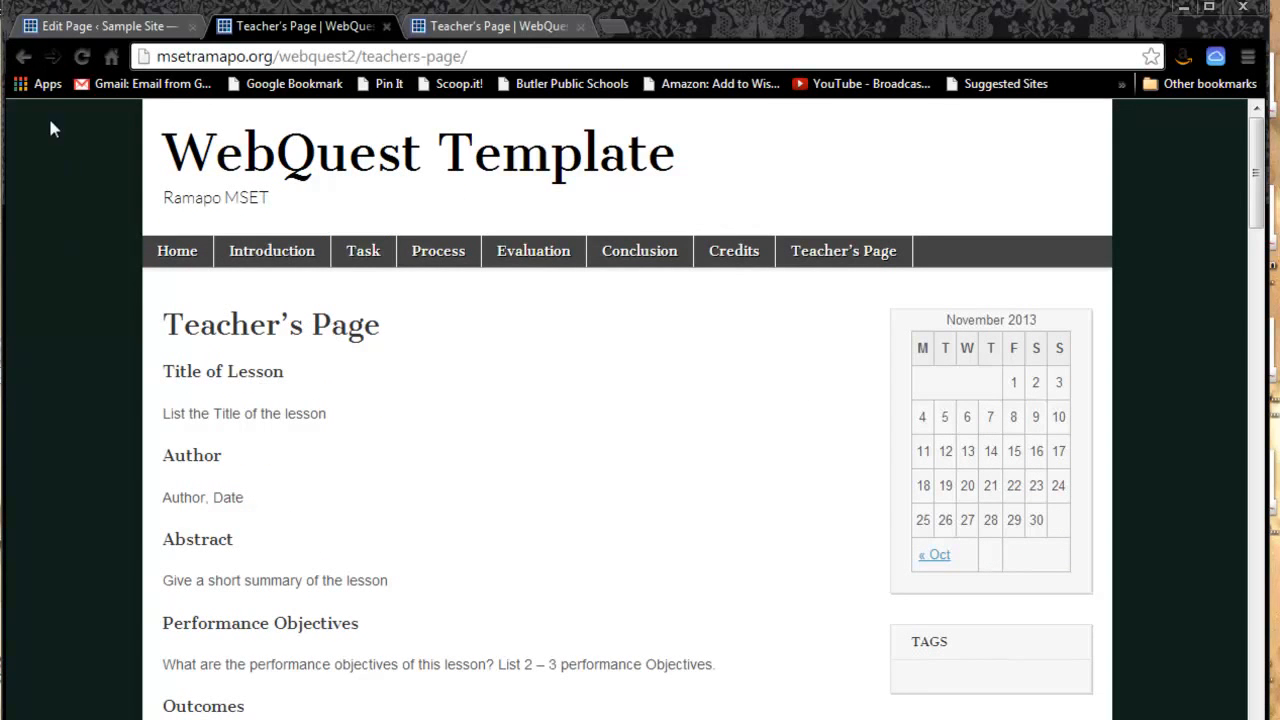
click(23, 56)
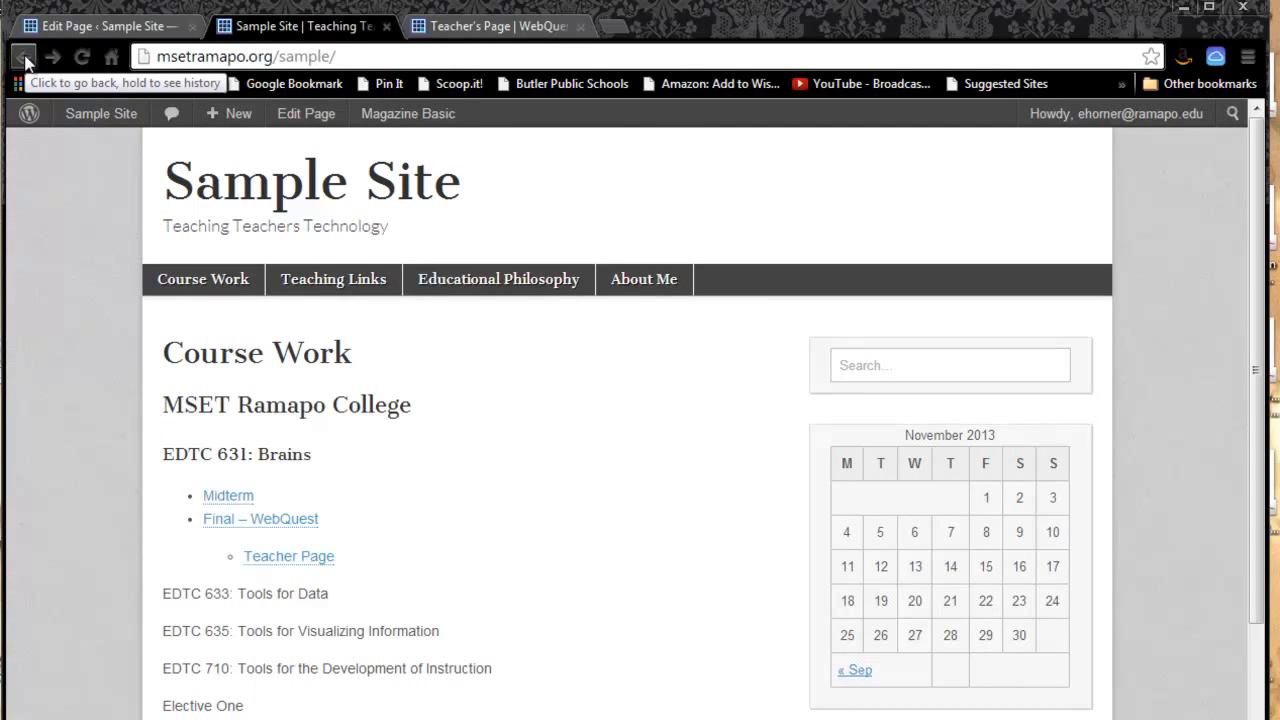
mouse_move(177, 318)
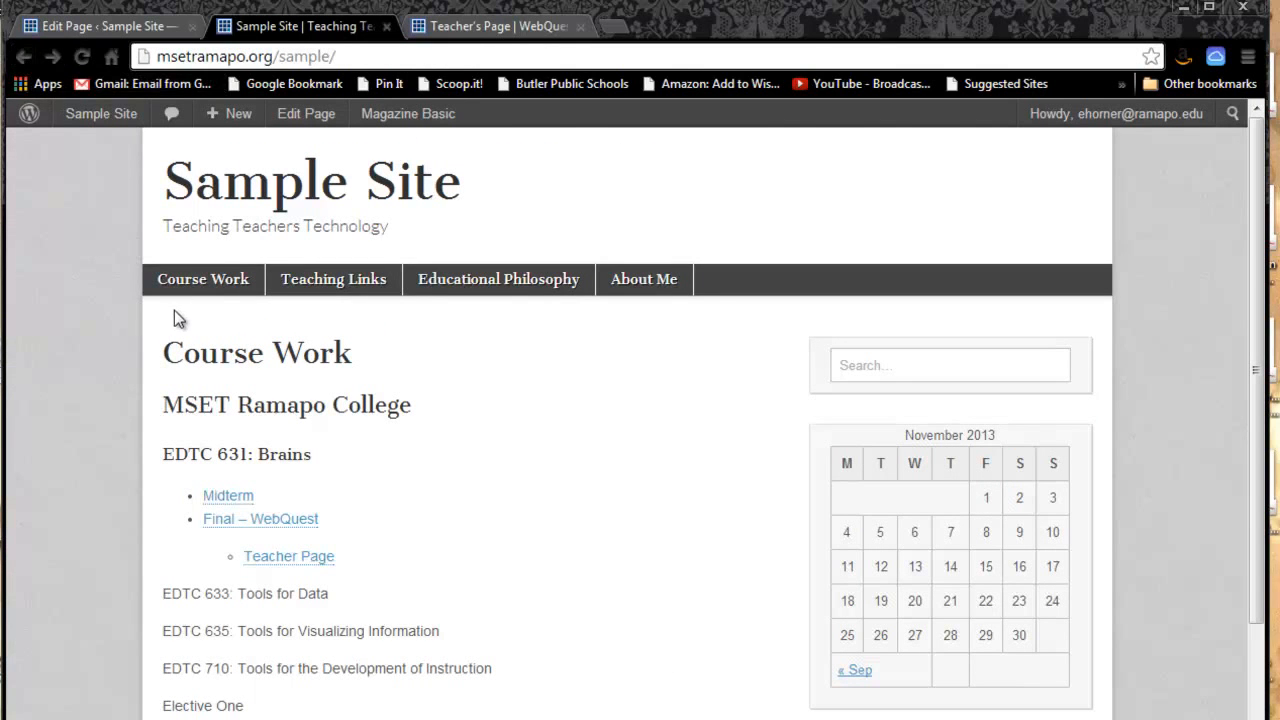
mouse_move(88, 295)
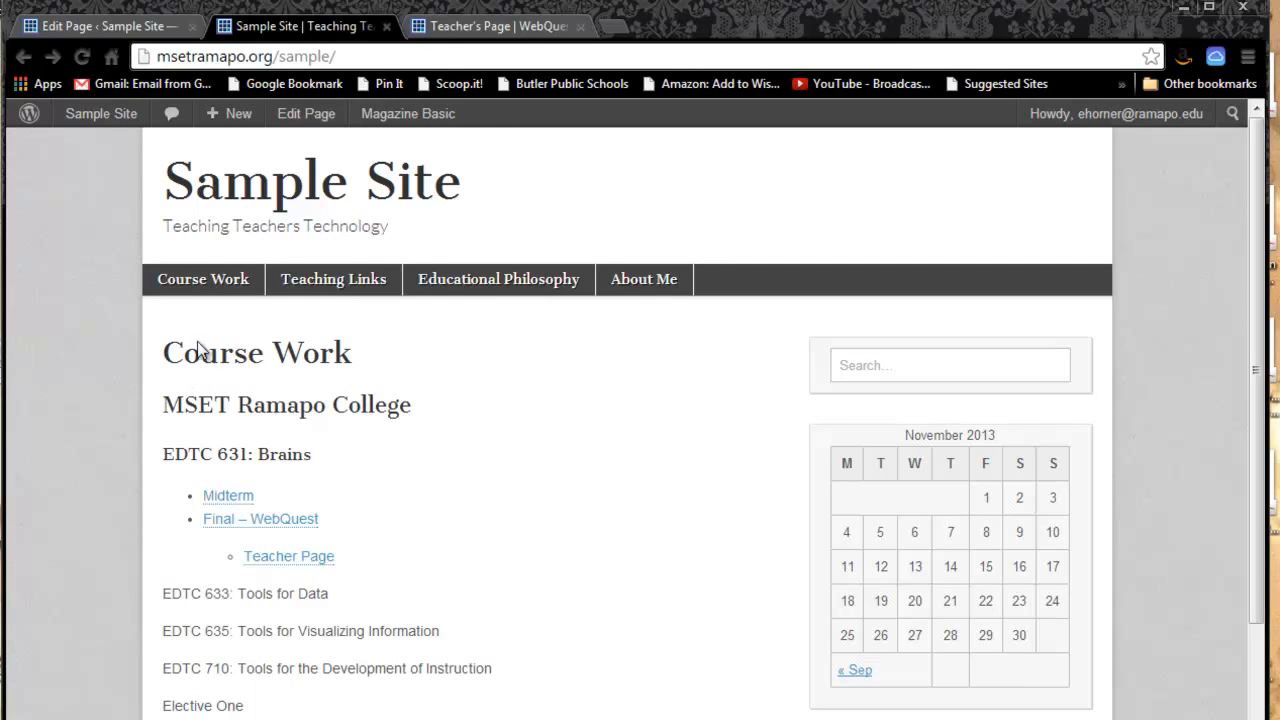
mouse_move(498, 279)
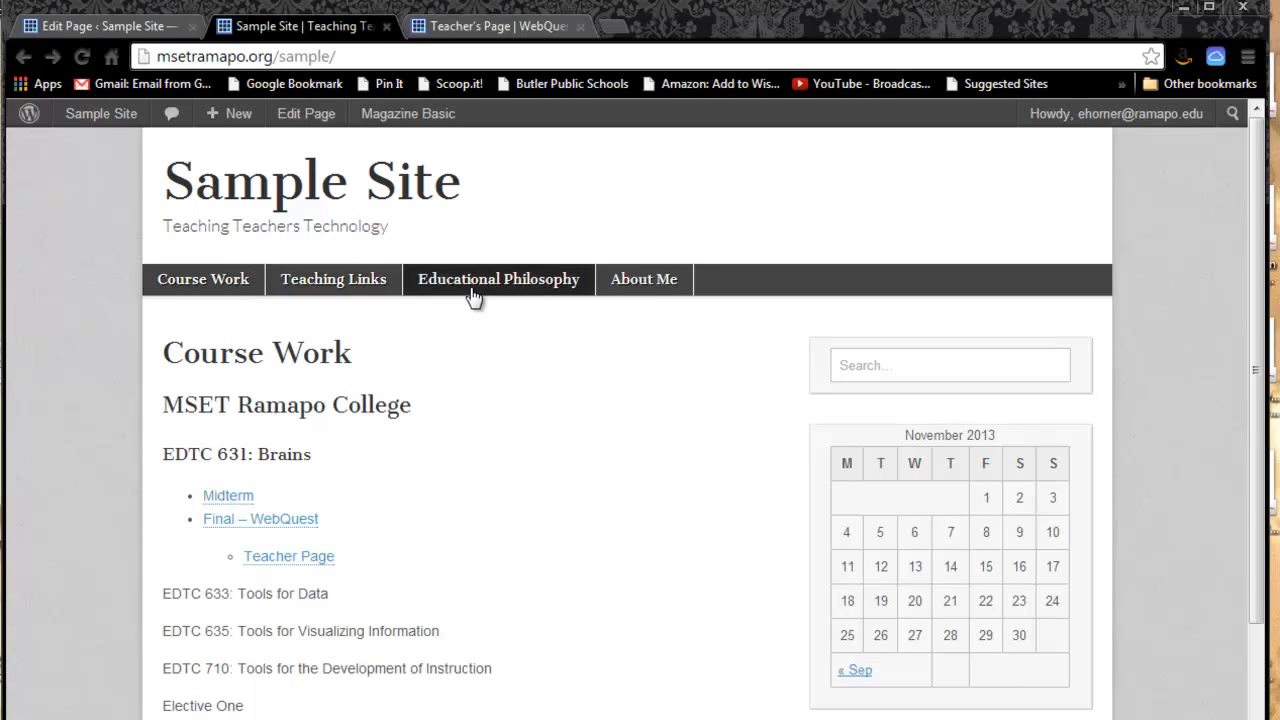
mouse_move(277, 270)
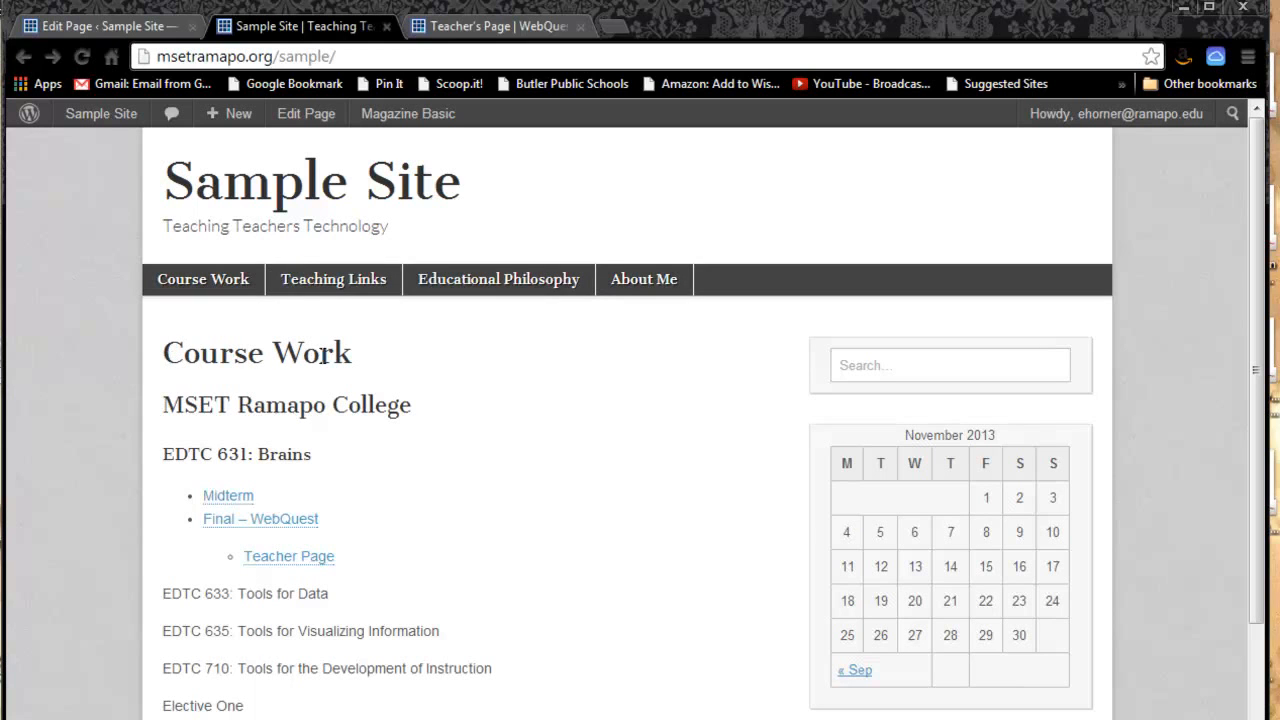
scroll(down, 3)
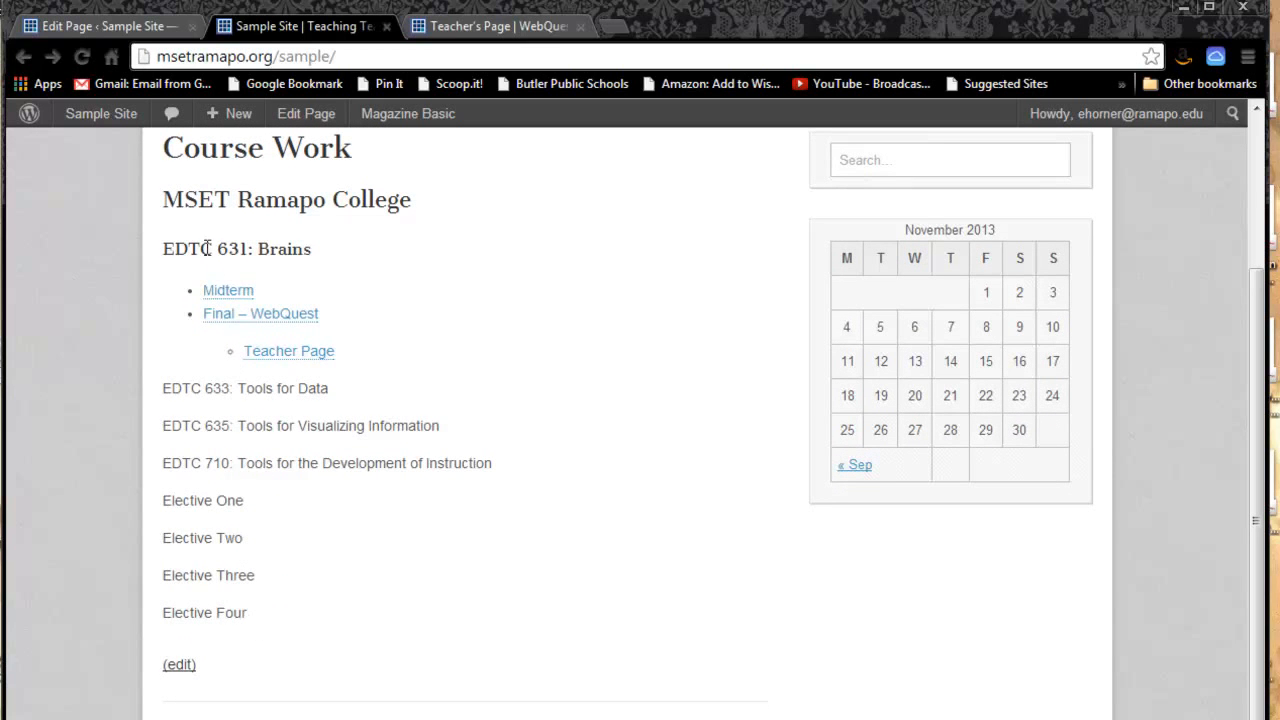
mouse_move(428, 614)
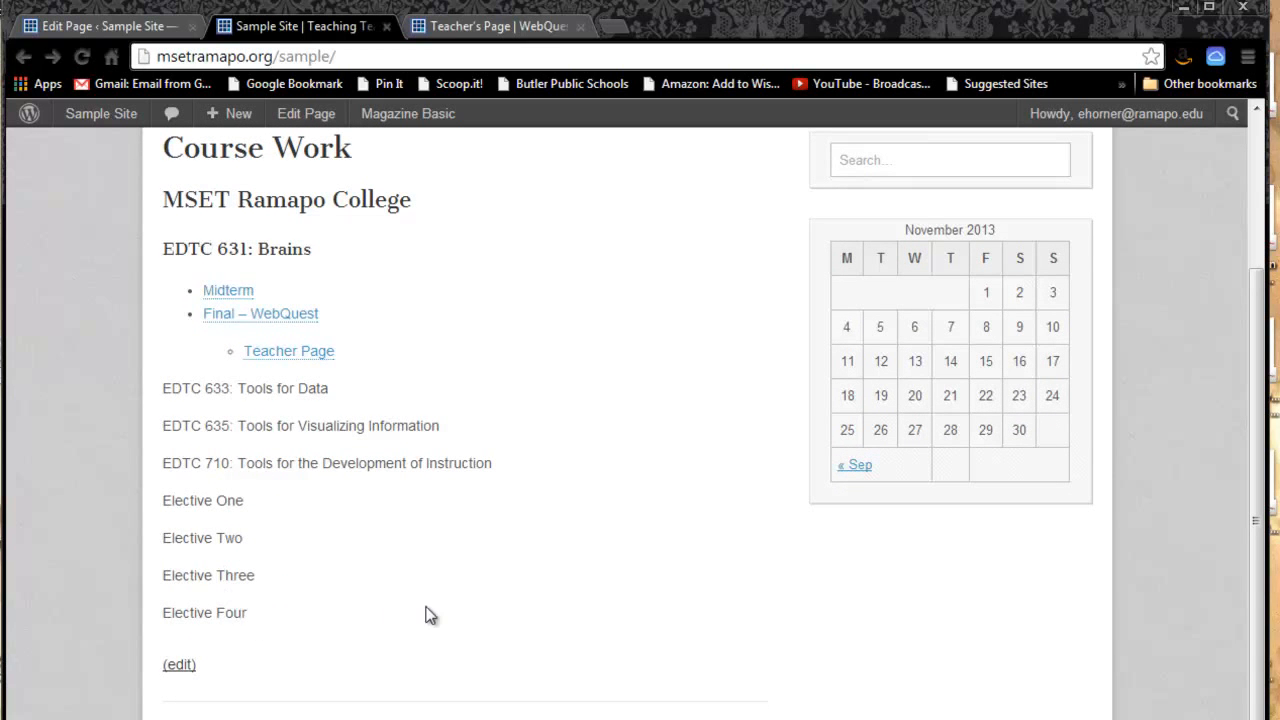
mouse_move(265, 296)
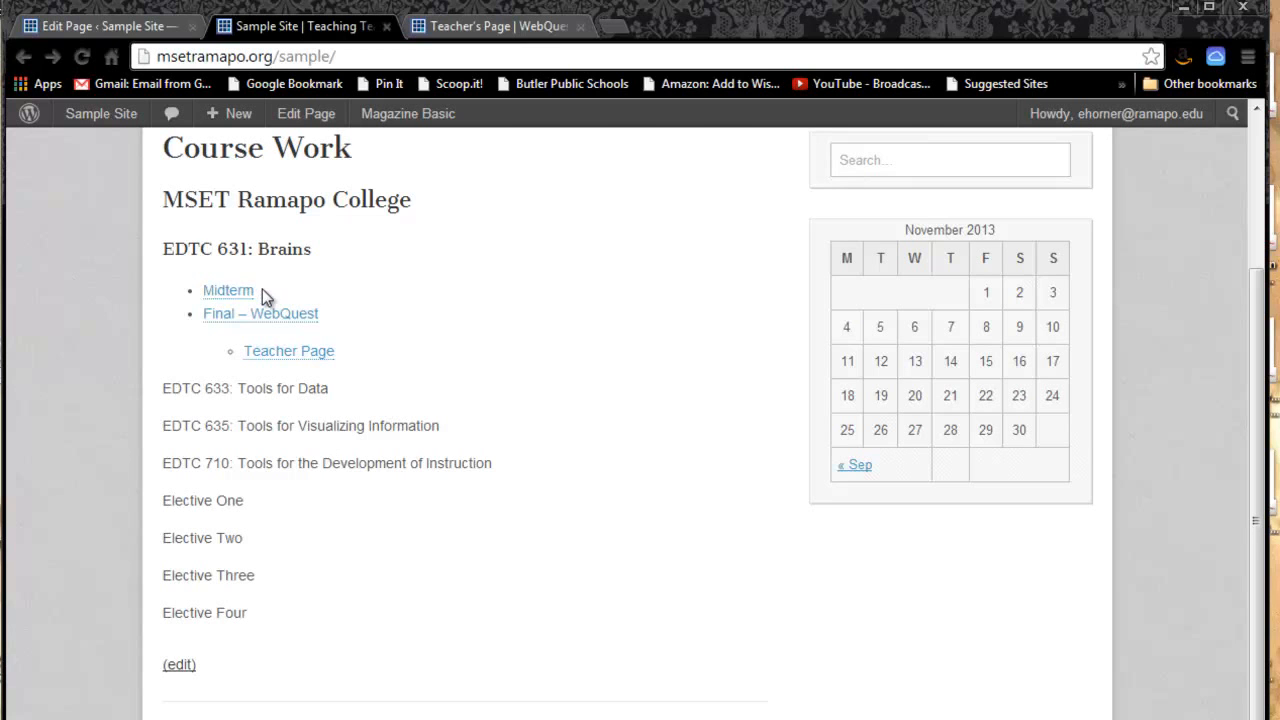
mouse_move(344, 323)
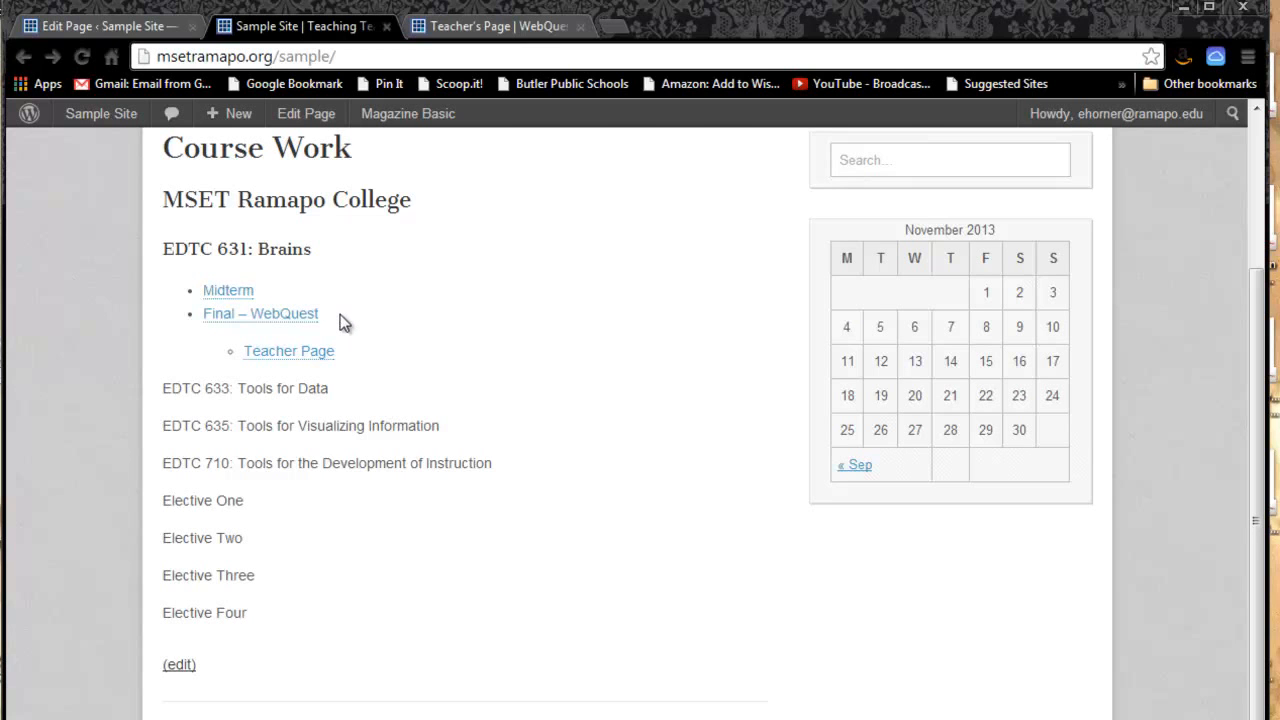